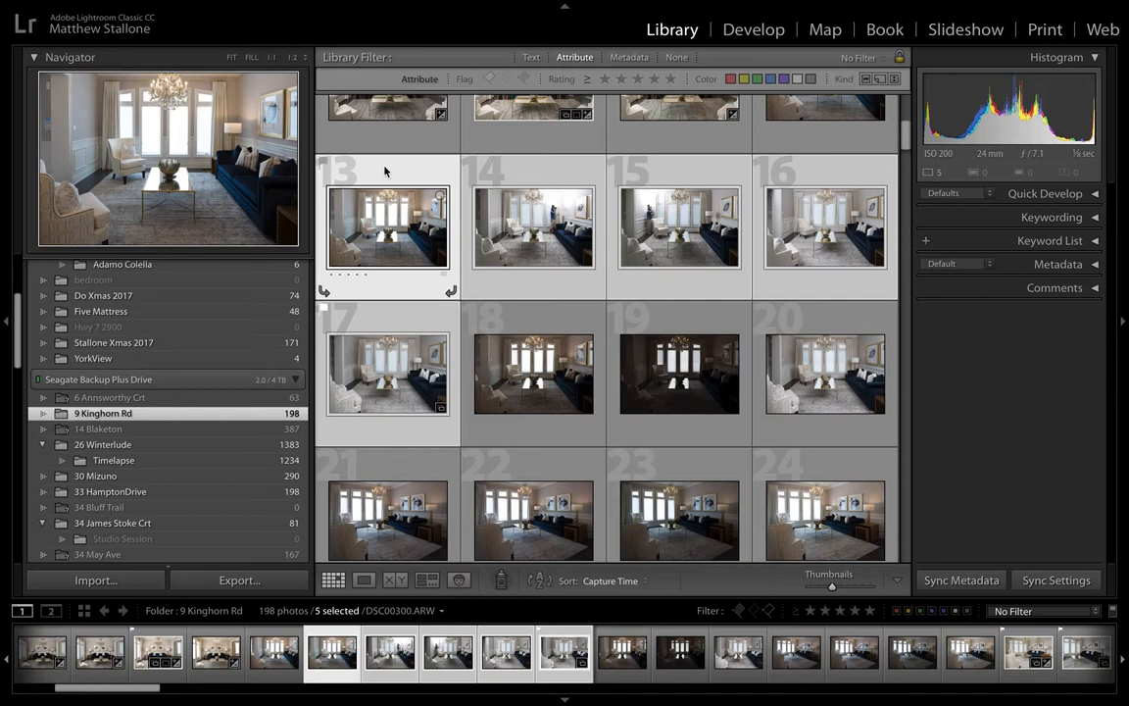
{"action": "mouse_move", "coordinate": [382, 171]}
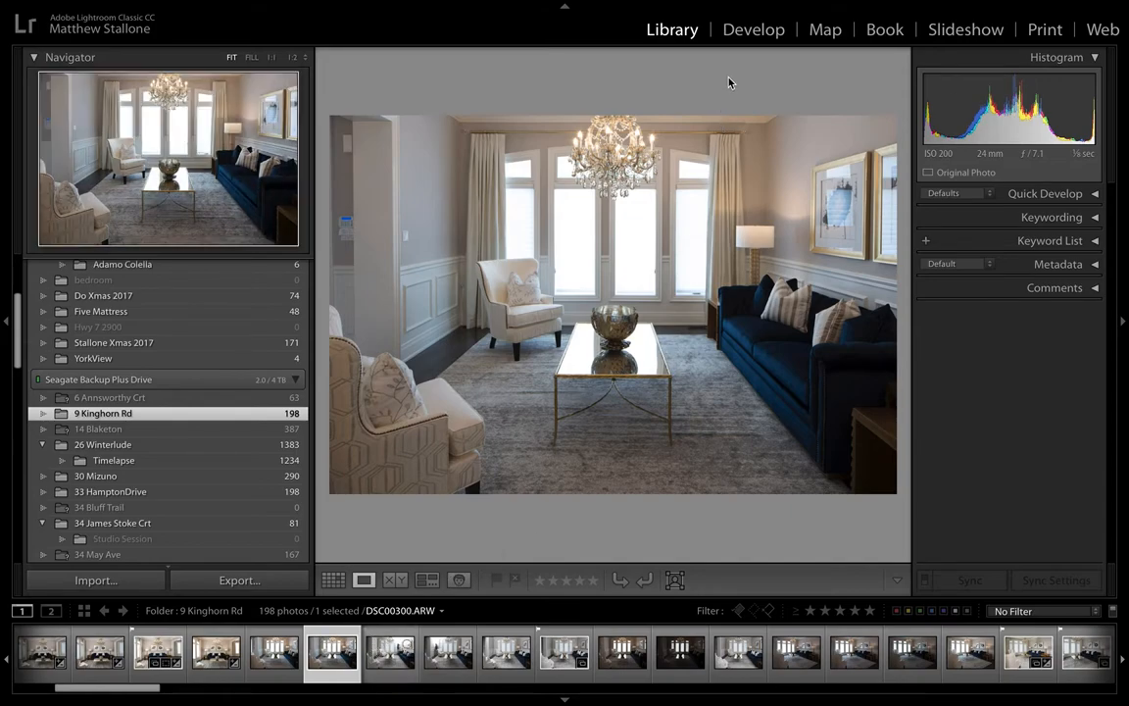
Step: In Develop, lower DSC00300's HSL Yellow saturation to -23
{"action": "left_click", "coordinate": [753, 29]}
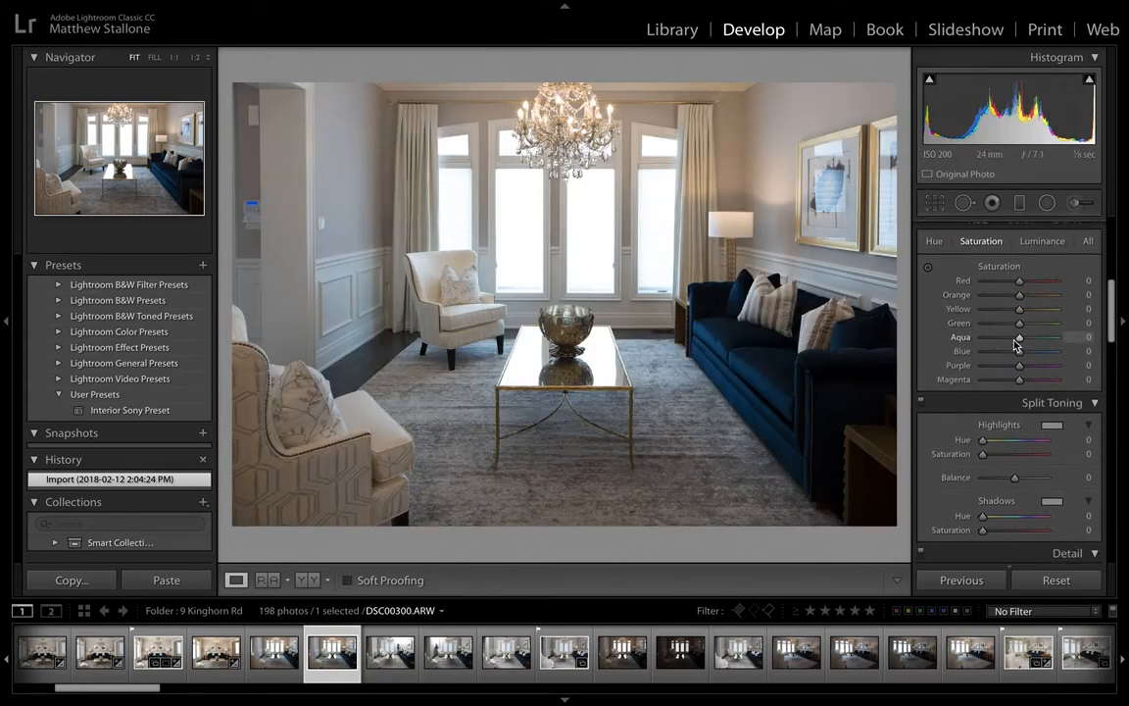
{"action": "left_click_drag", "start_coordinate": [1020, 321], "coordinate": [1000, 321]}
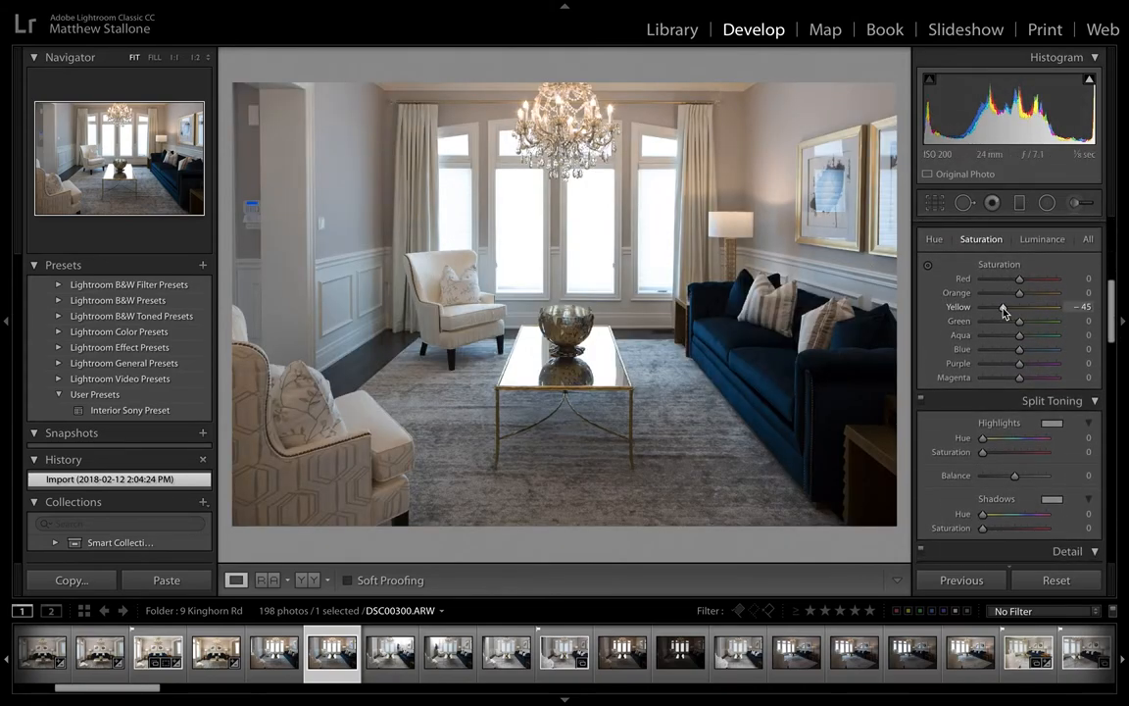
{"action": "left_click_drag", "start_coordinate": [1010, 307], "coordinate": [1019, 307]}
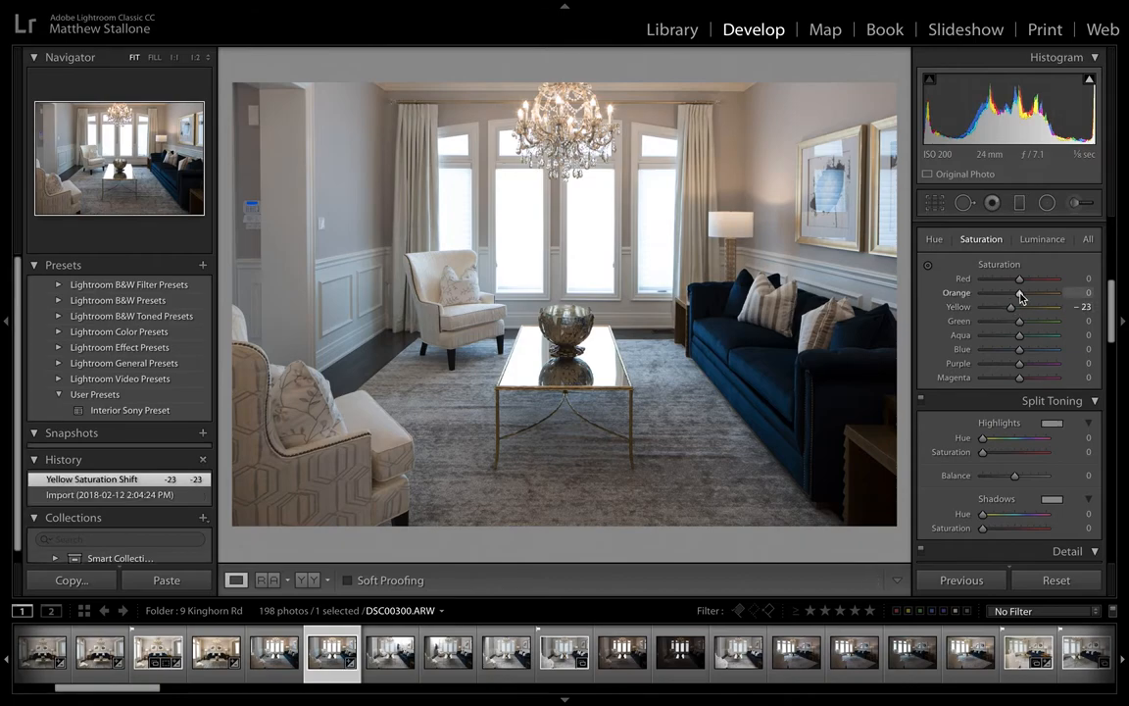
{"action": "left_click_drag", "start_coordinate": [1019, 292], "coordinate": [1016, 292]}
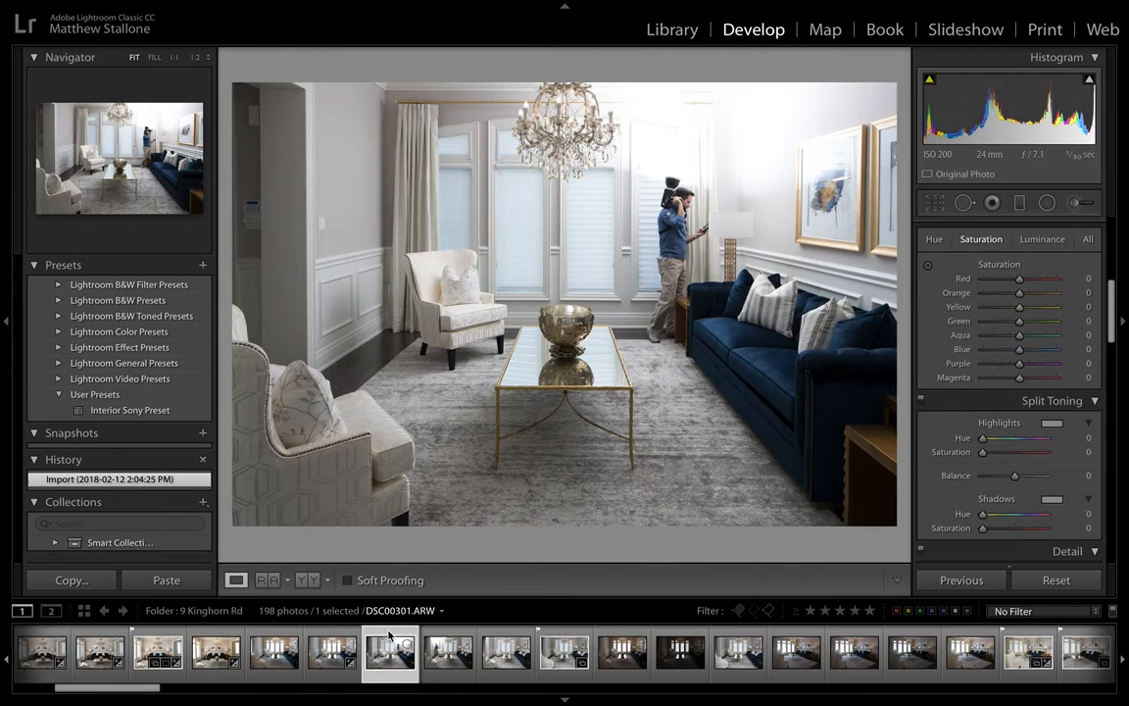
{"action": "mouse_move", "coordinate": [550, 407]}
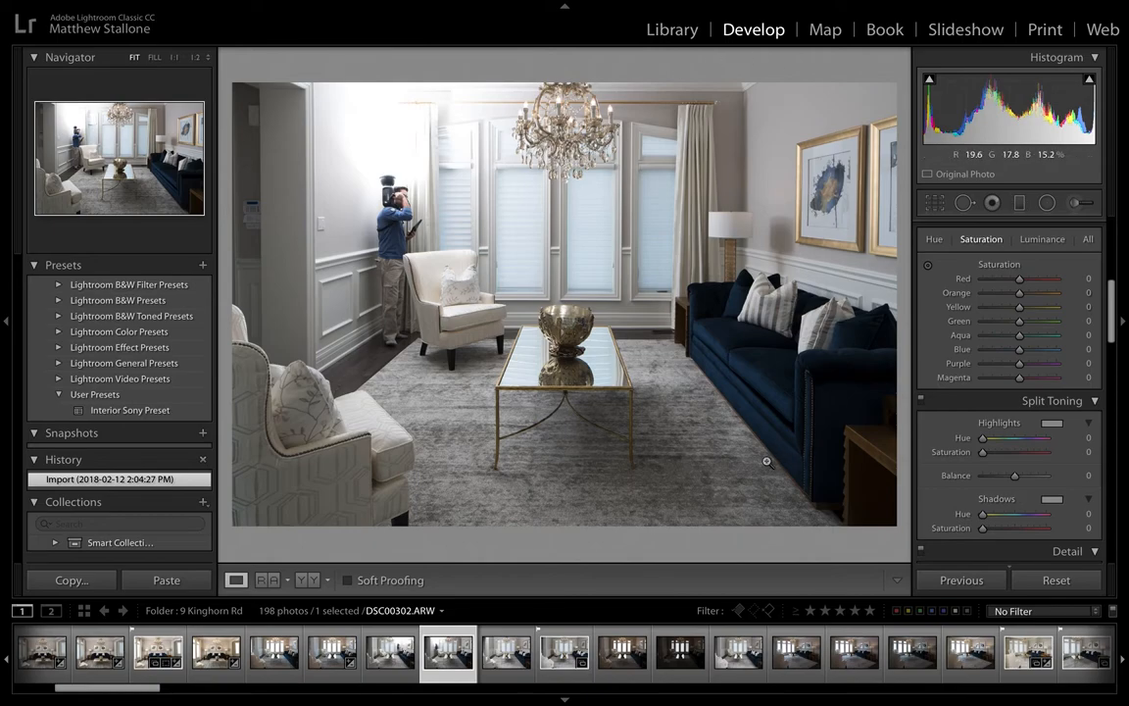
Step: Review exposures DSC00301–DSC00304, then select all five frames DSC00300–DSC00304
{"action": "left_click", "coordinate": [507, 652]}
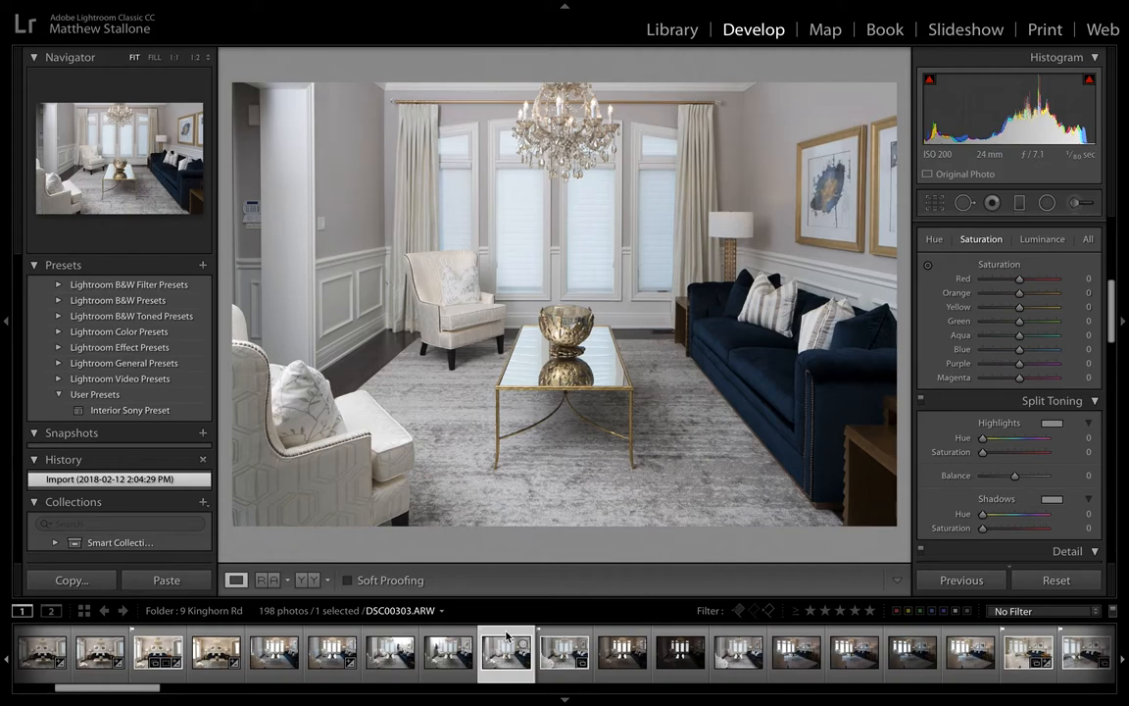
{"action": "mouse_move", "coordinate": [457, 321]}
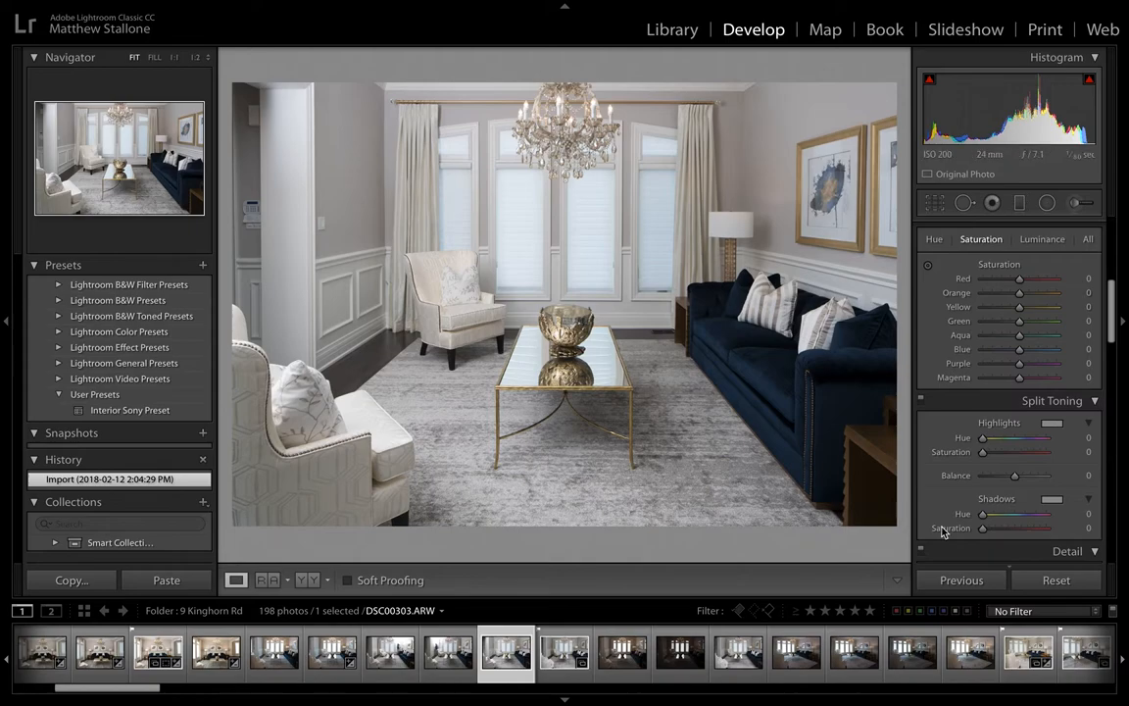
{"action": "mouse_move", "coordinate": [467, 154]}
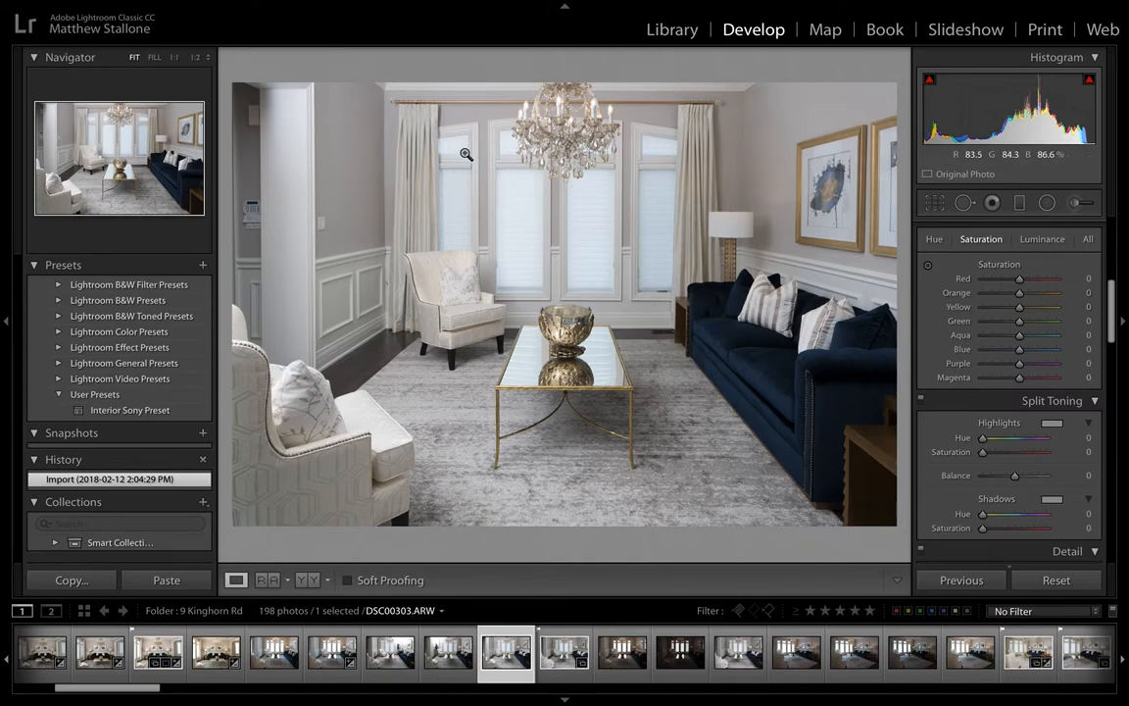
{"action": "mouse_move", "coordinate": [277, 292]}
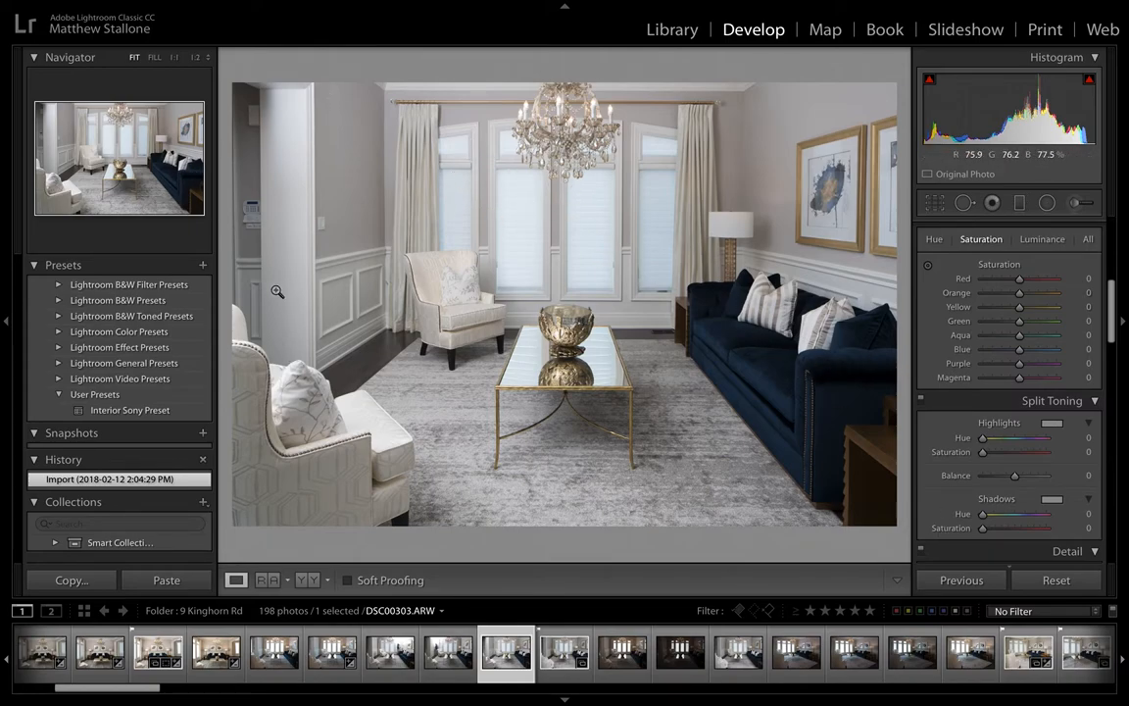
{"action": "mouse_move", "coordinate": [701, 154]}
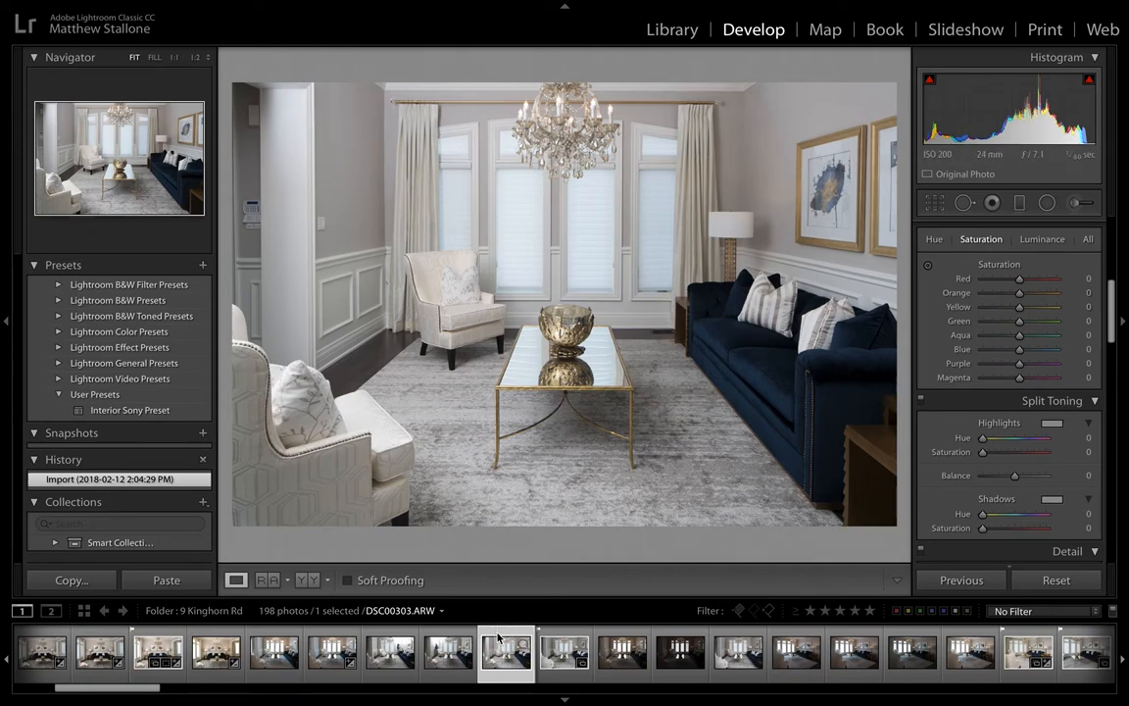
{"action": "left_click", "coordinate": [564, 652]}
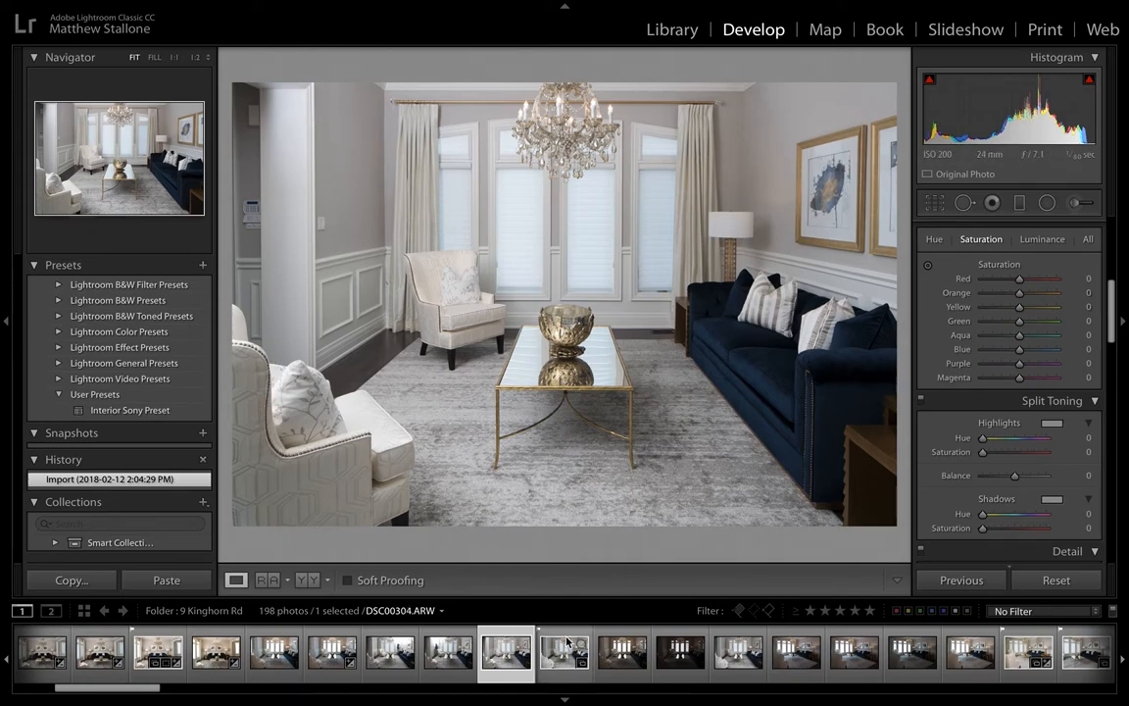
{"action": "left_click", "coordinate": [563, 651]}
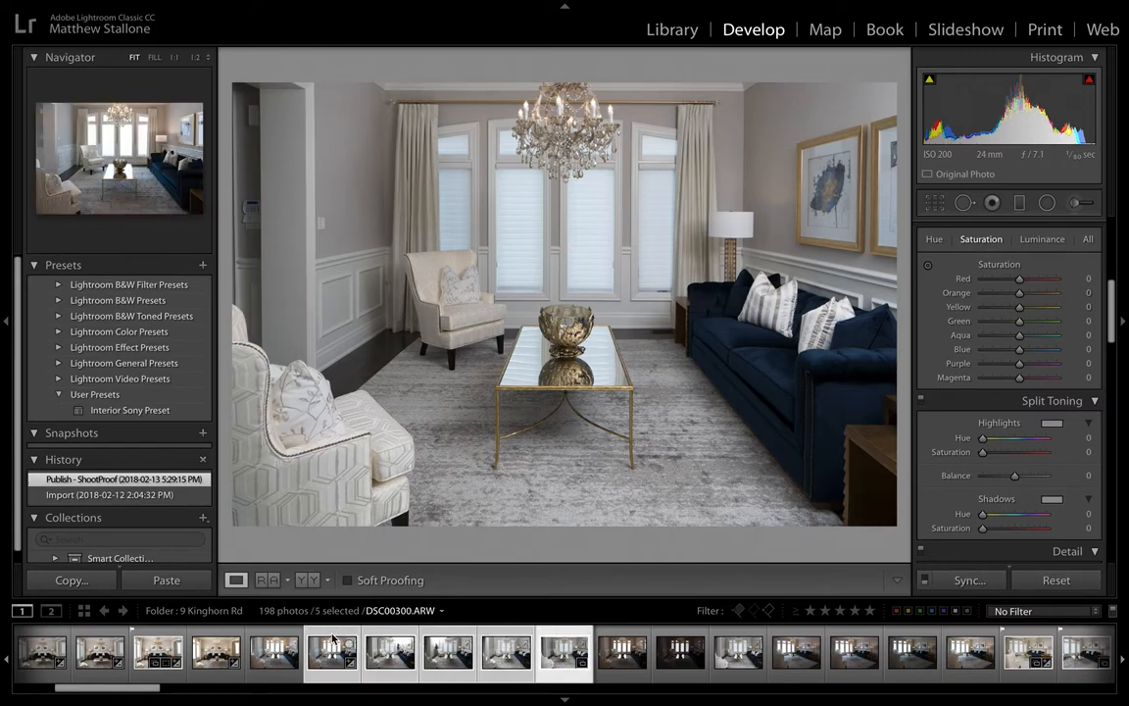
Step: Open the five selected exposures as layers of one Photoshop document
{"action": "right_click", "coordinate": [332, 652]}
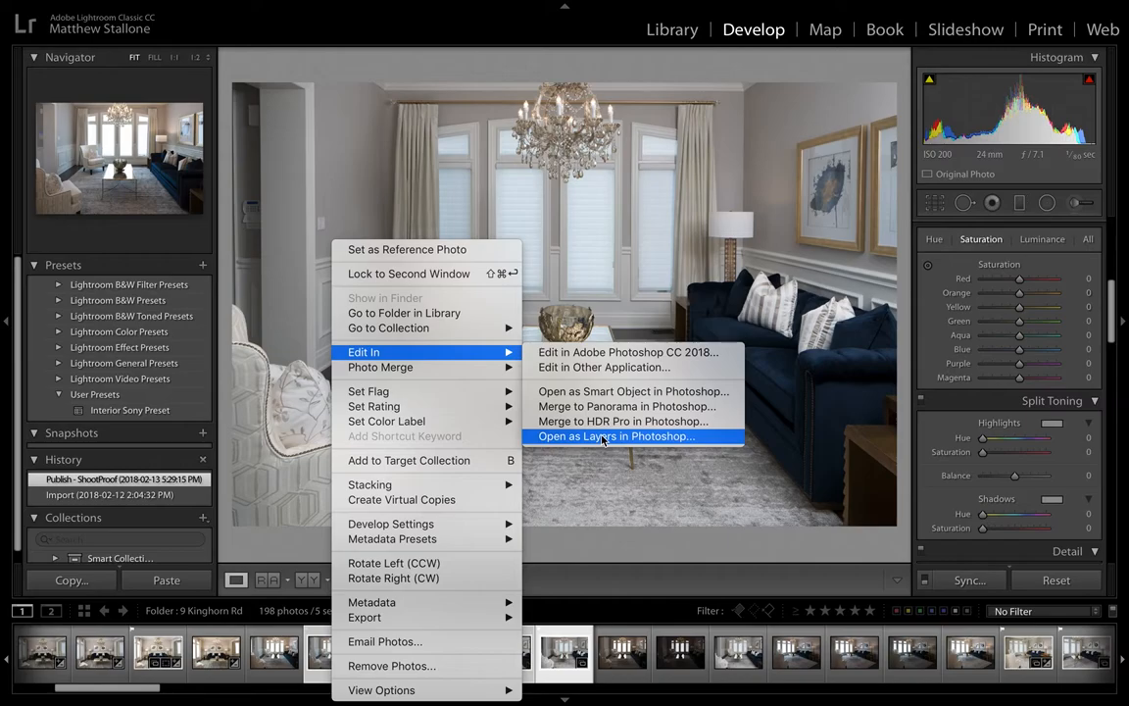
{"action": "left_click", "coordinate": [616, 436]}
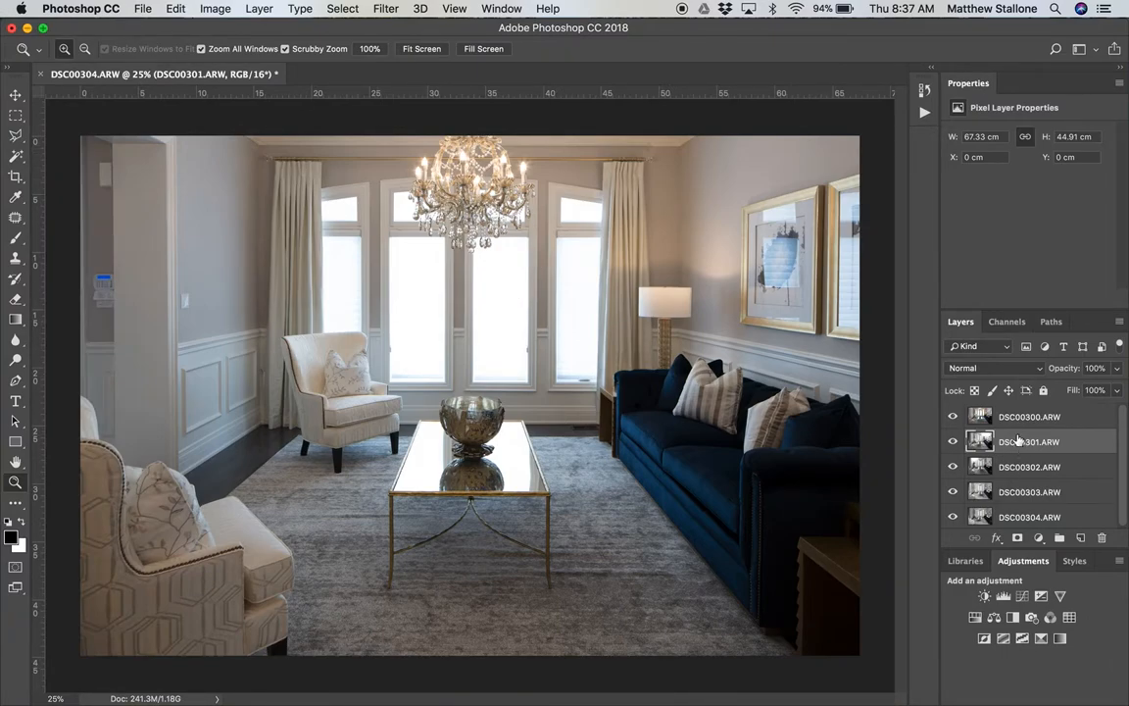
Step: Hide the top layer and rename layers Flash Right, Flash Left, Flash back left, flash back right
{"action": "left_click", "coordinate": [953, 417]}
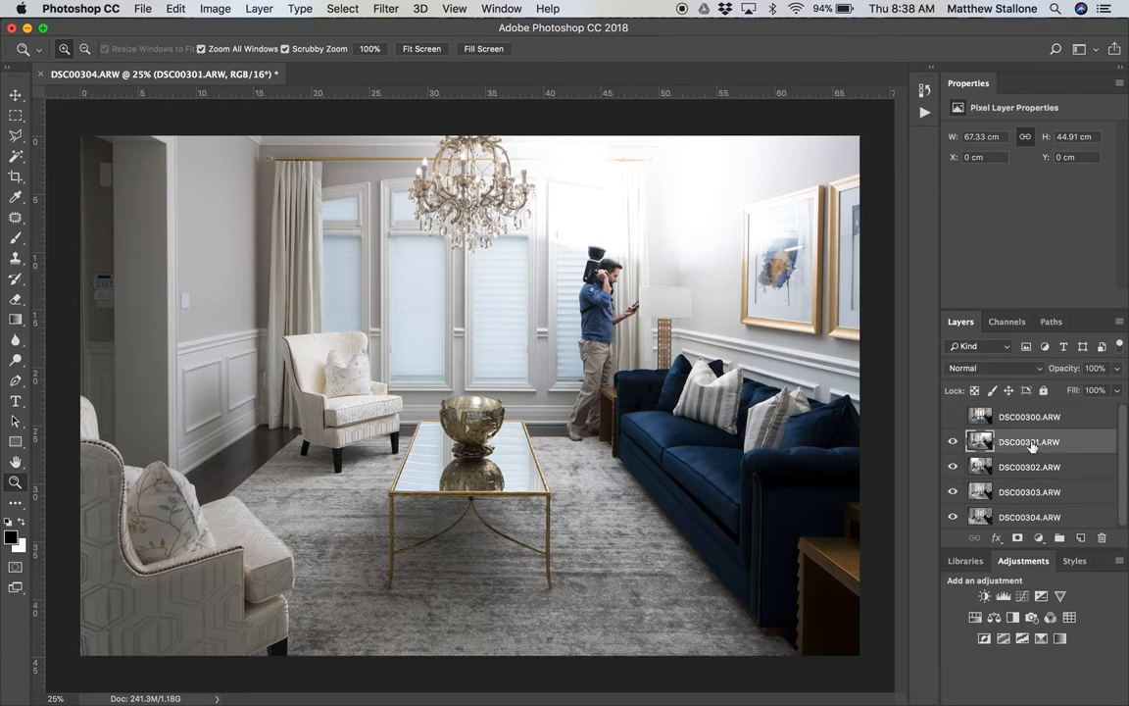
{"action": "right_click", "coordinate": [1029, 441]}
{"action": "type", "text": "Flash Left"}
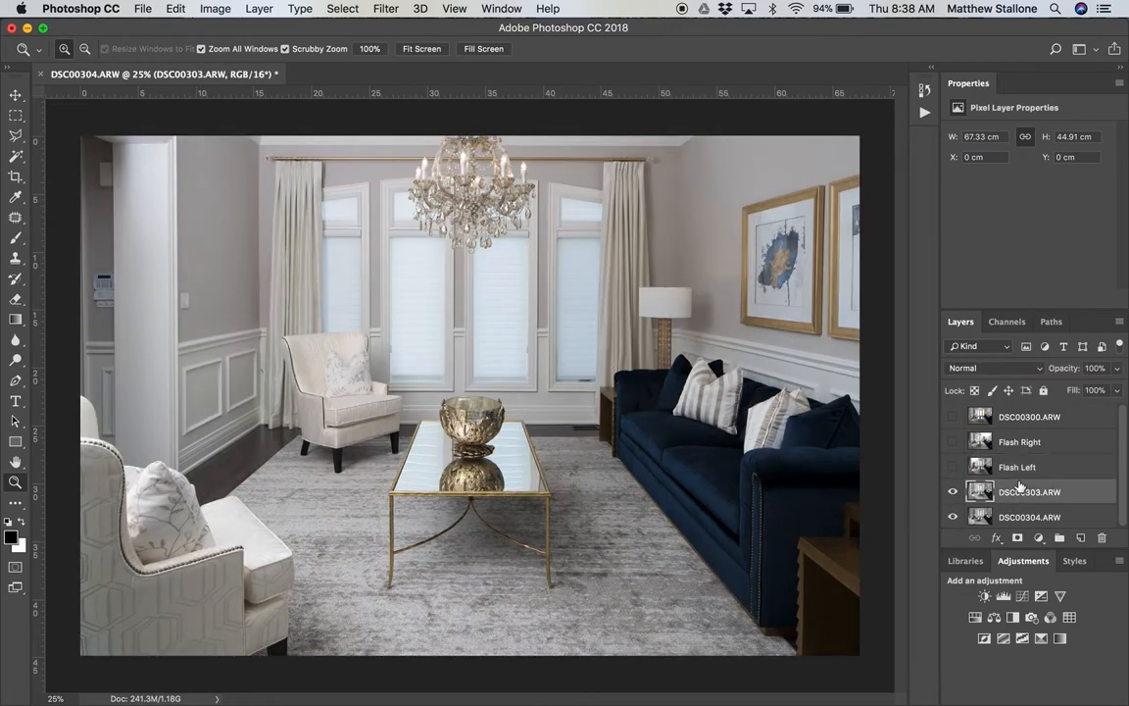
{"action": "double_click", "coordinate": [1029, 491]}
{"action": "type", "text": "flash back right"}
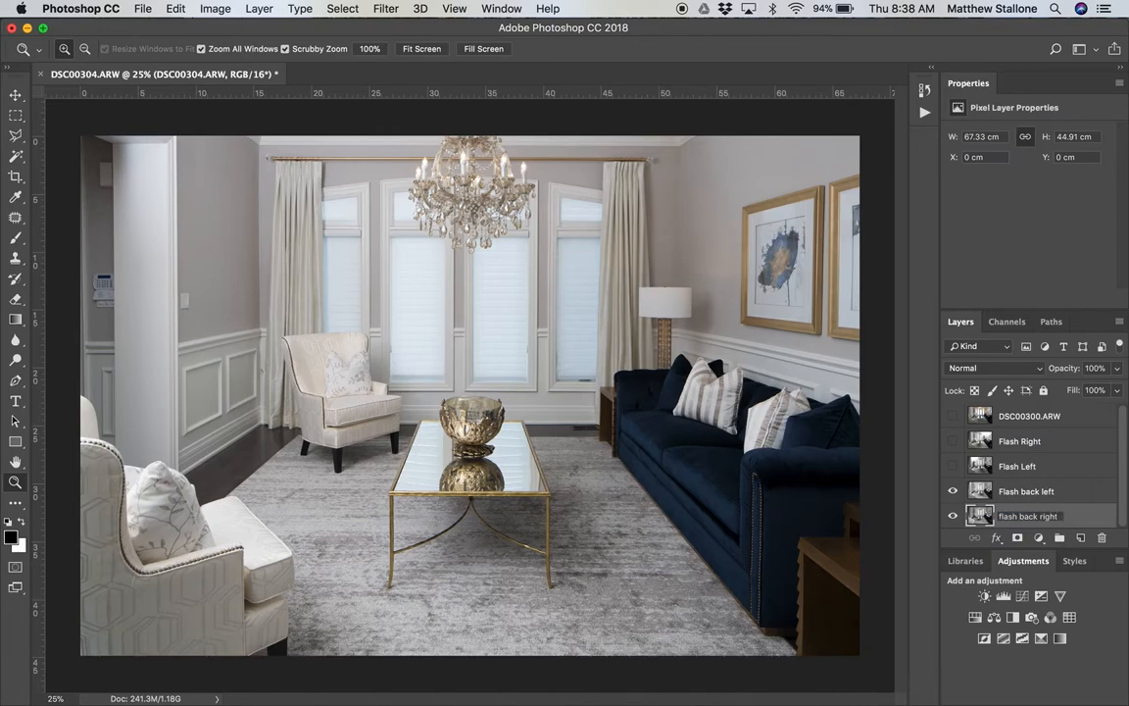
{"action": "left_click", "coordinate": [952, 517]}
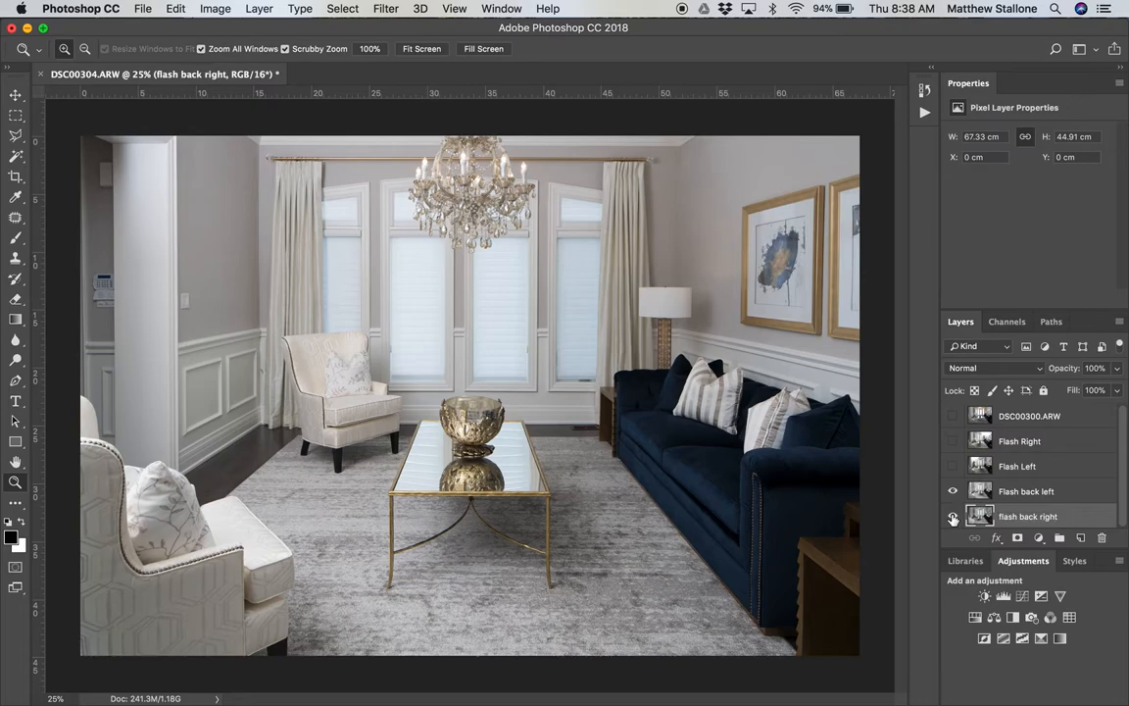
Step: Toggle the flash layers' visibility, leaving only flash back right visible
{"action": "left_click", "coordinate": [951, 516]}
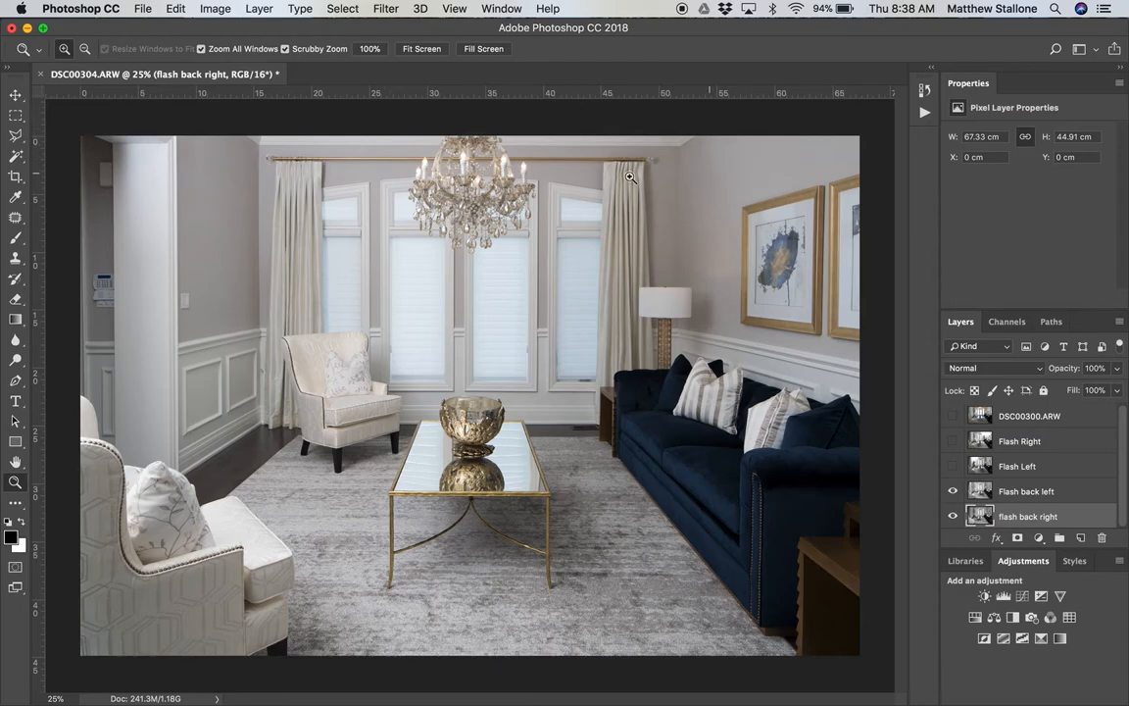
{"action": "mouse_move", "coordinate": [626, 282]}
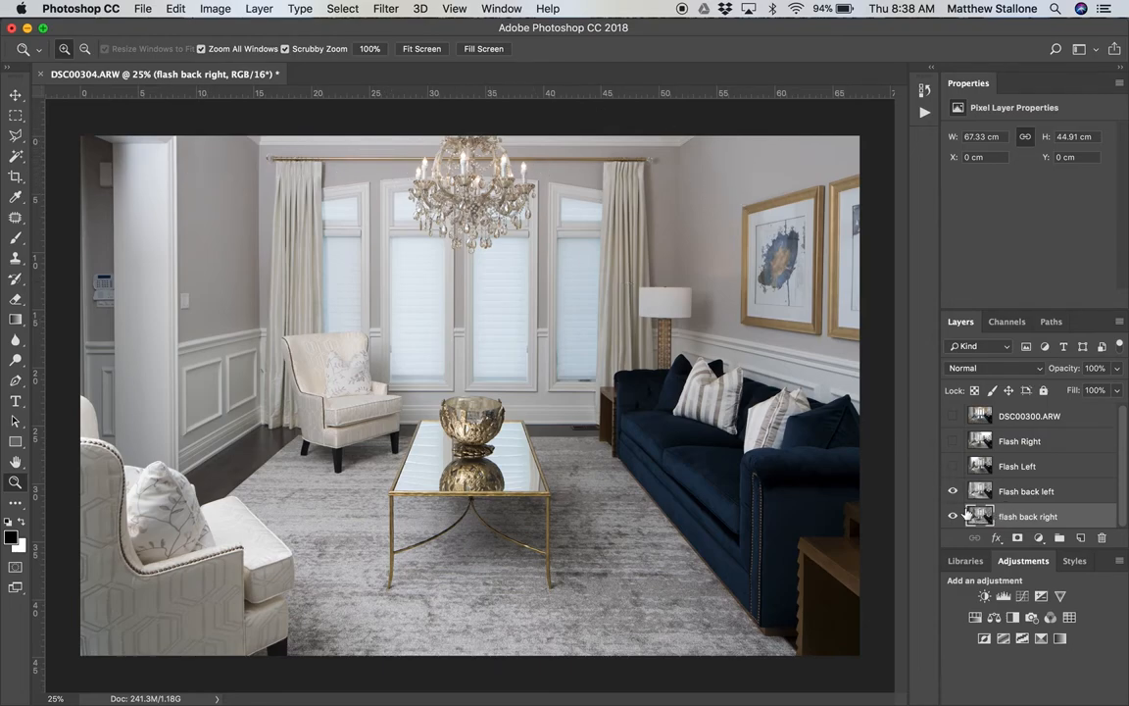
{"action": "left_click", "coordinate": [951, 491]}
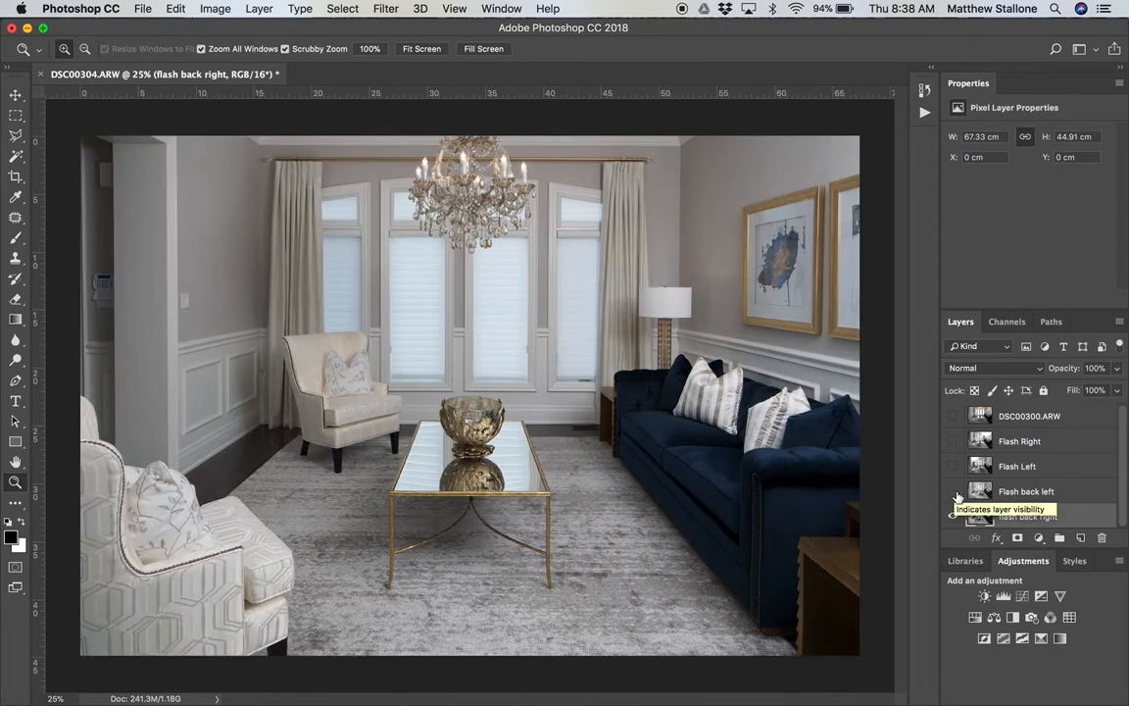
{"action": "left_click", "coordinate": [953, 516]}
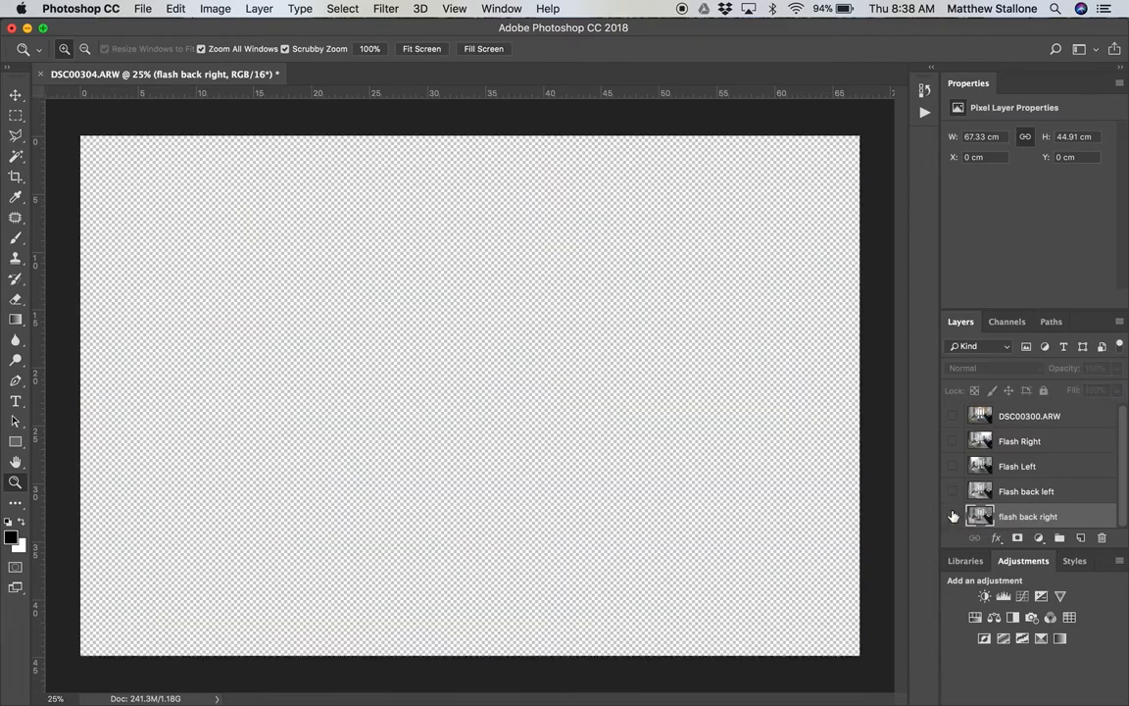
{"action": "left_click", "coordinate": [952, 441]}
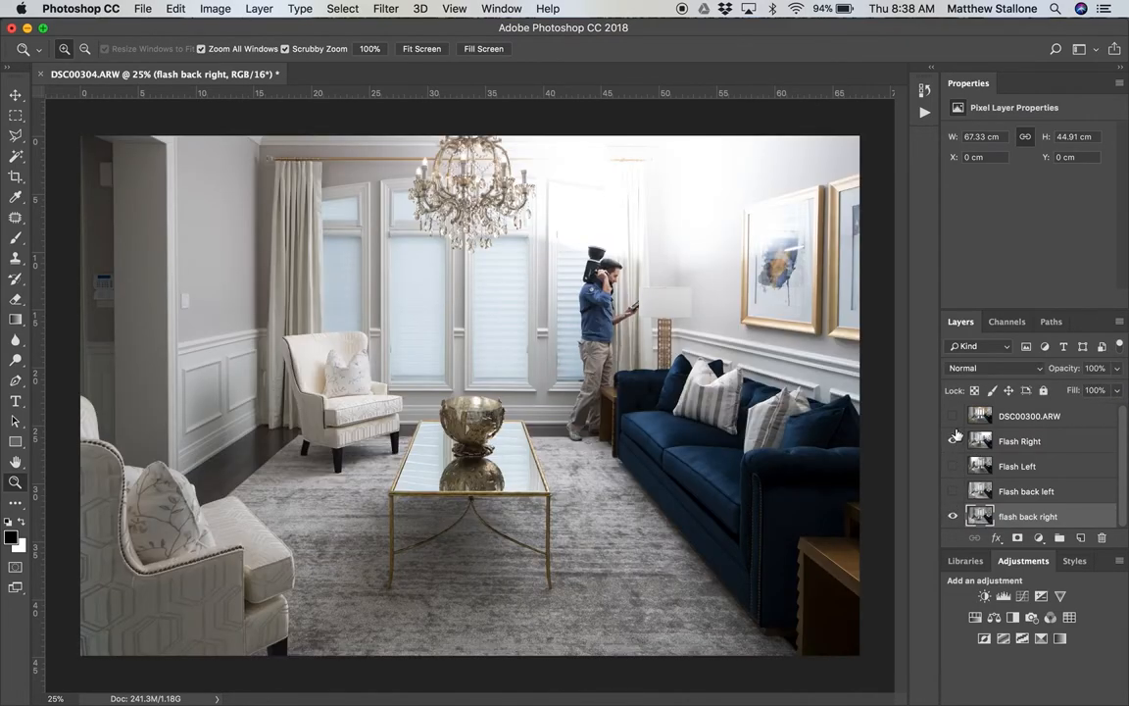
{"action": "left_click", "coordinate": [952, 440]}
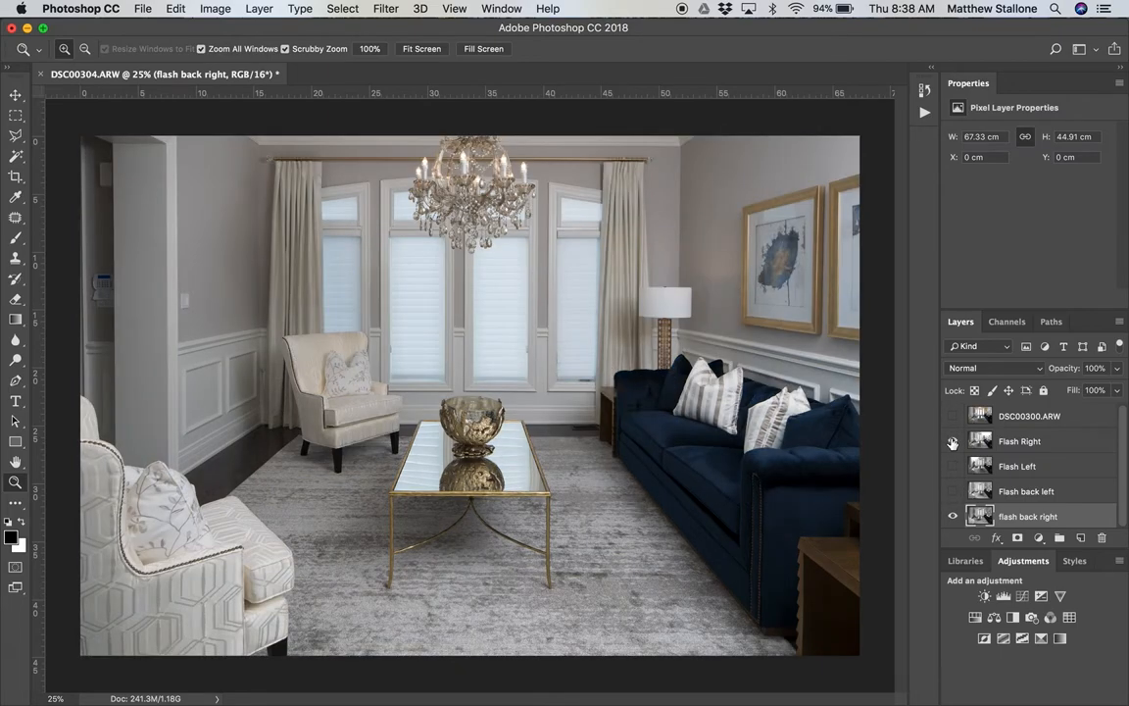
Step: Show the Flash Right layer, add a layer mask and target the mask
{"action": "left_click", "coordinate": [951, 441]}
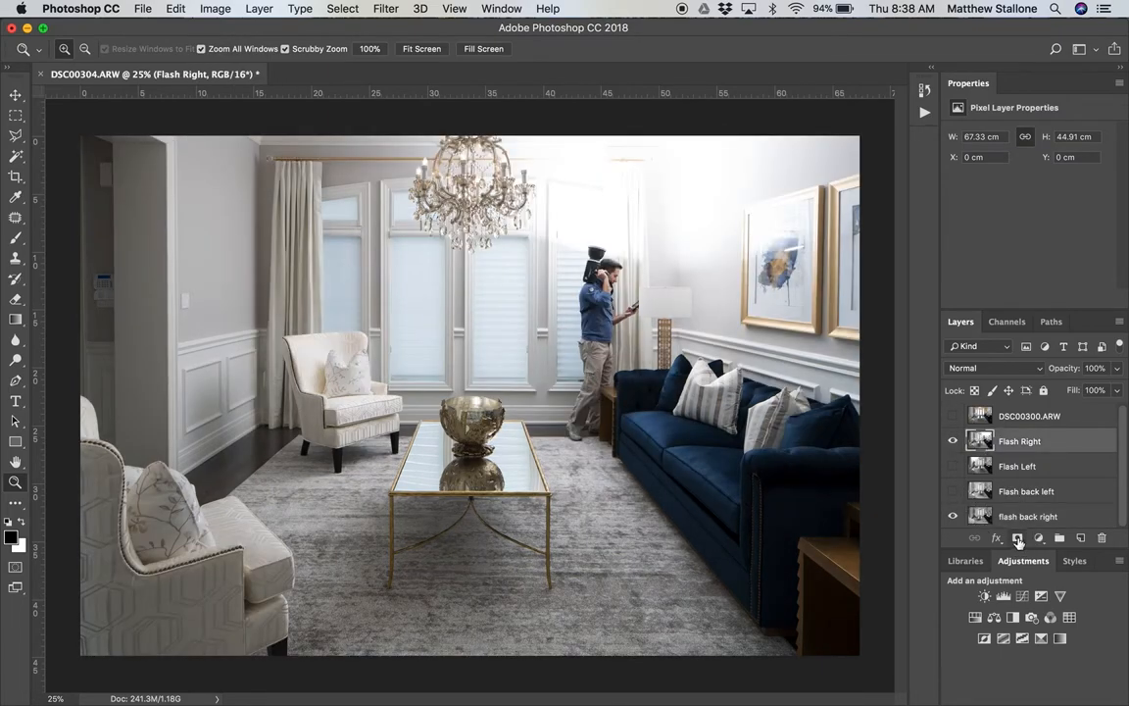
{"action": "mouse_move", "coordinate": [1017, 537]}
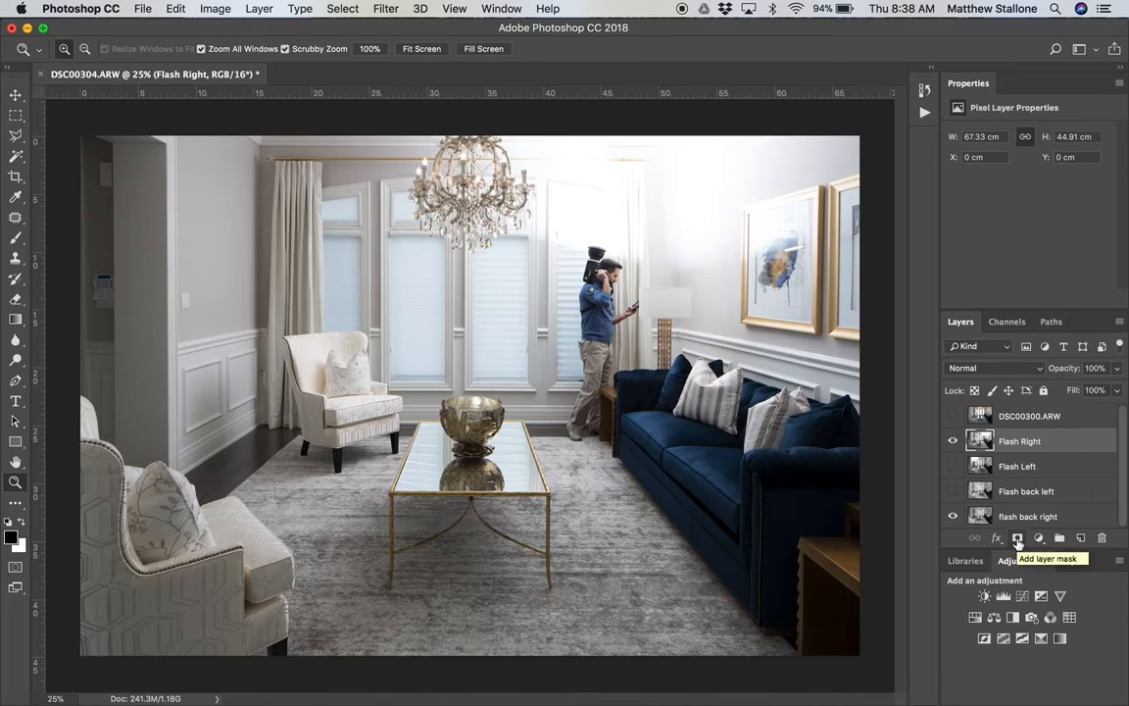
{"action": "left_click", "coordinate": [1018, 537]}
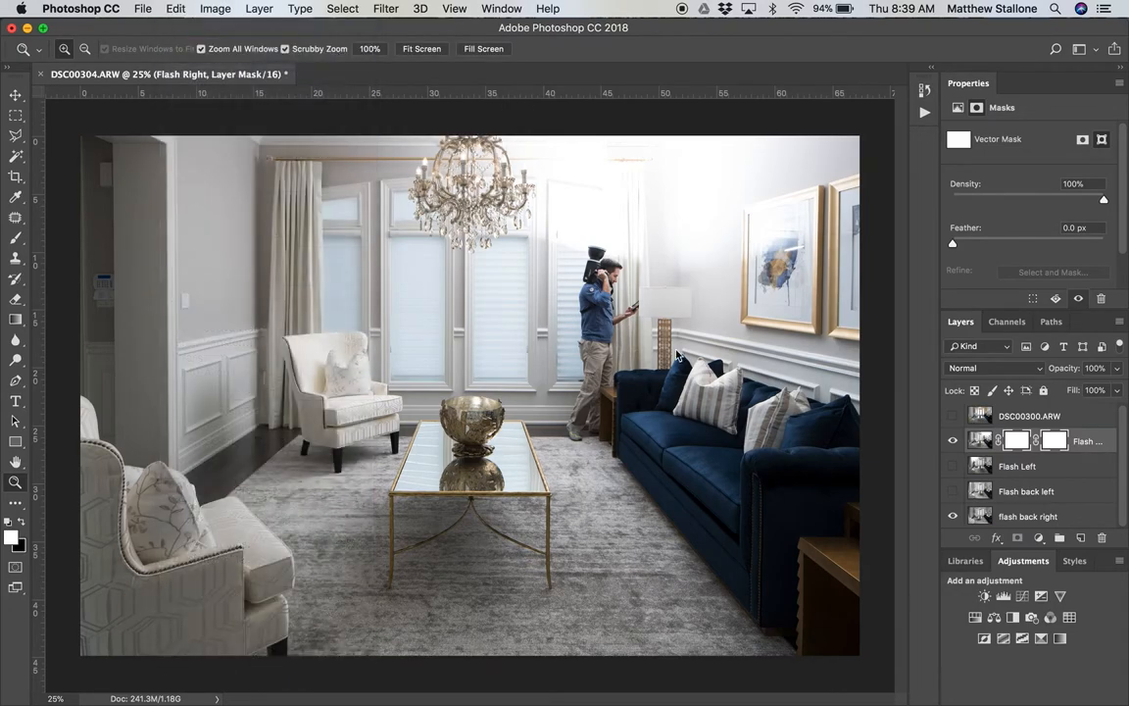
{"action": "left_click", "coordinate": [1016, 440]}
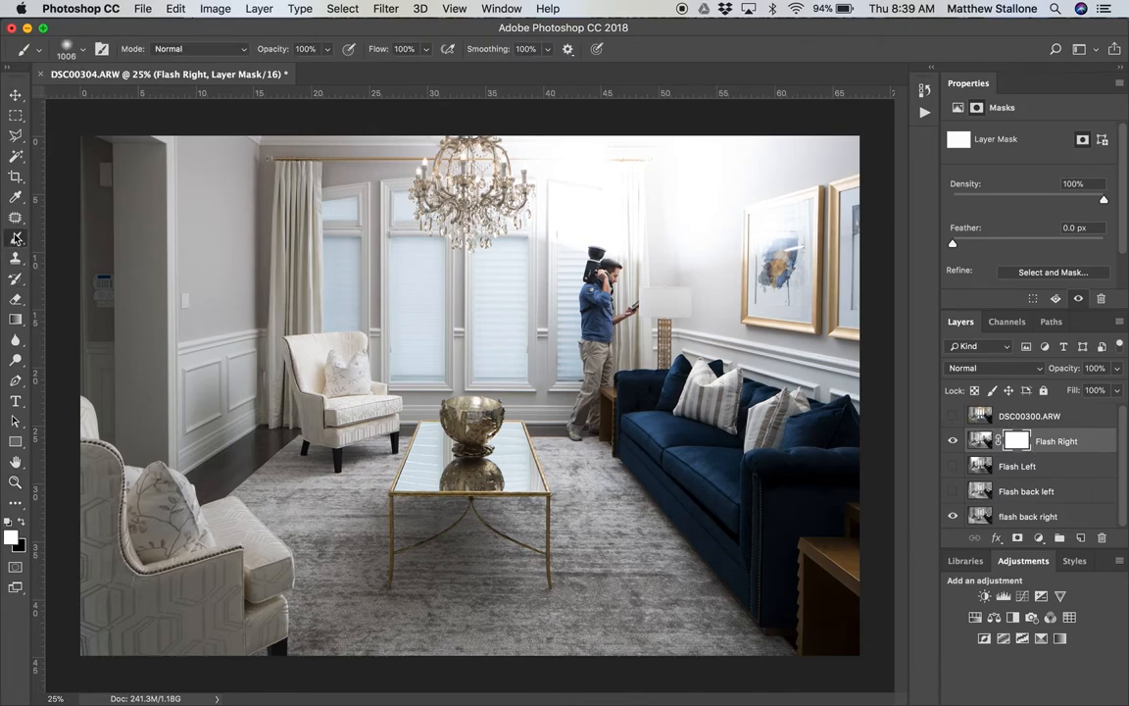
{"action": "mouse_move", "coordinate": [16, 239]}
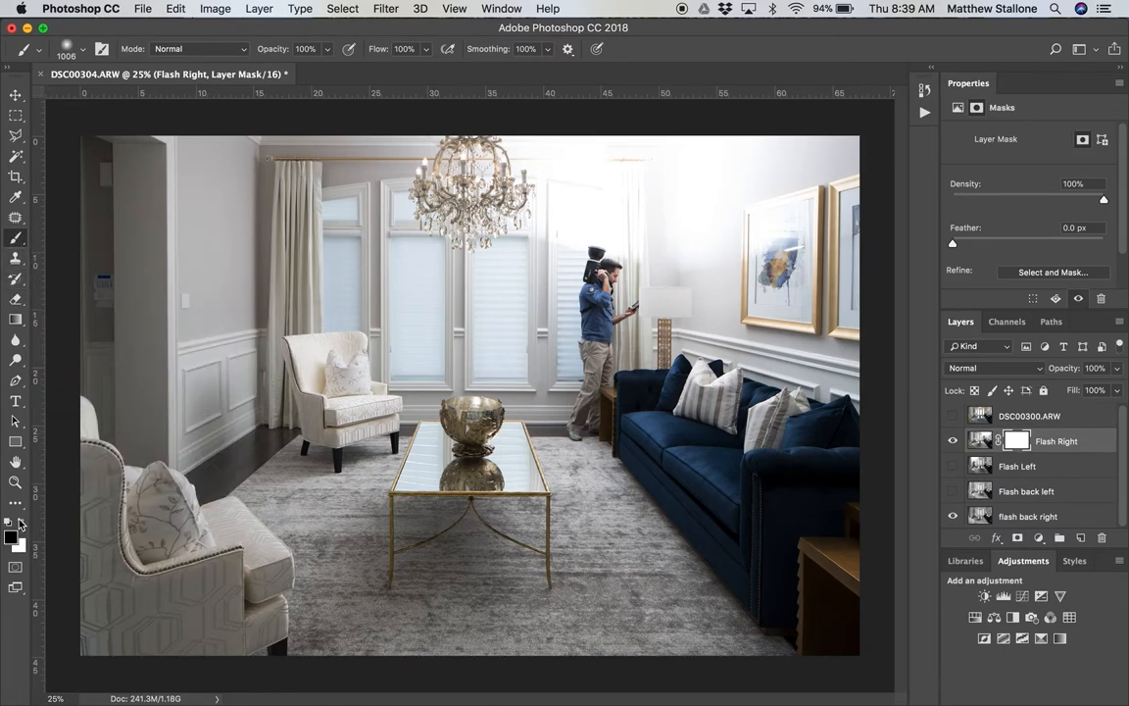
Step: Paint black on the Flash Right mask, then step backward to undo the stray stroke
{"action": "left_click", "coordinate": [1016, 440]}
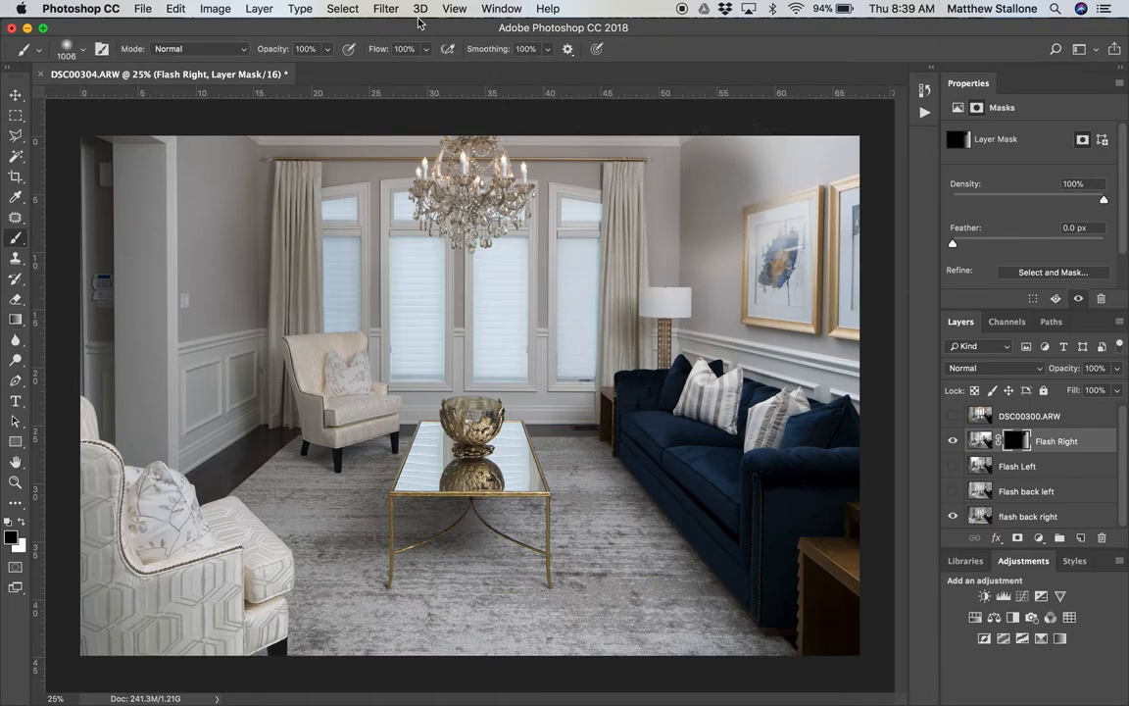
{"action": "left_click", "coordinate": [176, 8]}
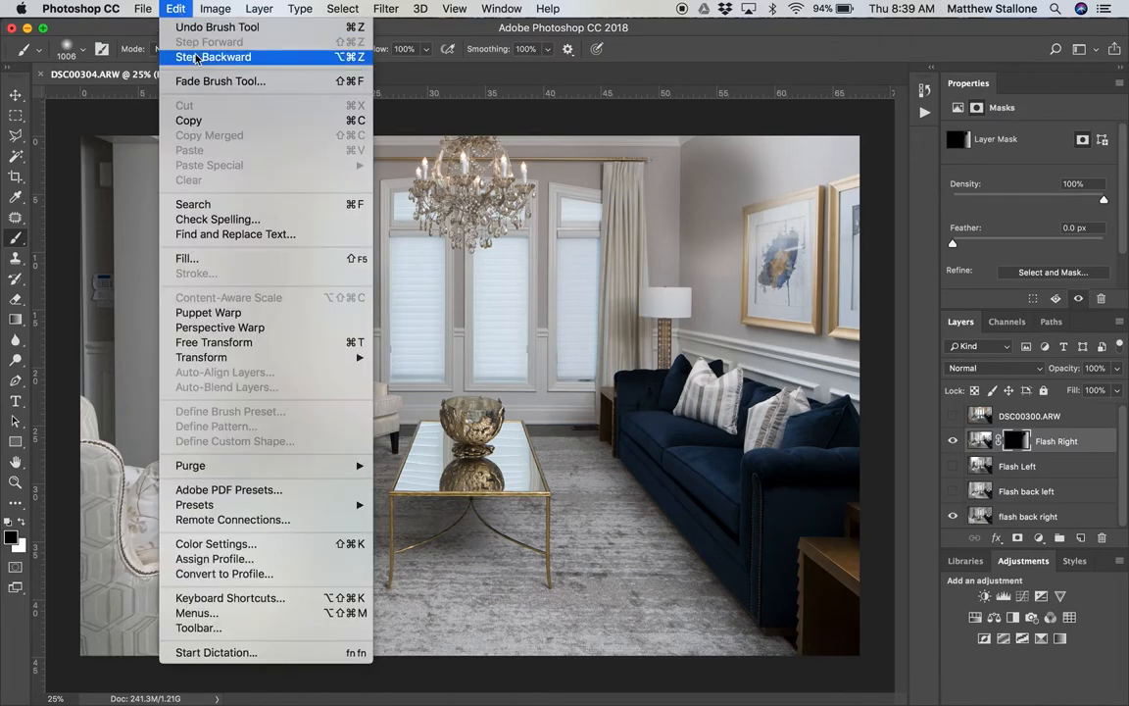
{"action": "left_click", "coordinate": [212, 57]}
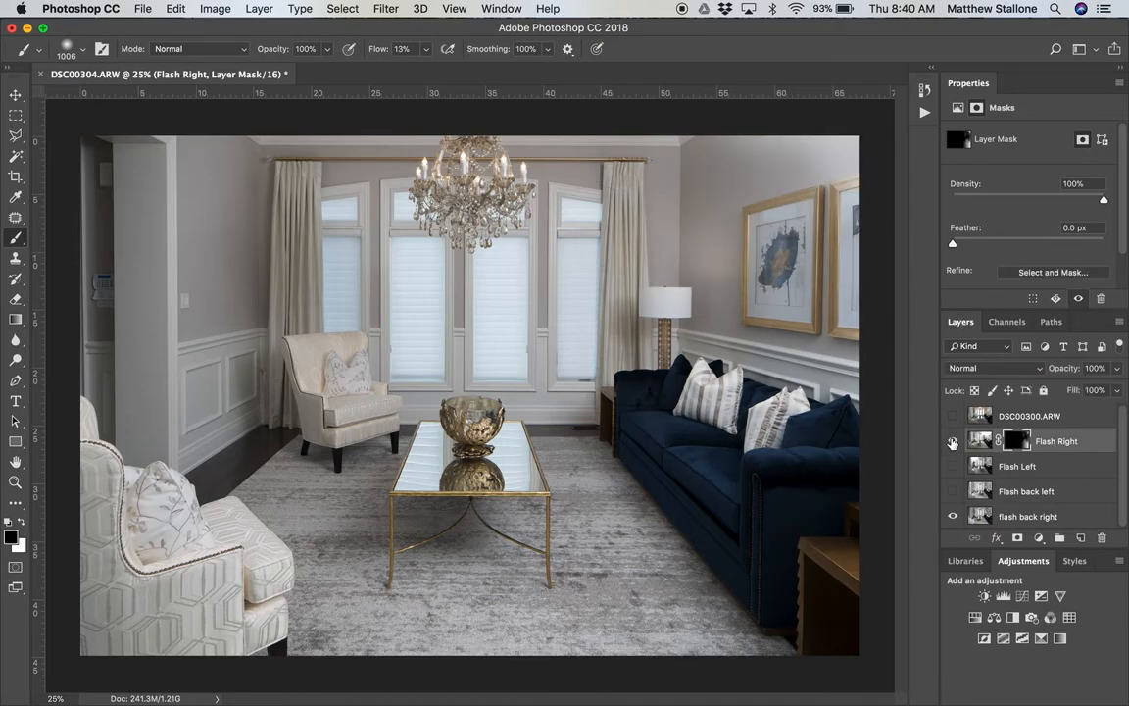
Step: Compare Flash Right on and off, then set its blend mode to Luminosity
{"action": "left_click", "coordinate": [951, 441]}
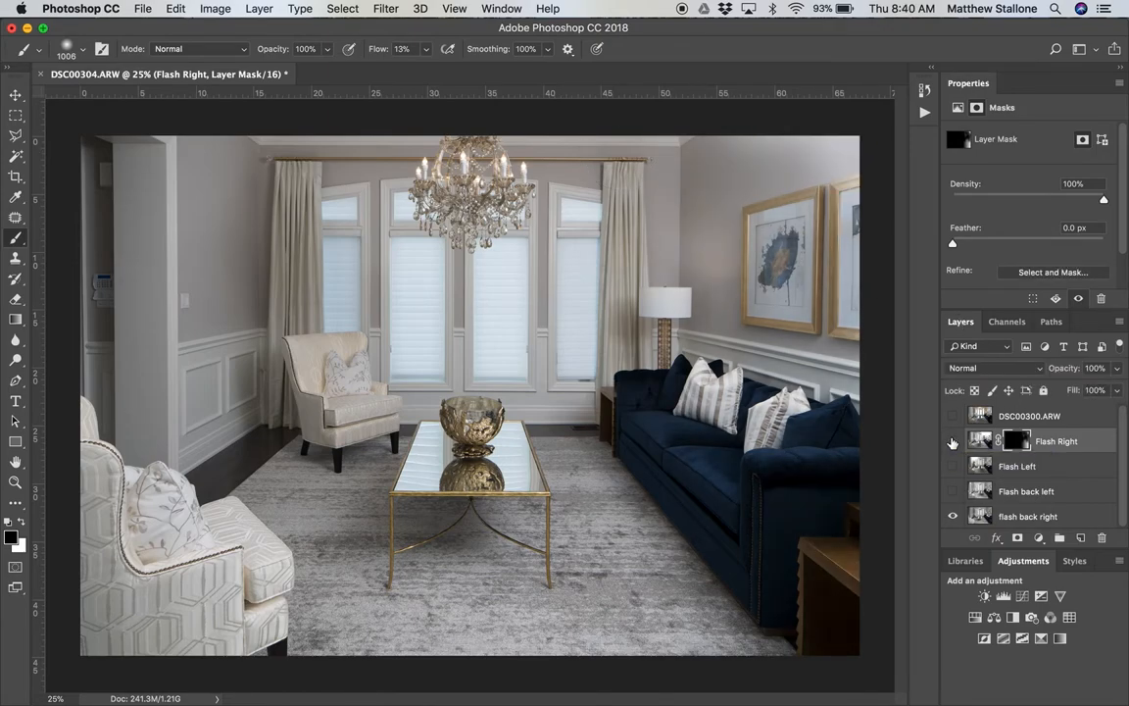
{"action": "left_click", "coordinate": [952, 440]}
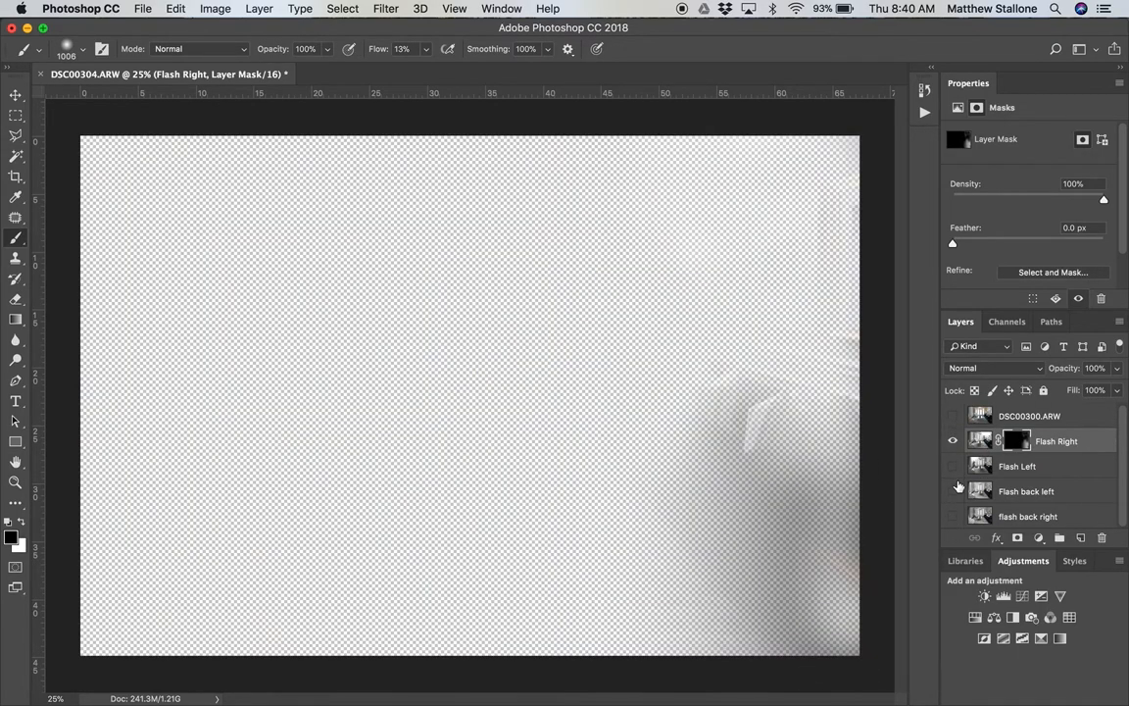
{"action": "left_click", "coordinate": [952, 440]}
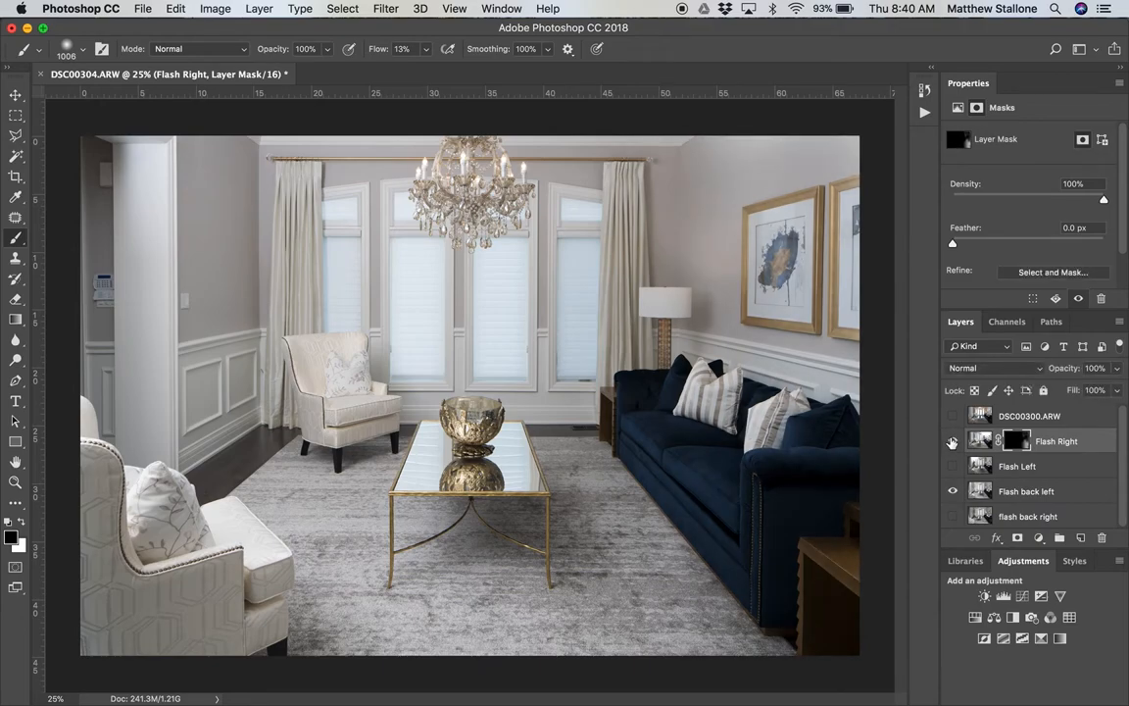
{"action": "left_click", "coordinate": [952, 440]}
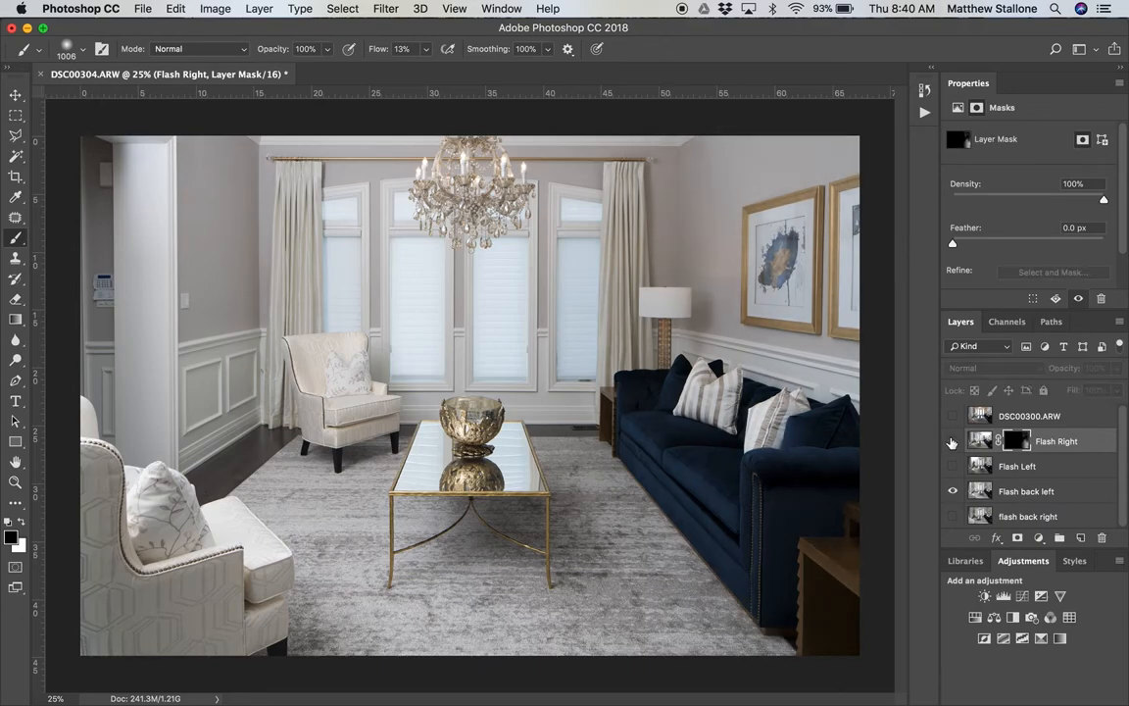
{"action": "left_click", "coordinate": [952, 440]}
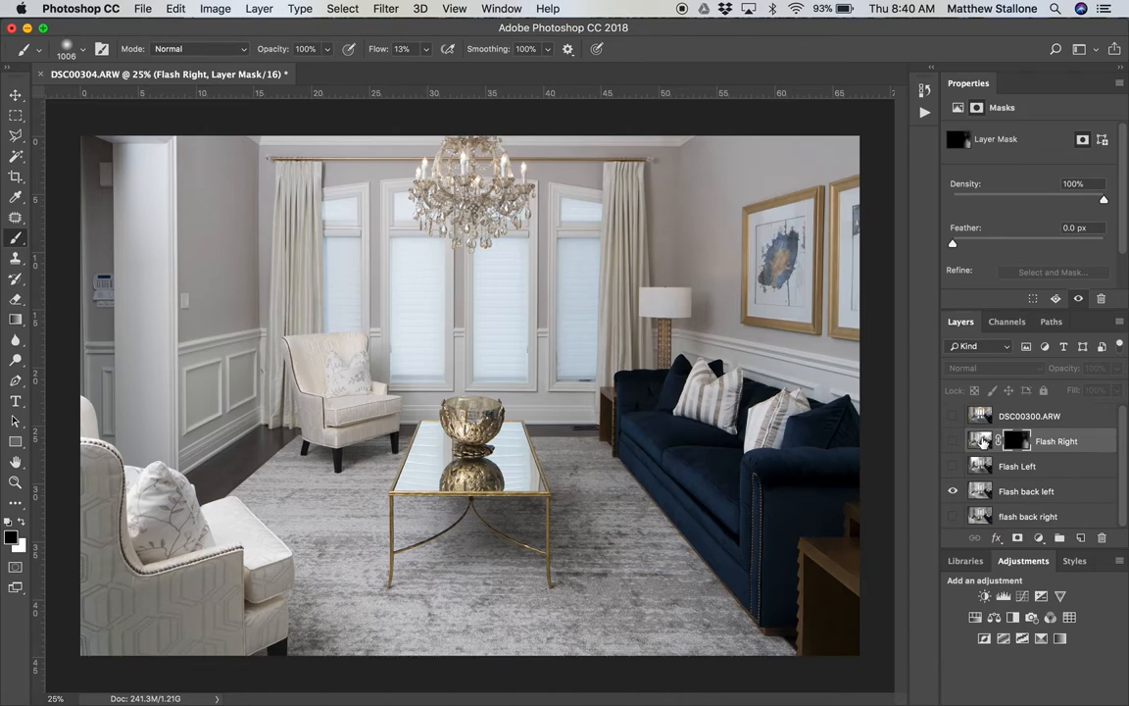
{"action": "left_click", "coordinate": [980, 440]}
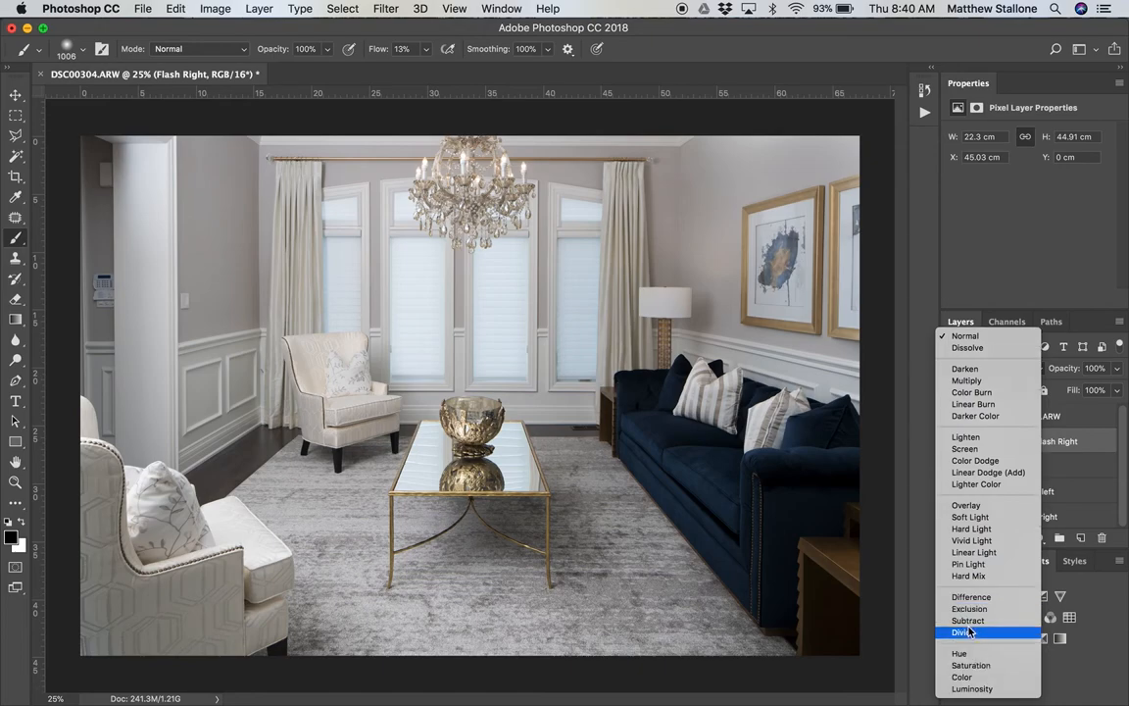
{"action": "left_click", "coordinate": [971, 688]}
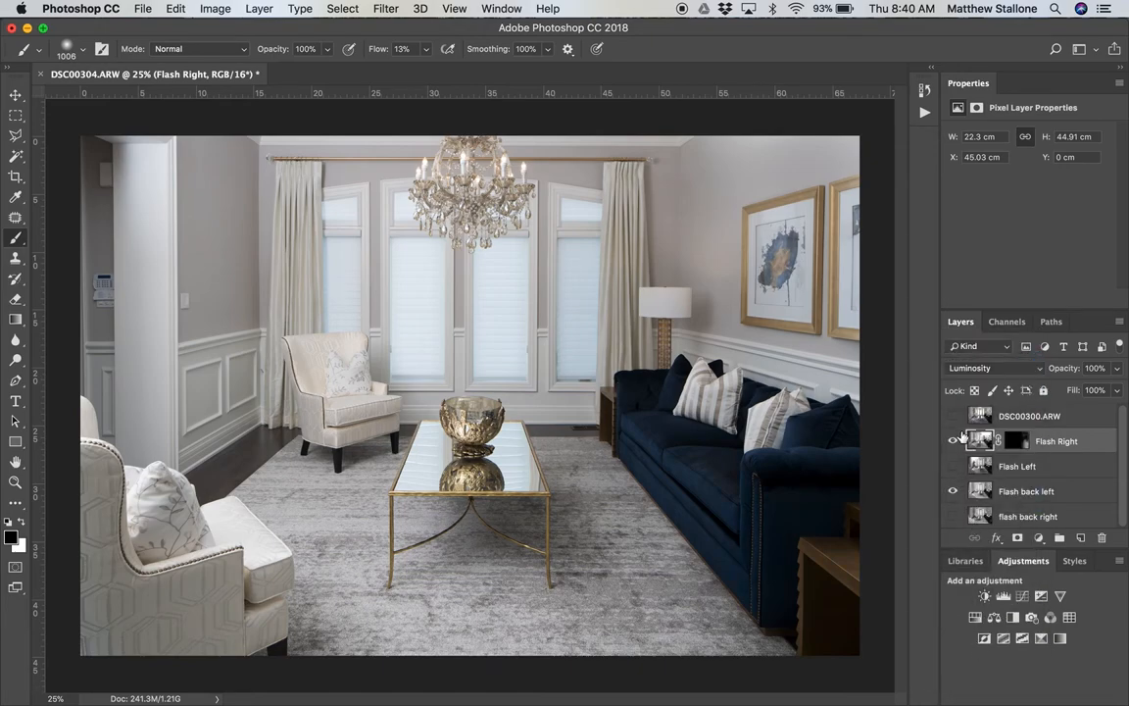
Step: Toggle layer visibility to judge the luminosity blend, ending with only flash back right showing
{"action": "left_click", "coordinate": [952, 440]}
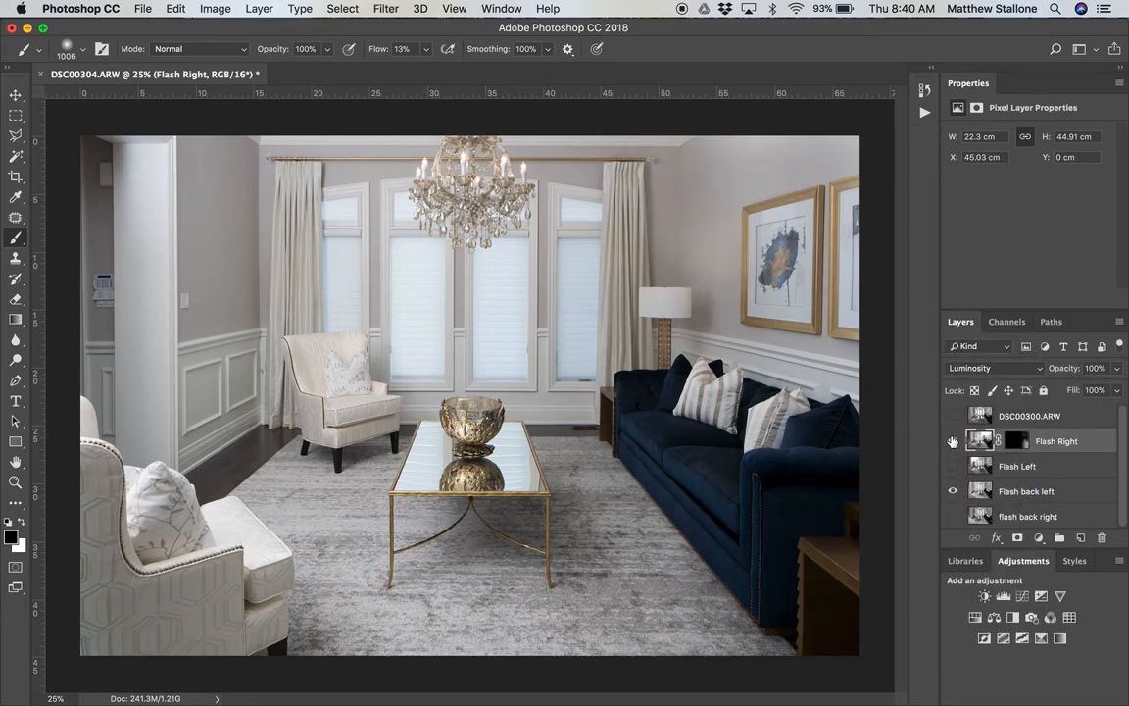
{"action": "left_click", "coordinate": [952, 416]}
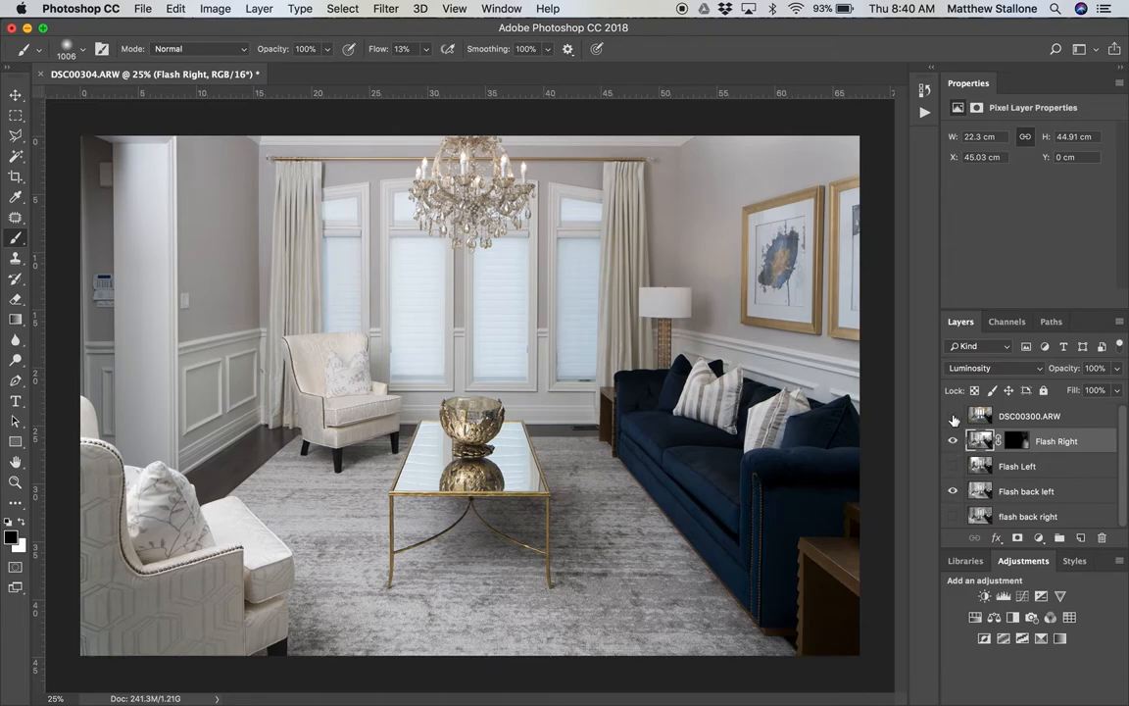
{"action": "left_click", "coordinate": [951, 416]}
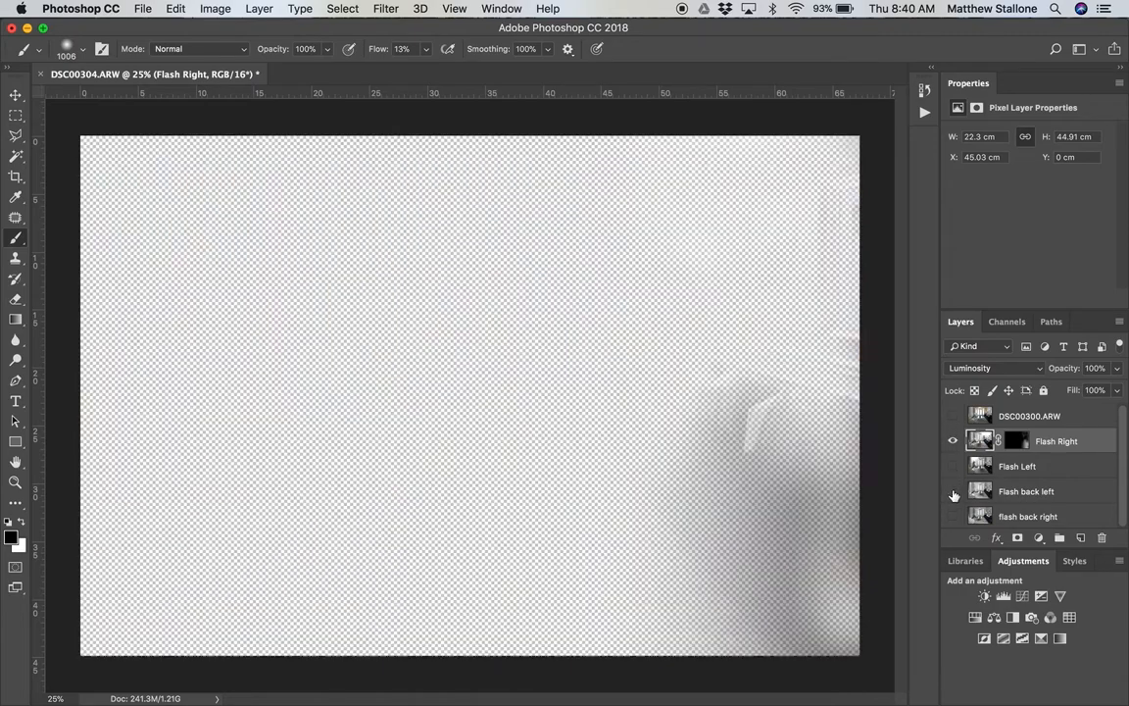
{"action": "left_click", "coordinate": [952, 491]}
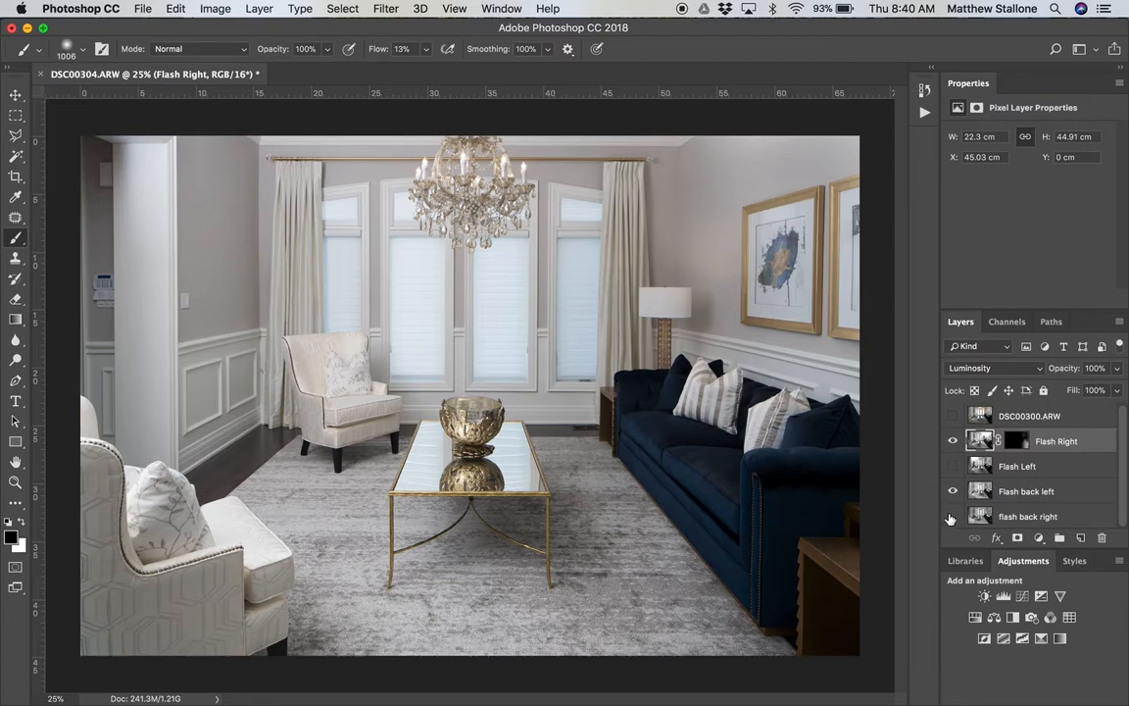
{"action": "left_click", "coordinate": [951, 465]}
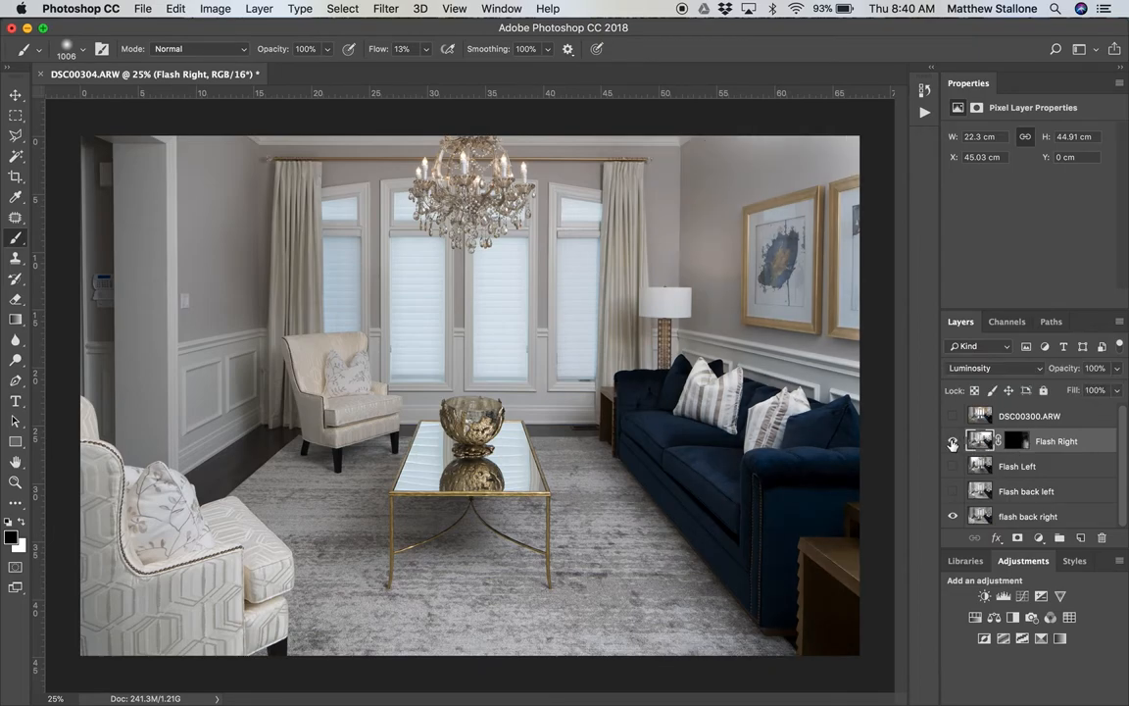
{"action": "left_click", "coordinate": [951, 441]}
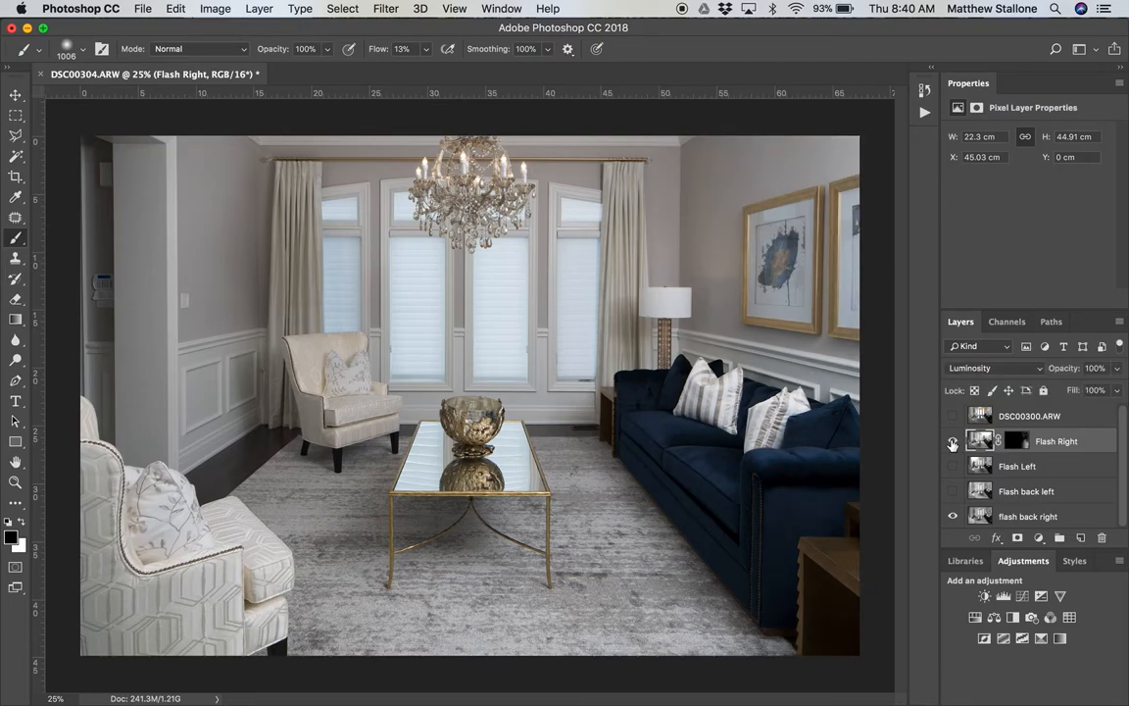
{"action": "left_click", "coordinate": [952, 441]}
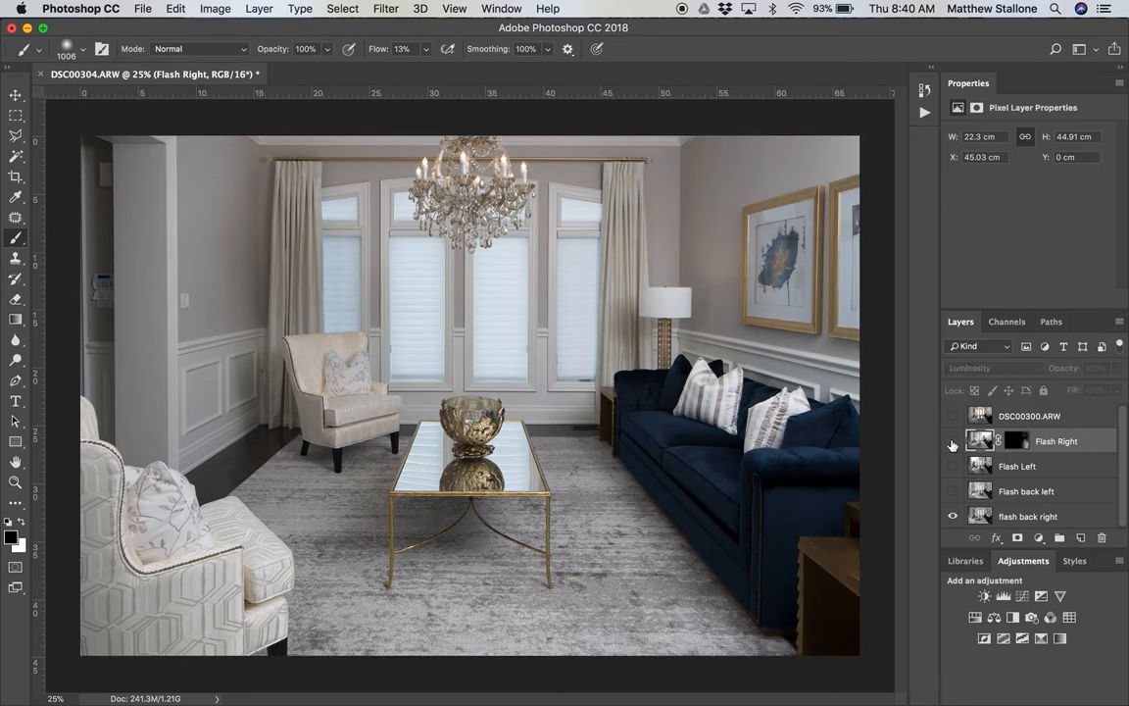
{"action": "left_click", "coordinate": [952, 441]}
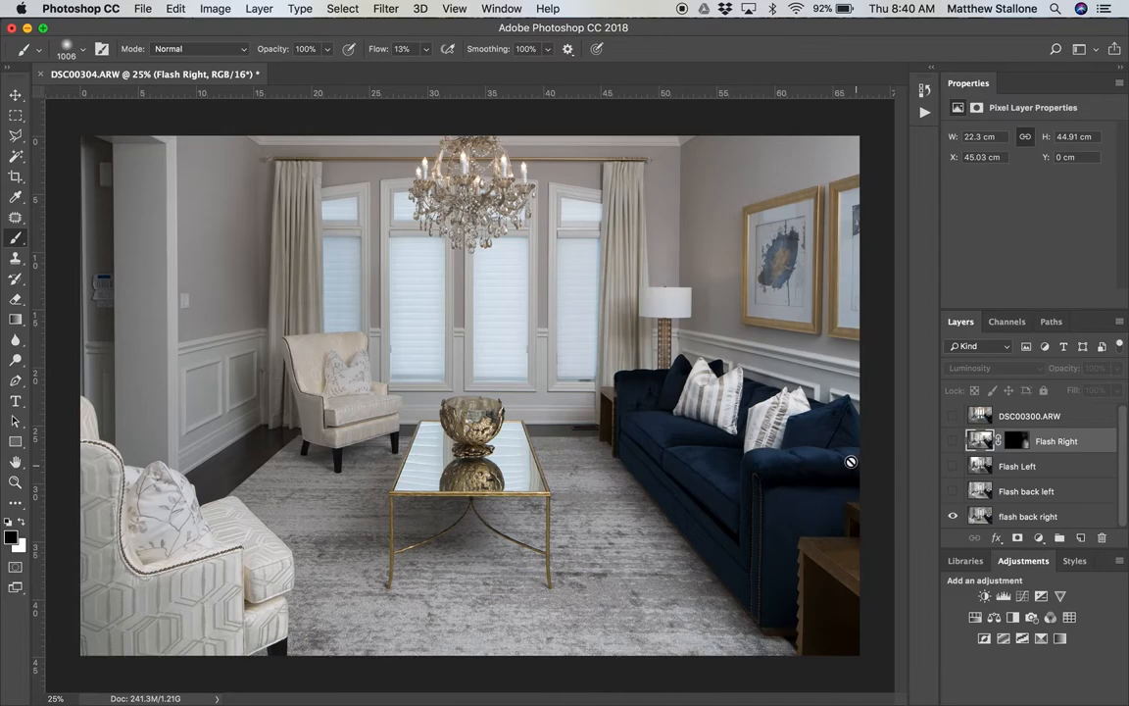
{"action": "mouse_move", "coordinate": [775, 471]}
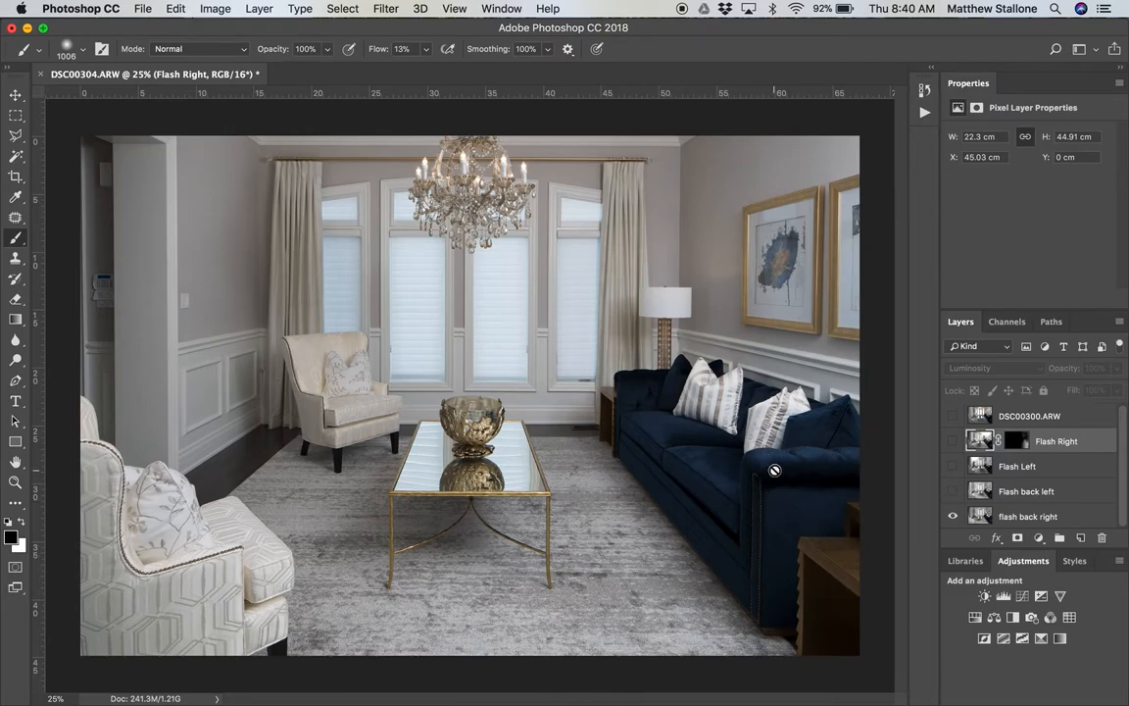
{"action": "mouse_move", "coordinate": [833, 165]}
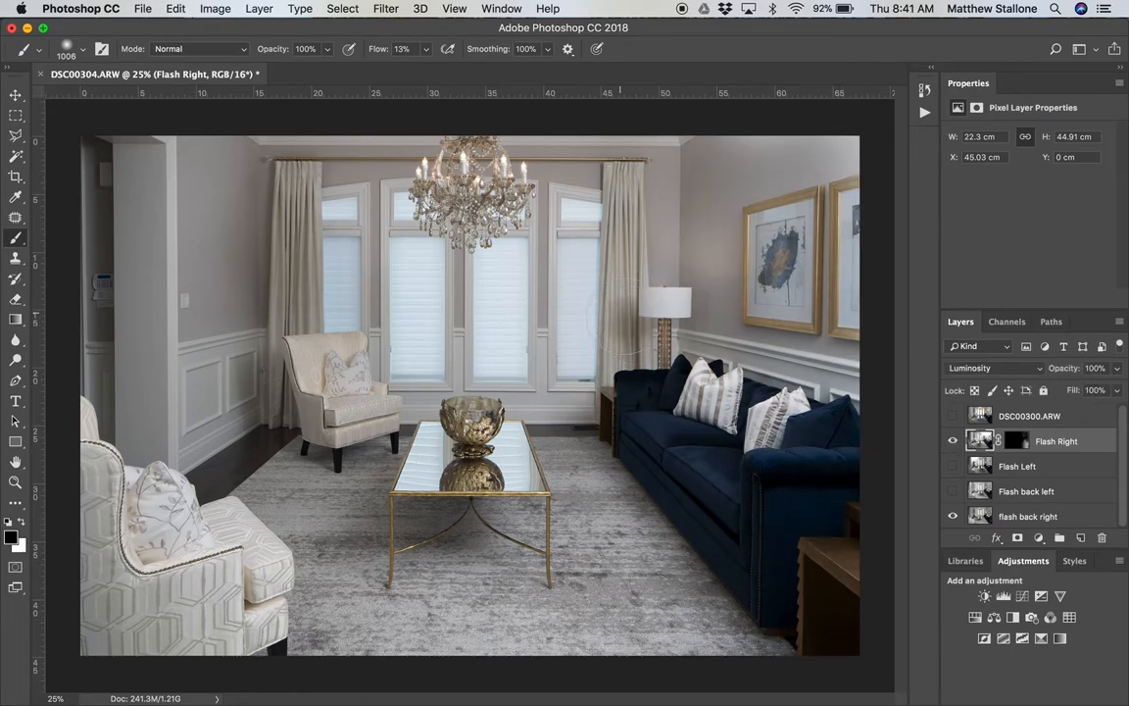
{"action": "mouse_move", "coordinate": [608, 421]}
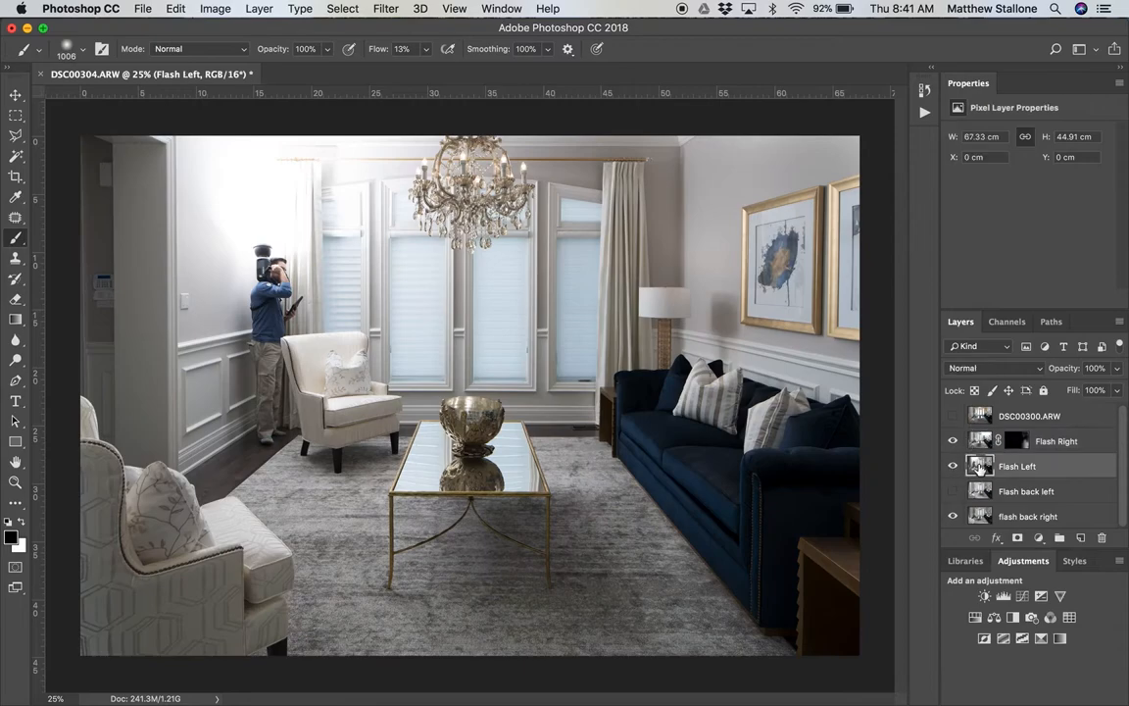
Step: Compare Flash Left and Flash Right by toggling visibility, and bring up Flash Right's mask options
{"action": "left_click", "coordinate": [952, 440]}
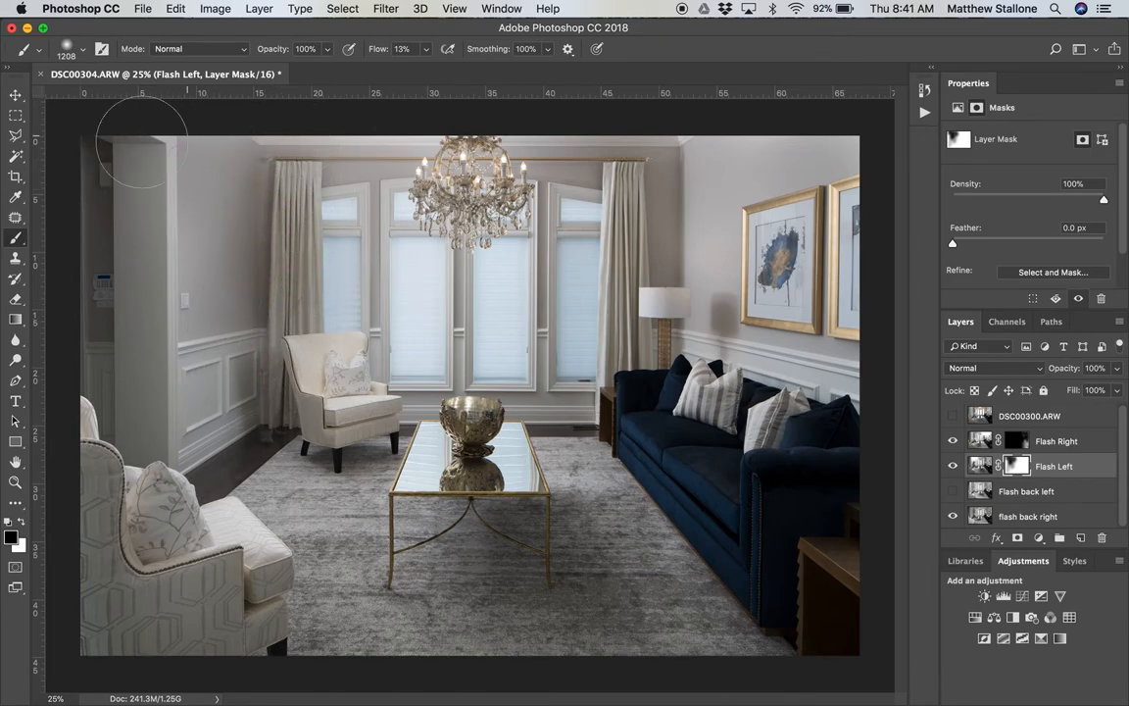
{"action": "mouse_move", "coordinate": [294, 348]}
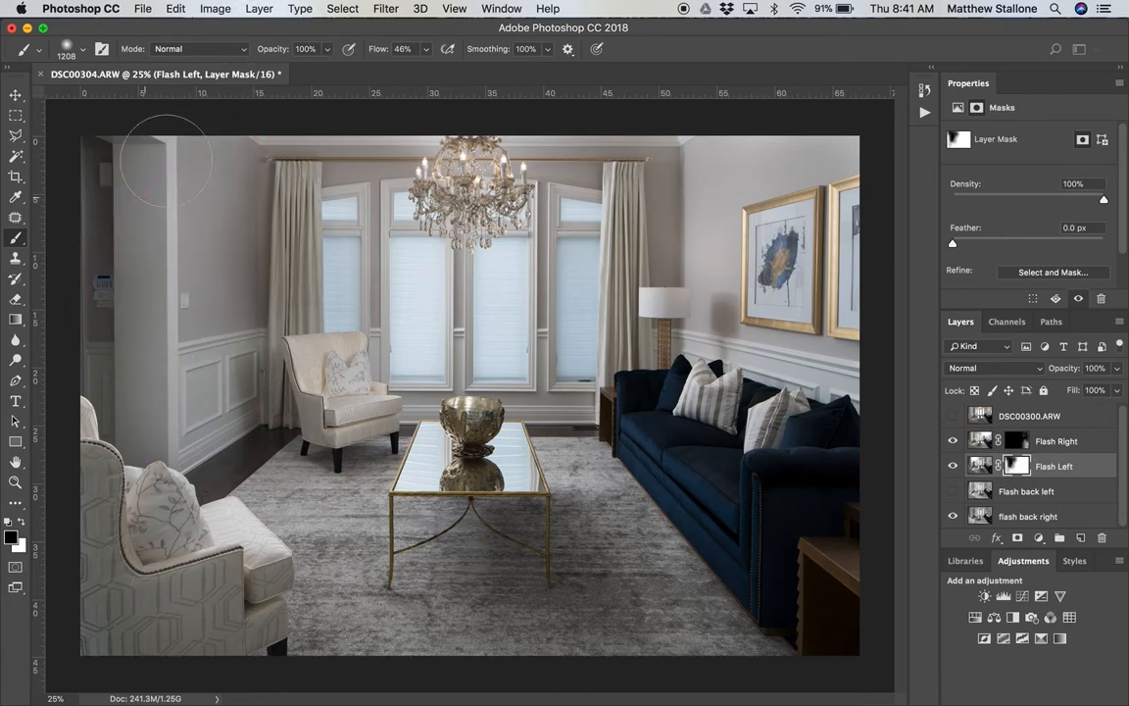
{"action": "mouse_move", "coordinate": [399, 132]}
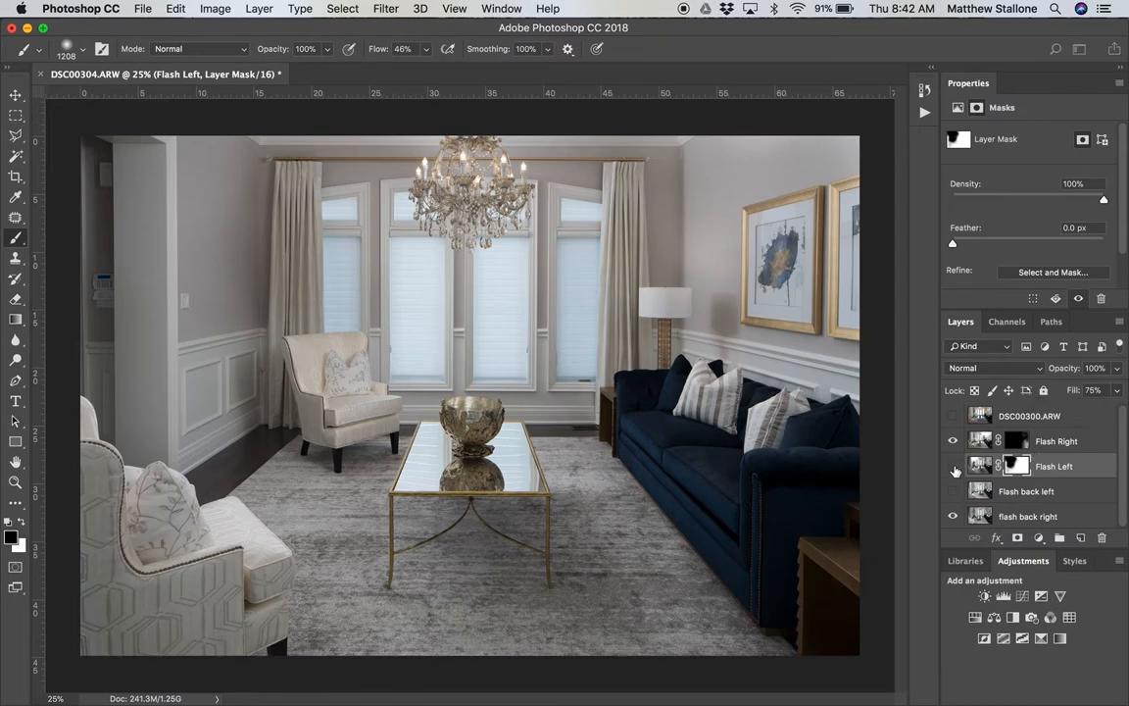
{"action": "left_click", "coordinate": [952, 466]}
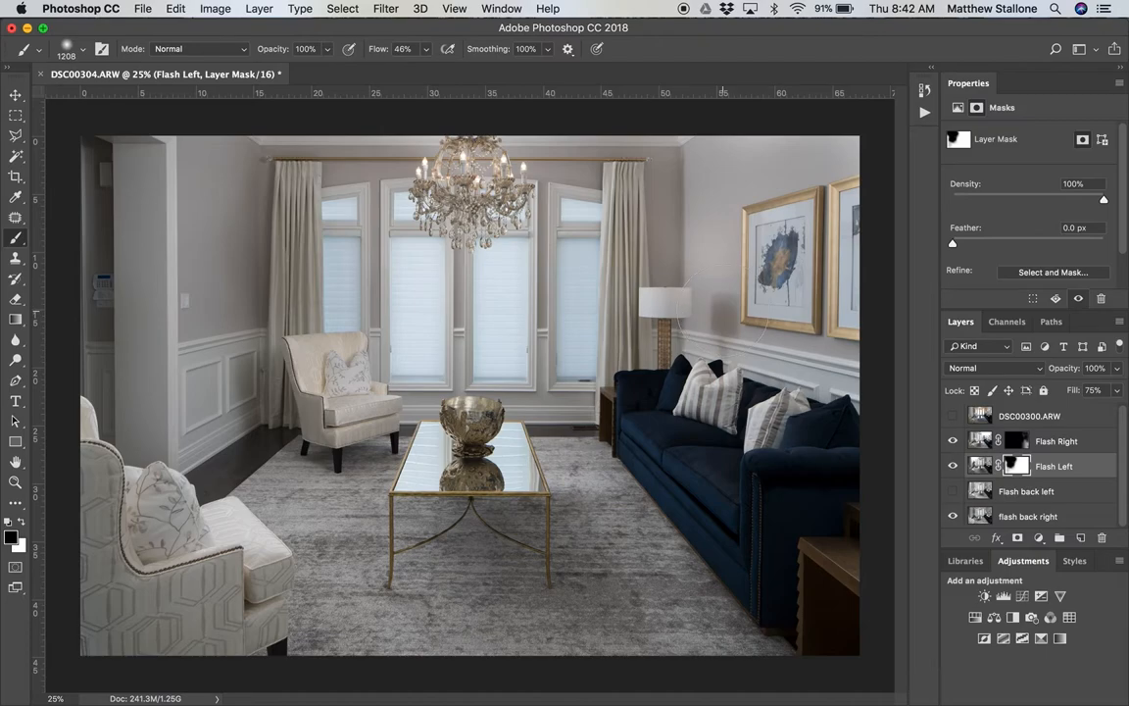
{"action": "left_click", "coordinate": [953, 465]}
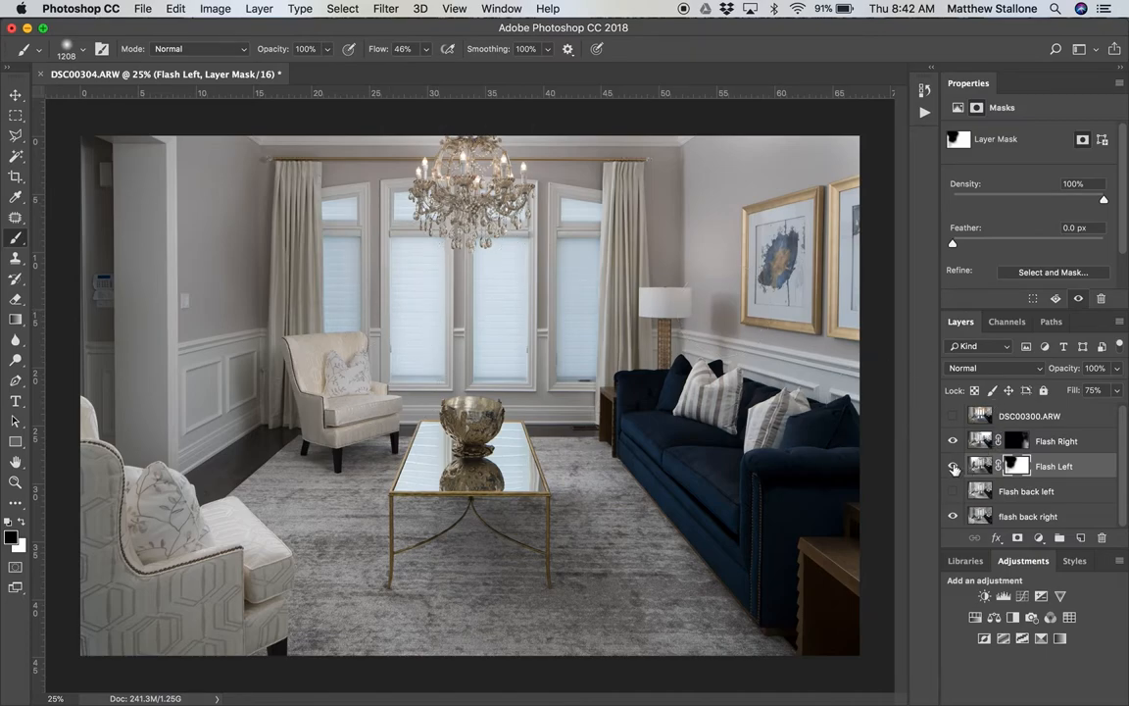
{"action": "left_click", "coordinate": [951, 466]}
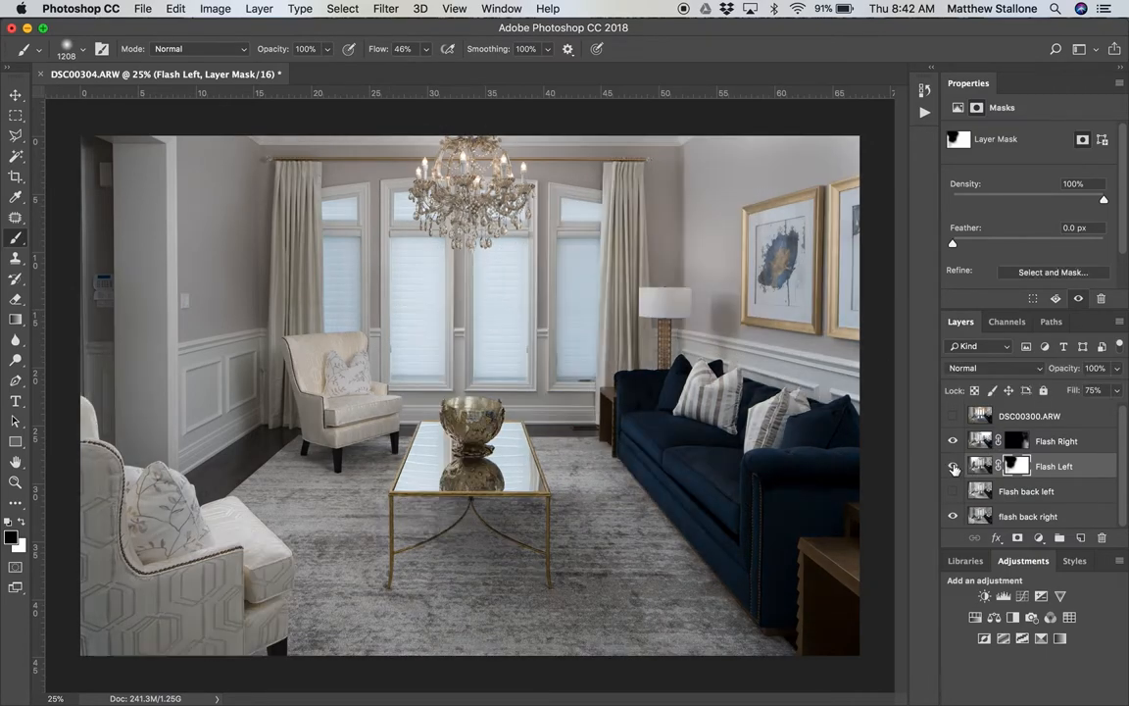
{"action": "left_click", "coordinate": [952, 441]}
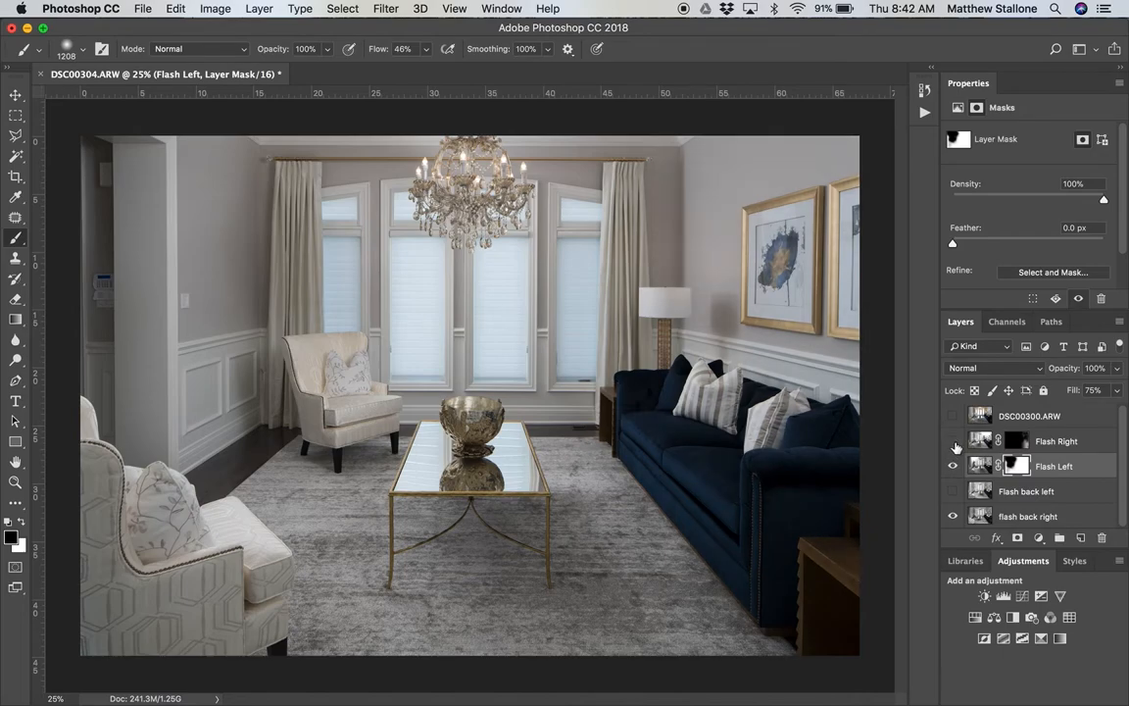
{"action": "left_click", "coordinate": [952, 441]}
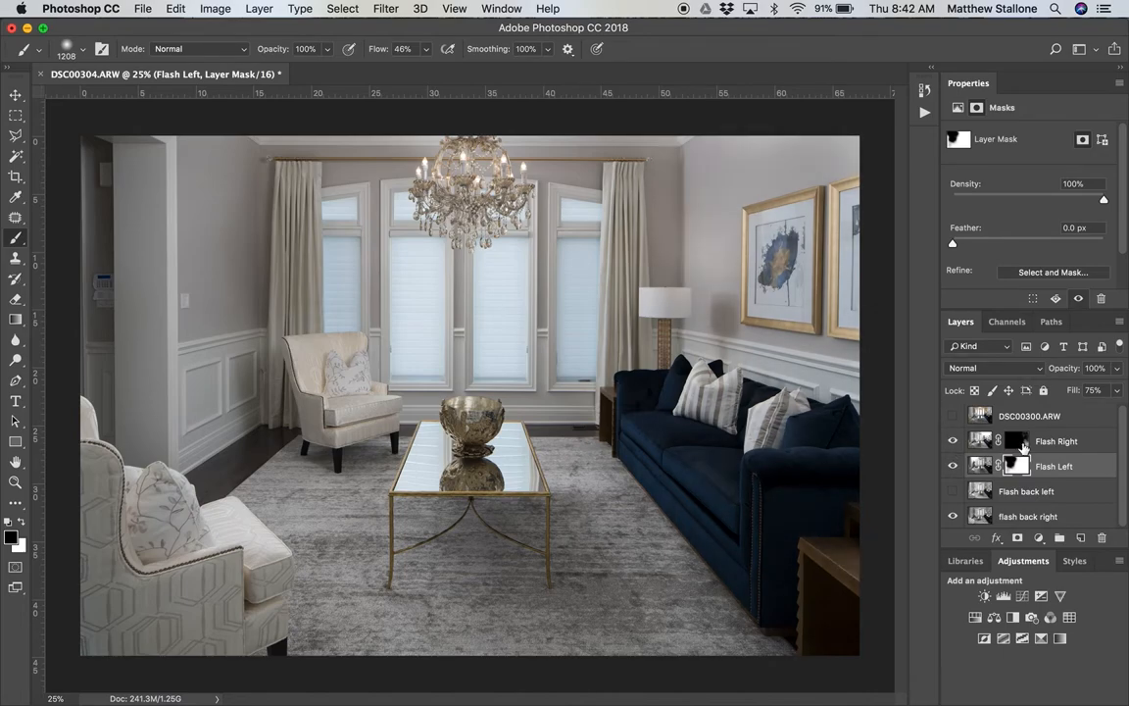
{"action": "right_click", "coordinate": [1016, 440]}
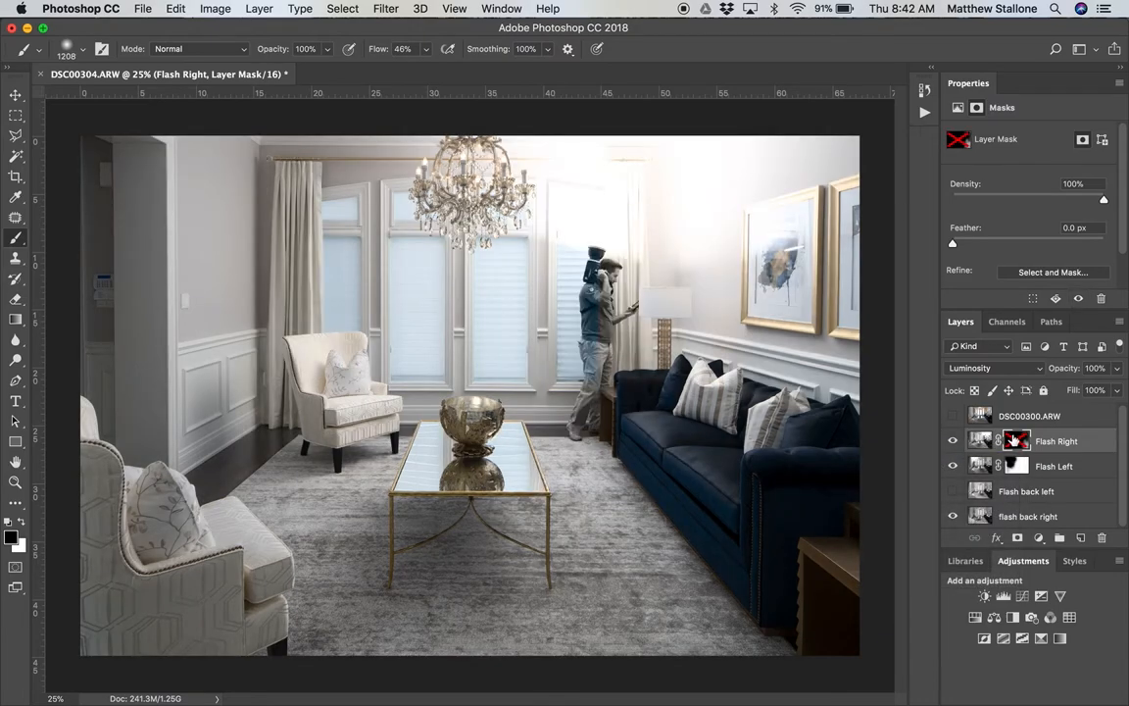
Step: Re-enable Flash Right's mask, paint its flash onto the room's right side, and compare layers
{"action": "left_click", "coordinate": [981, 440]}
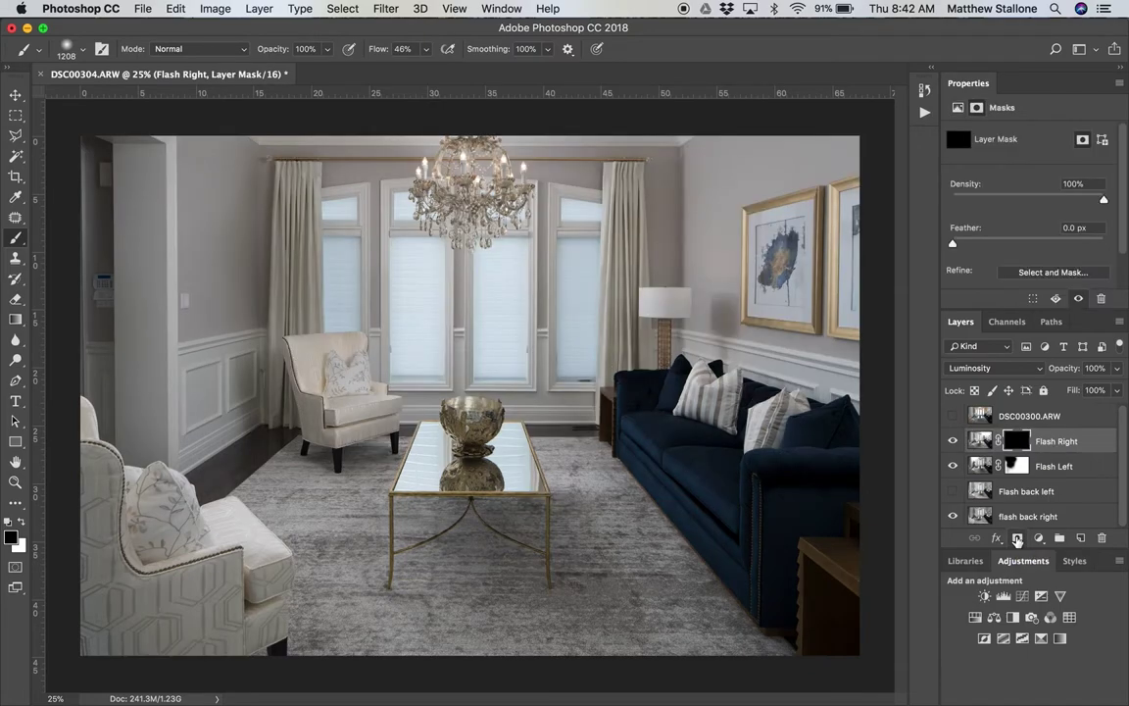
{"action": "mouse_move", "coordinate": [1016, 440]}
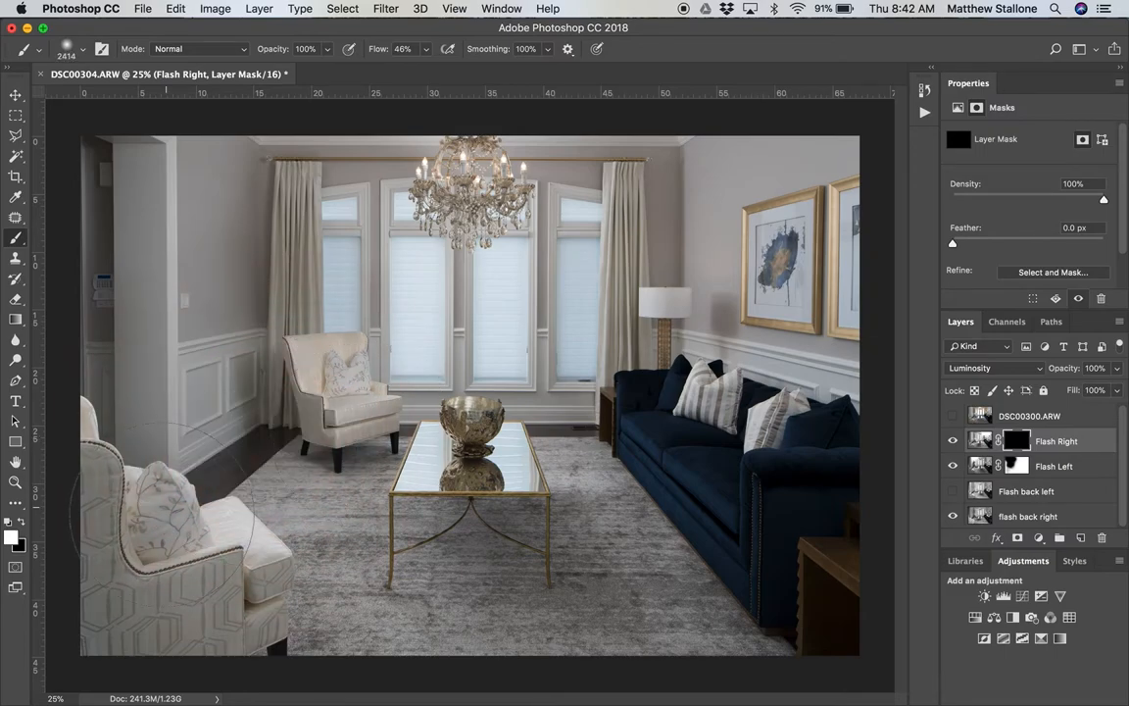
{"action": "left_click", "coordinate": [182, 530]}
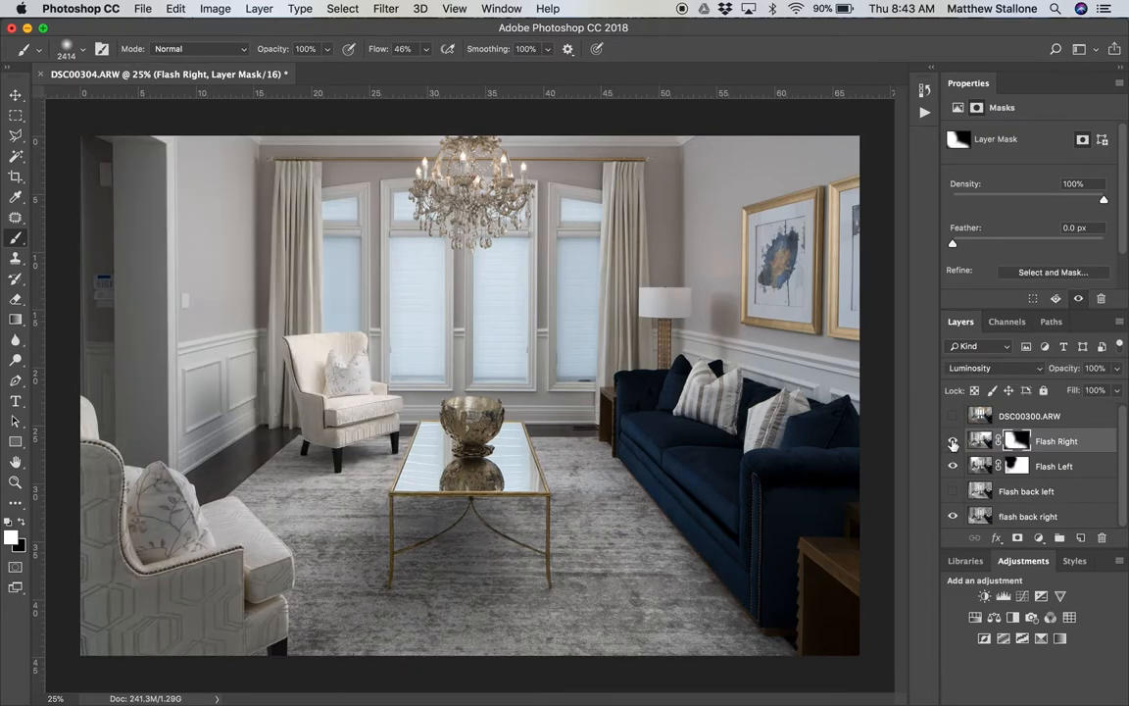
{"action": "left_click", "coordinate": [953, 440]}
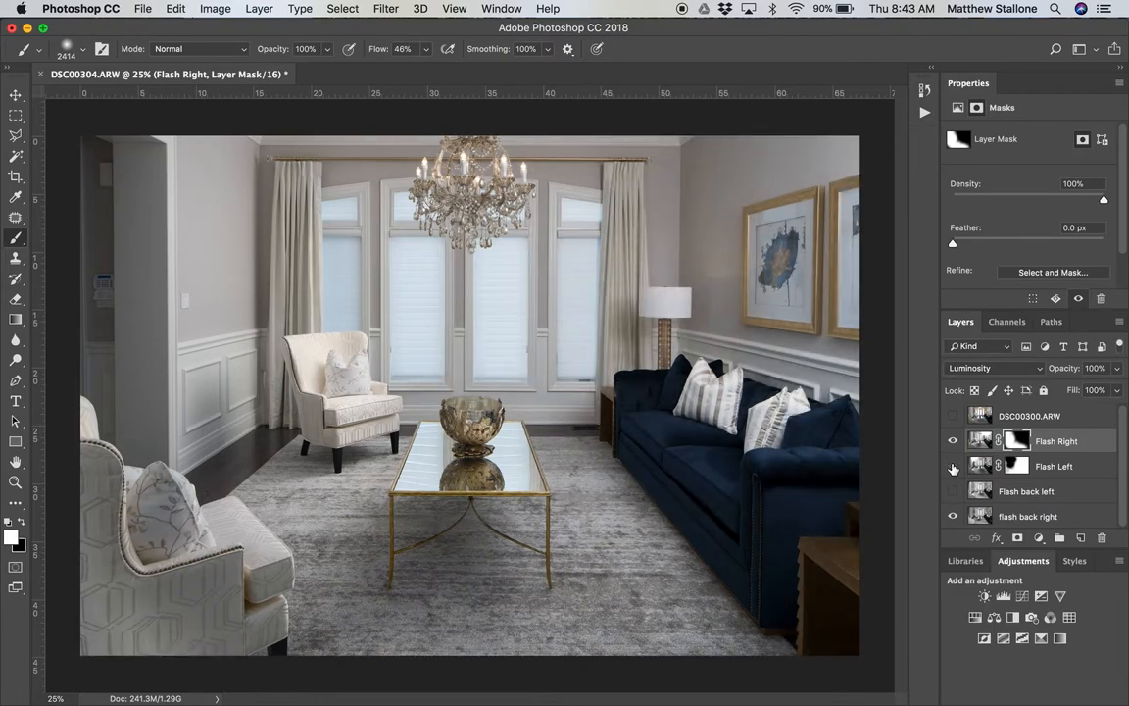
{"action": "left_click", "coordinate": [952, 466]}
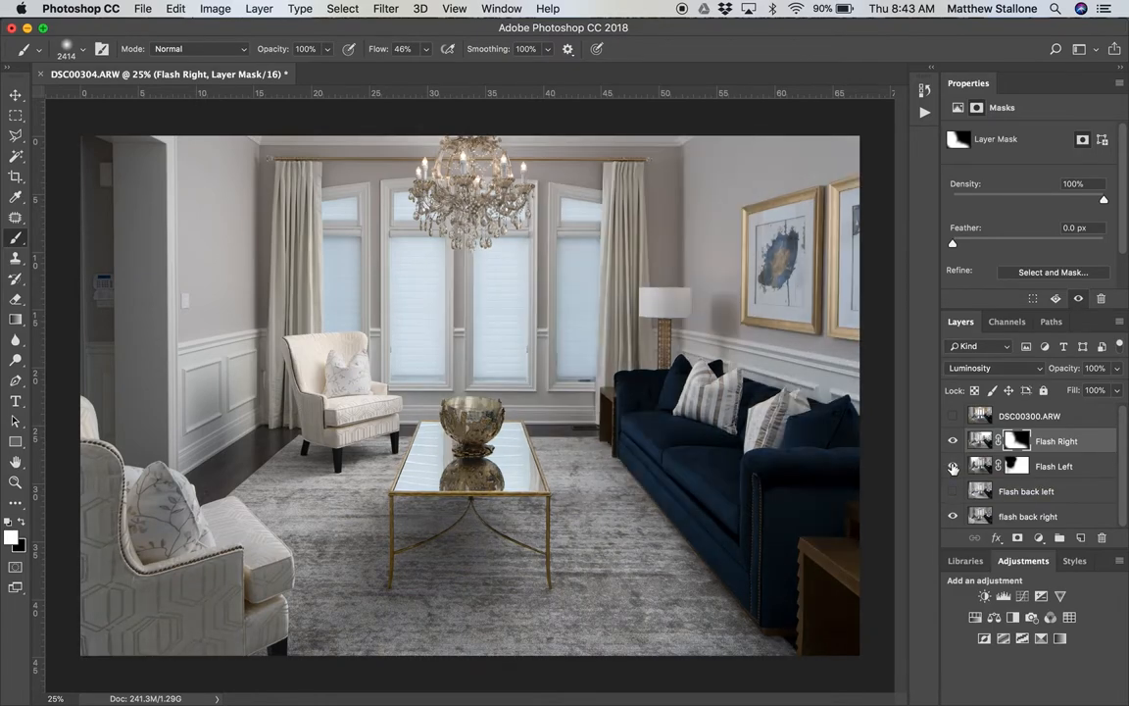
{"action": "left_click", "coordinate": [952, 466]}
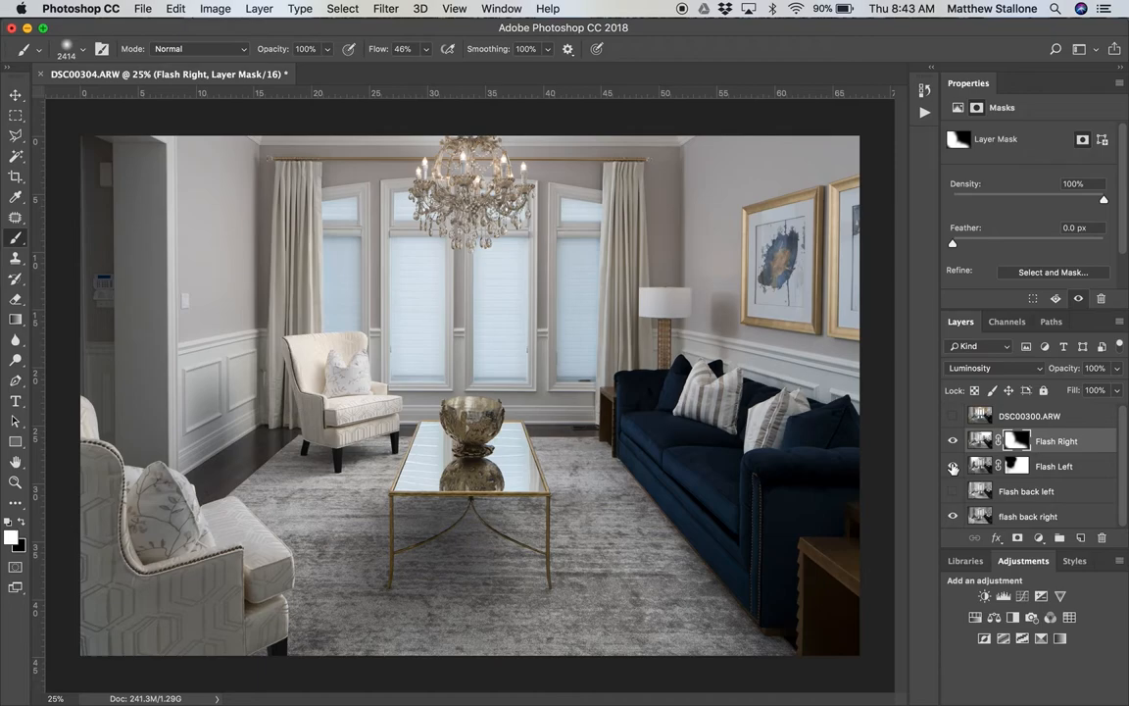
{"action": "left_click", "coordinate": [1054, 465]}
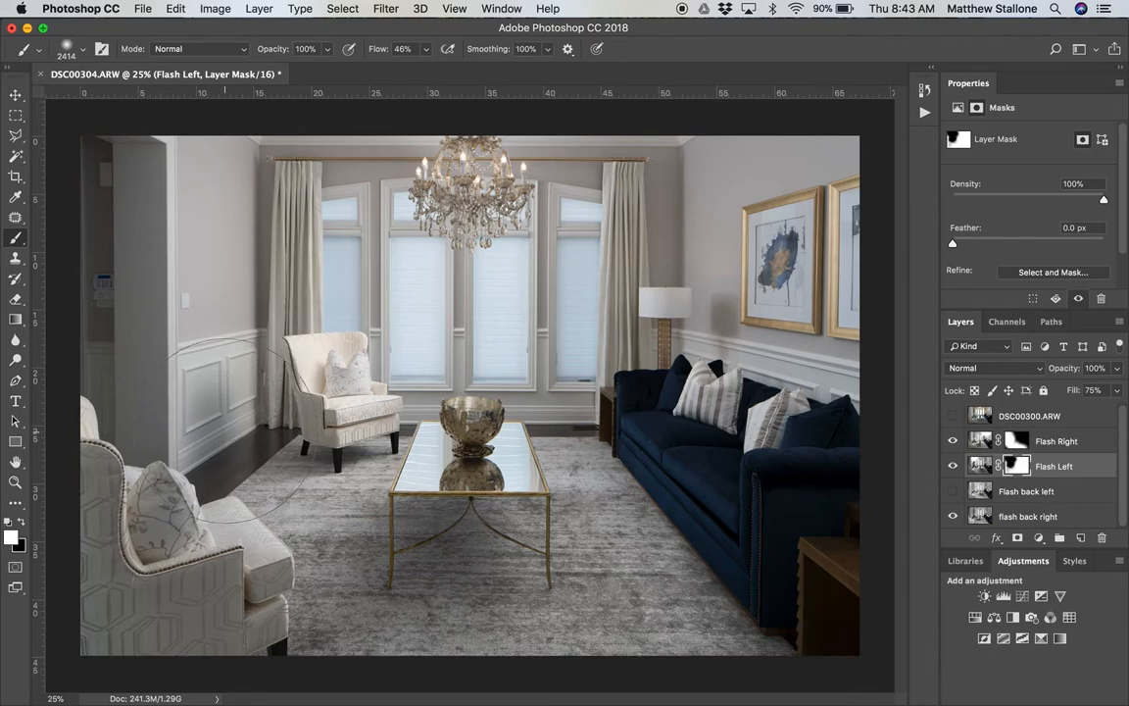
Step: Set Flash Left's blend mode to Luminosity after trying Lighten, with DSC00300 visible again
{"action": "left_click", "coordinate": [951, 441]}
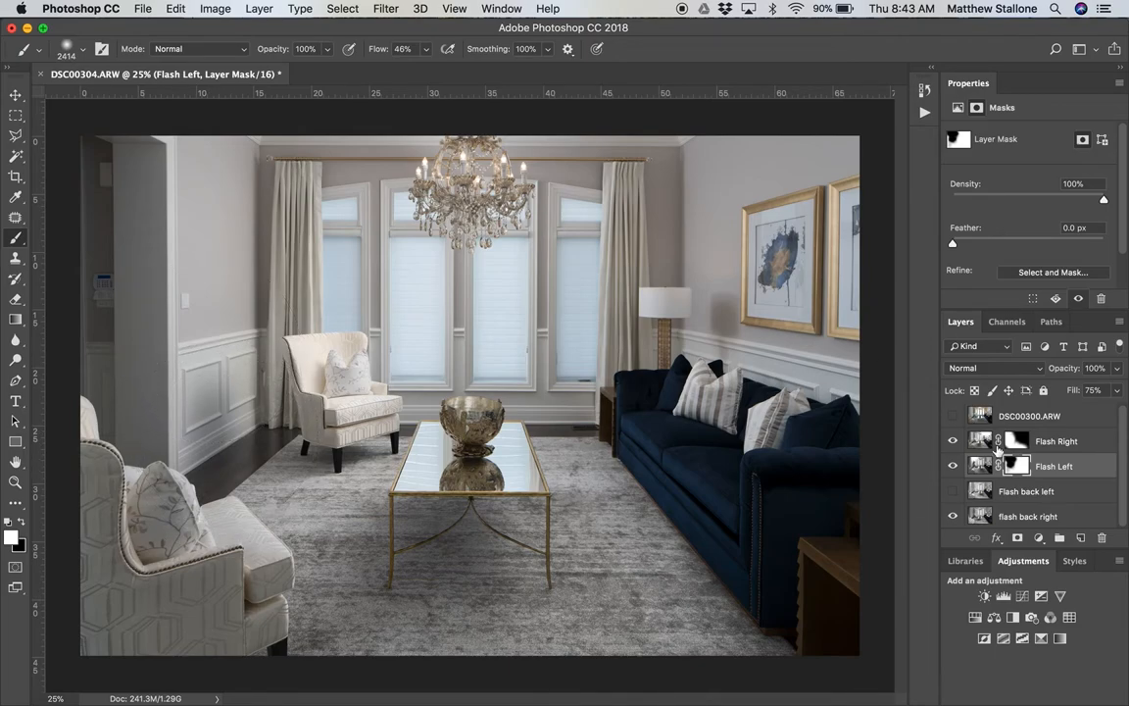
{"action": "mouse_move", "coordinate": [997, 440]}
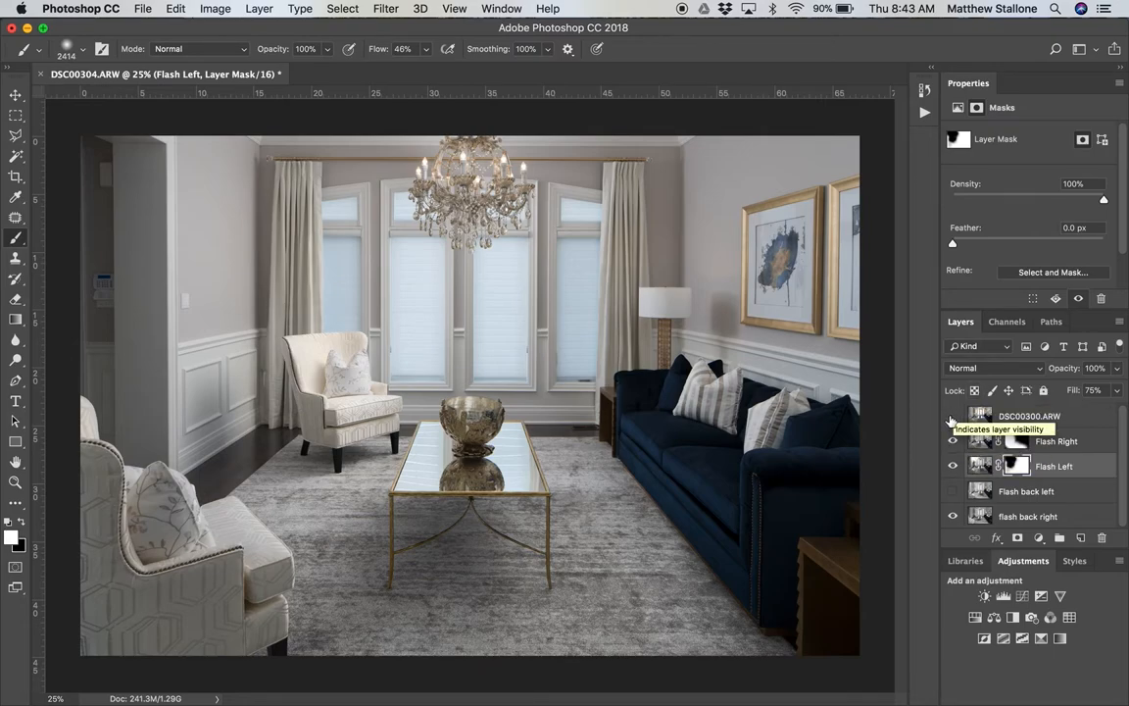
{"action": "left_click", "coordinate": [951, 416]}
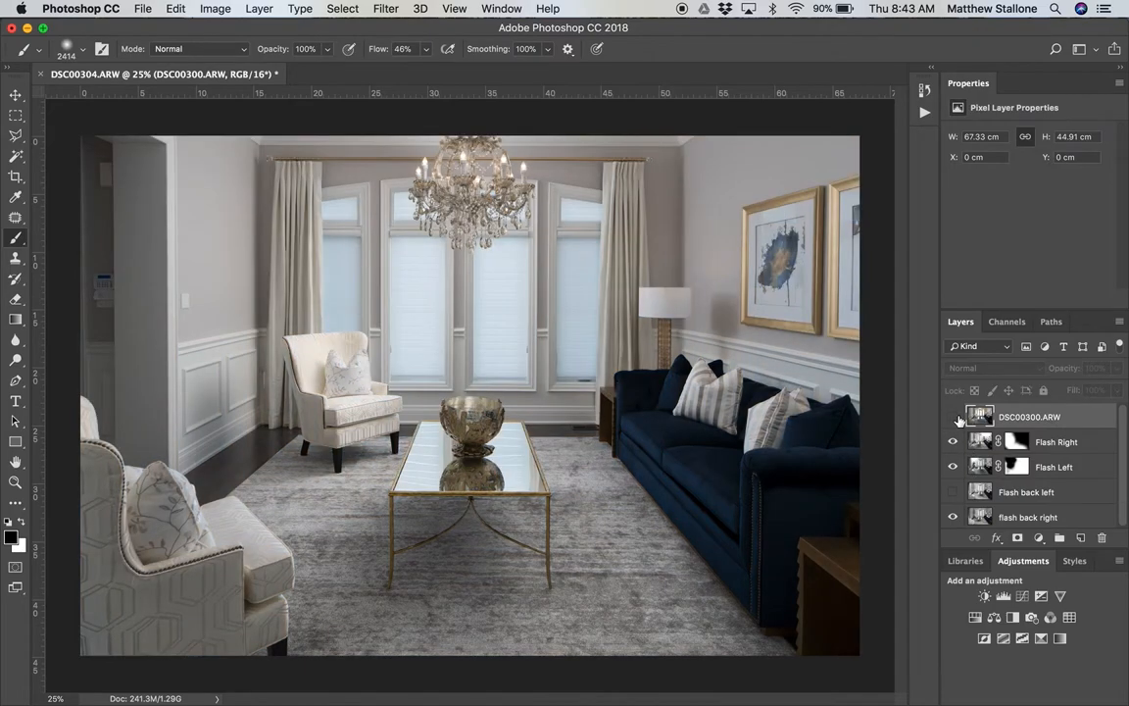
{"action": "left_click", "coordinate": [1056, 441]}
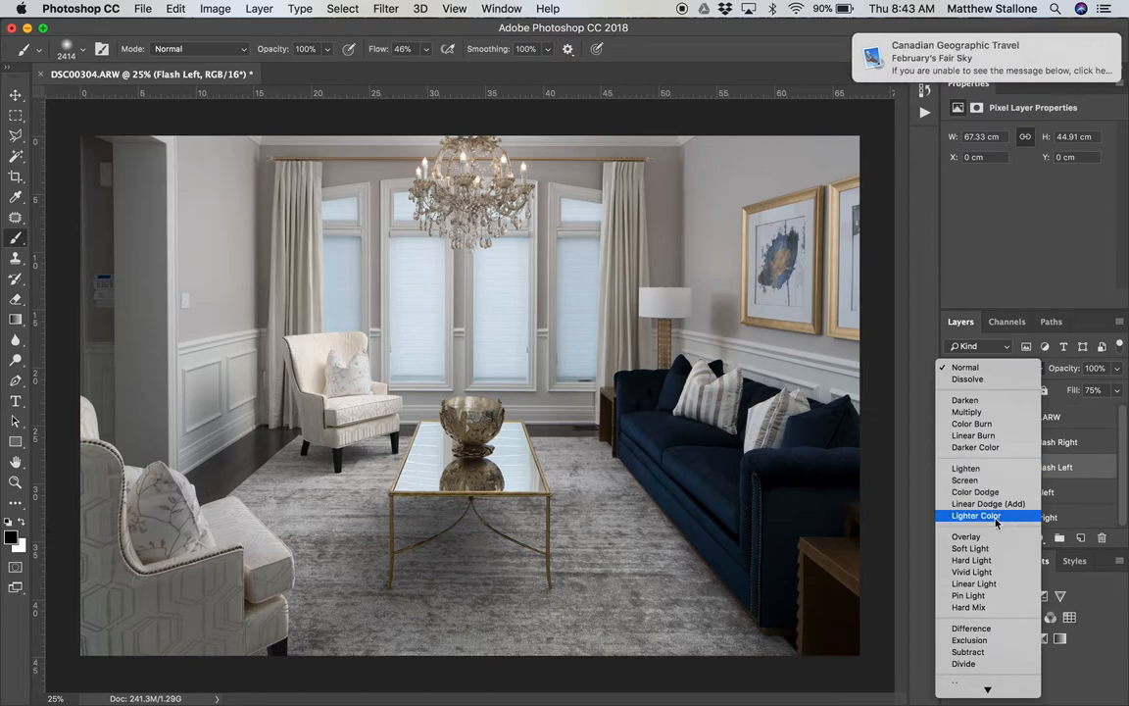
{"action": "left_click", "coordinate": [987, 666]}
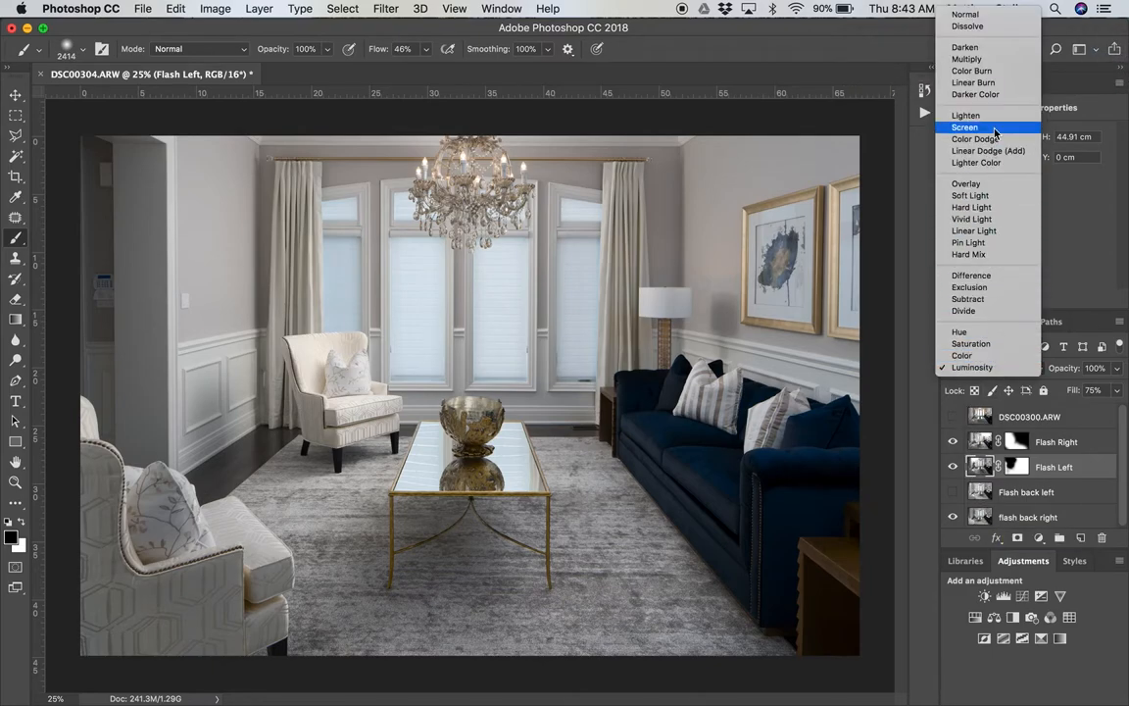
{"action": "left_click", "coordinate": [965, 114]}
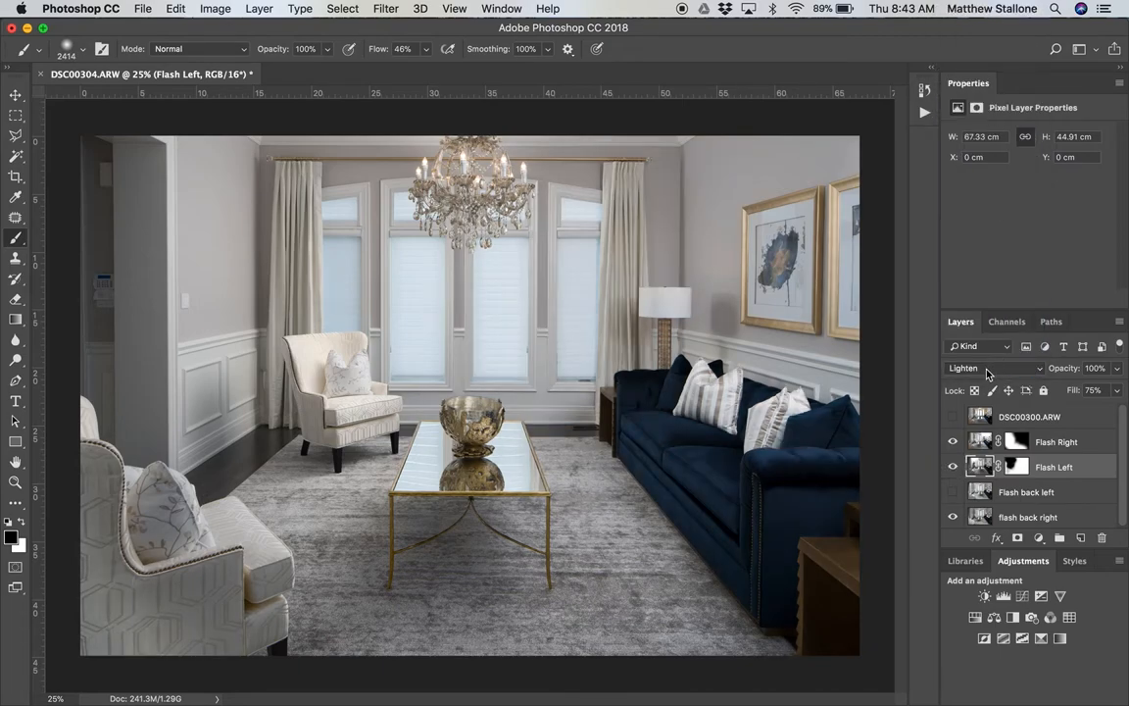
{"action": "left_click", "coordinate": [995, 367]}
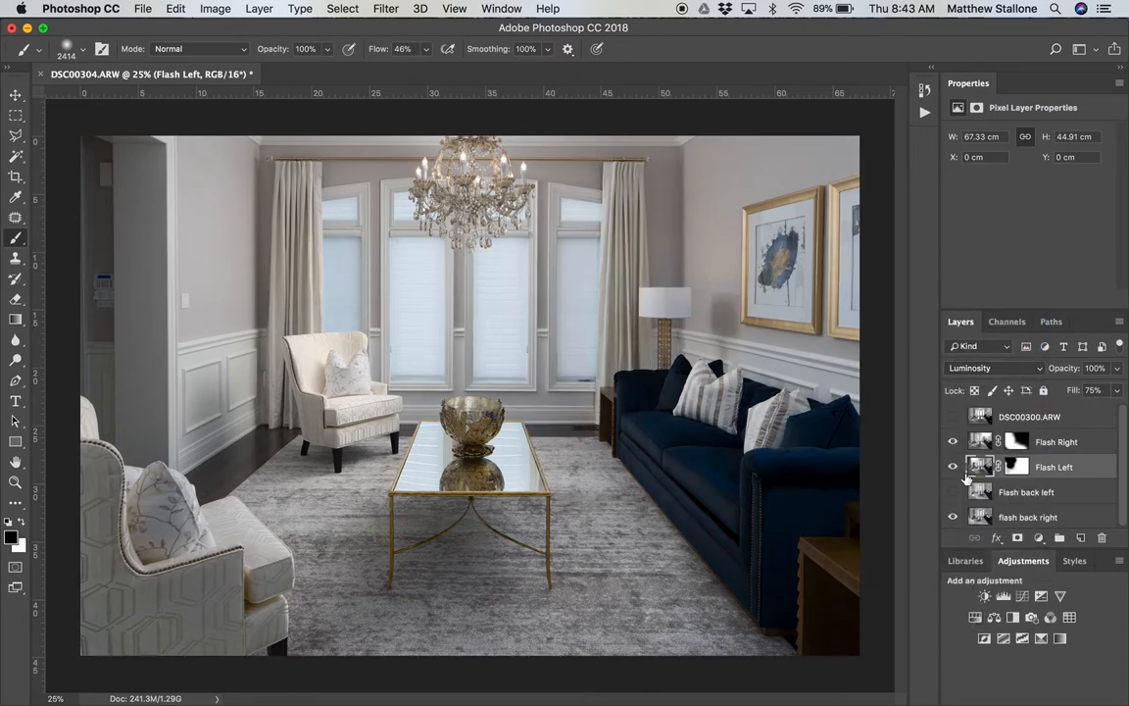
{"action": "left_click", "coordinate": [952, 466]}
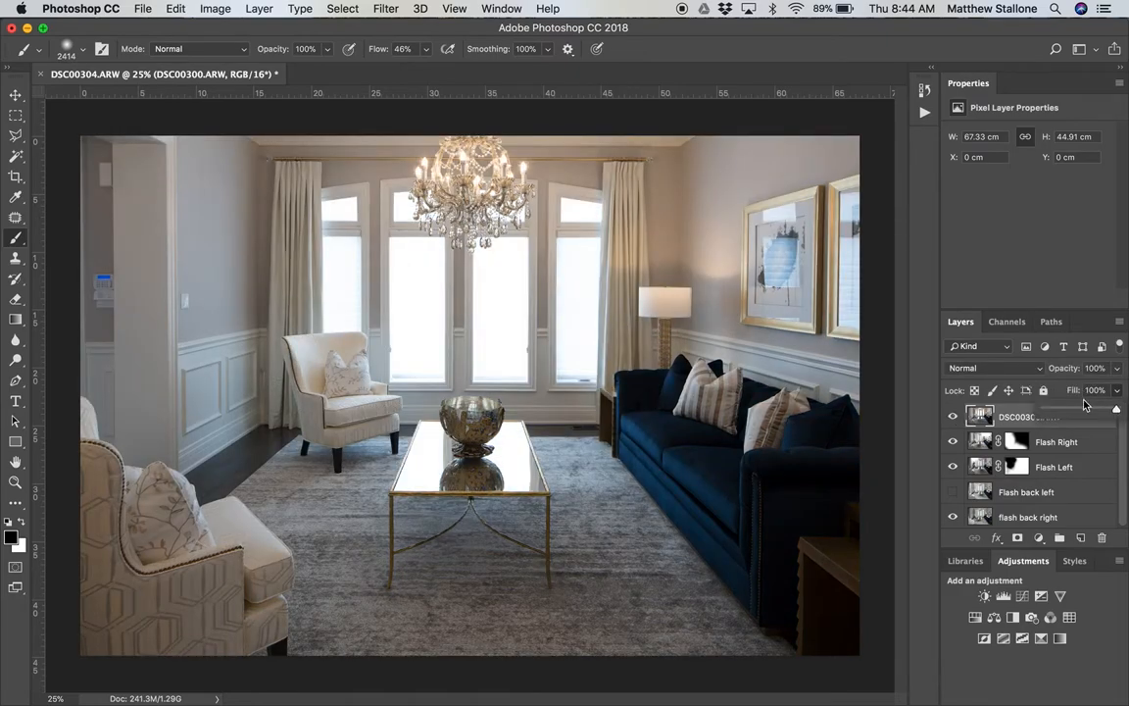
Step: Lower DSC00300.ARW fill to 47% with a mask restoring the window blinds
{"action": "left_click", "coordinate": [1093, 390]}
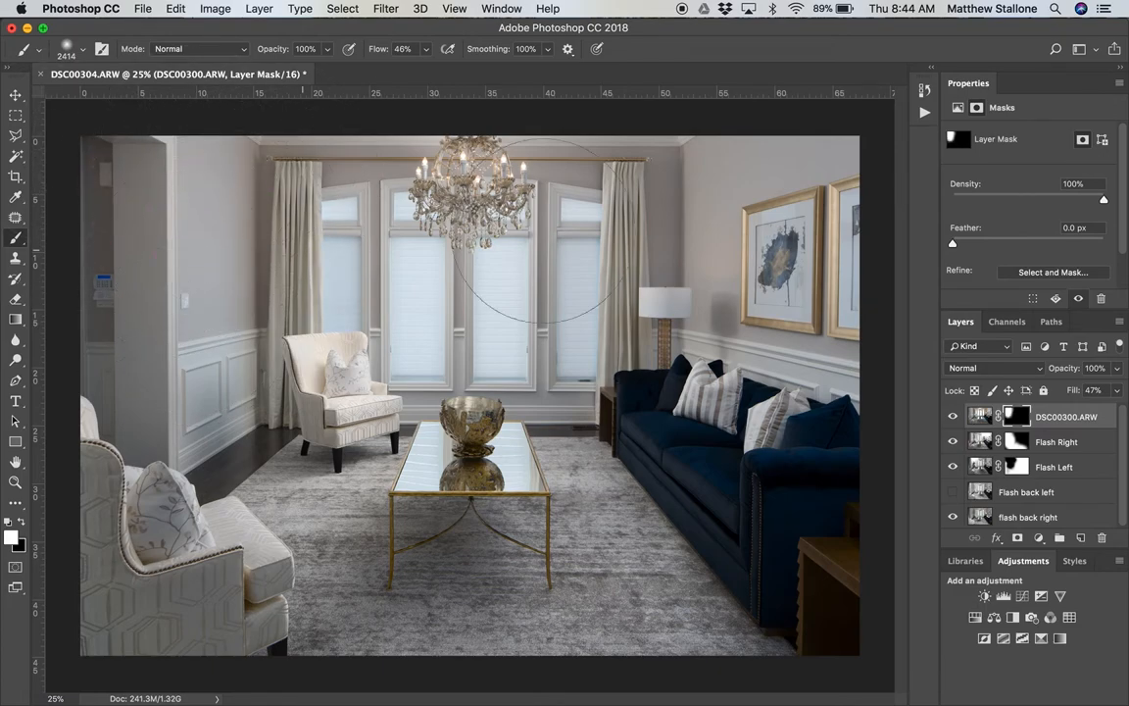
{"action": "mouse_move", "coordinate": [745, 137]}
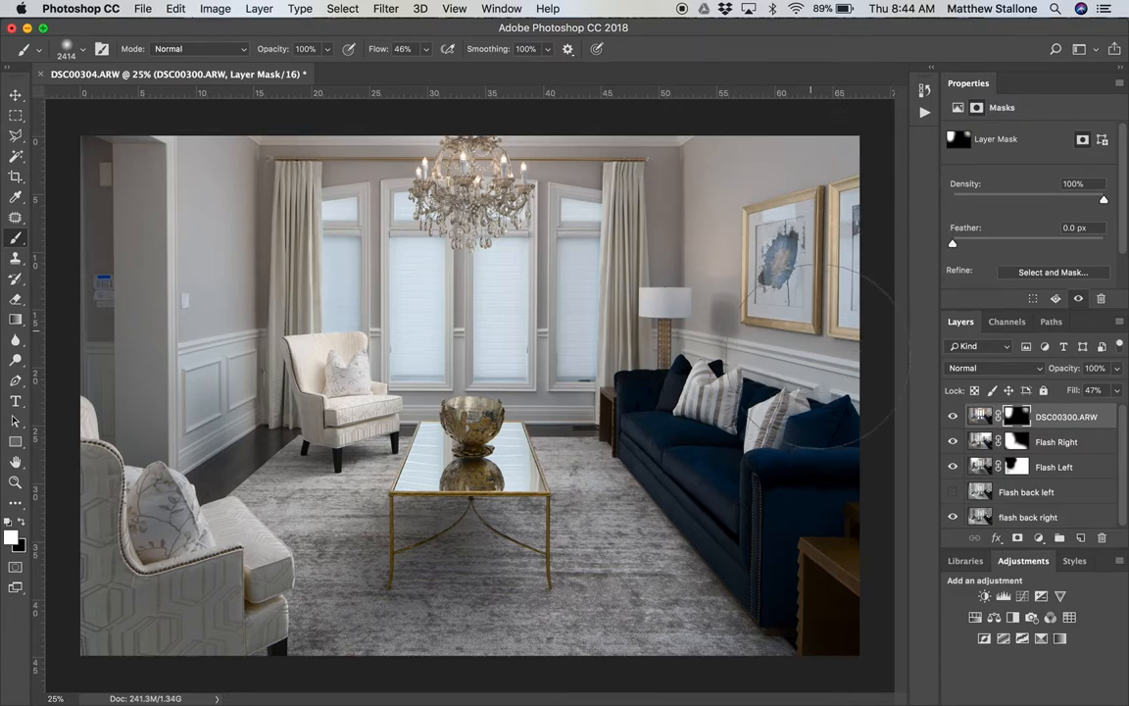
{"action": "mouse_move", "coordinate": [784, 363]}
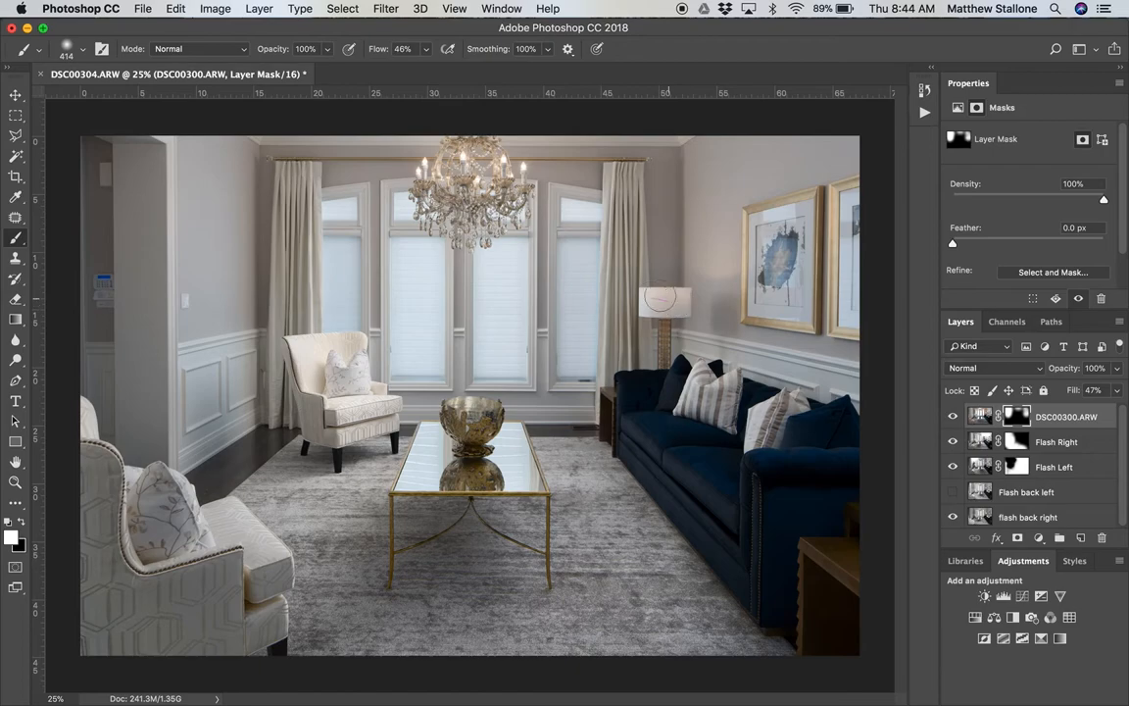
{"action": "mouse_move", "coordinate": [723, 328]}
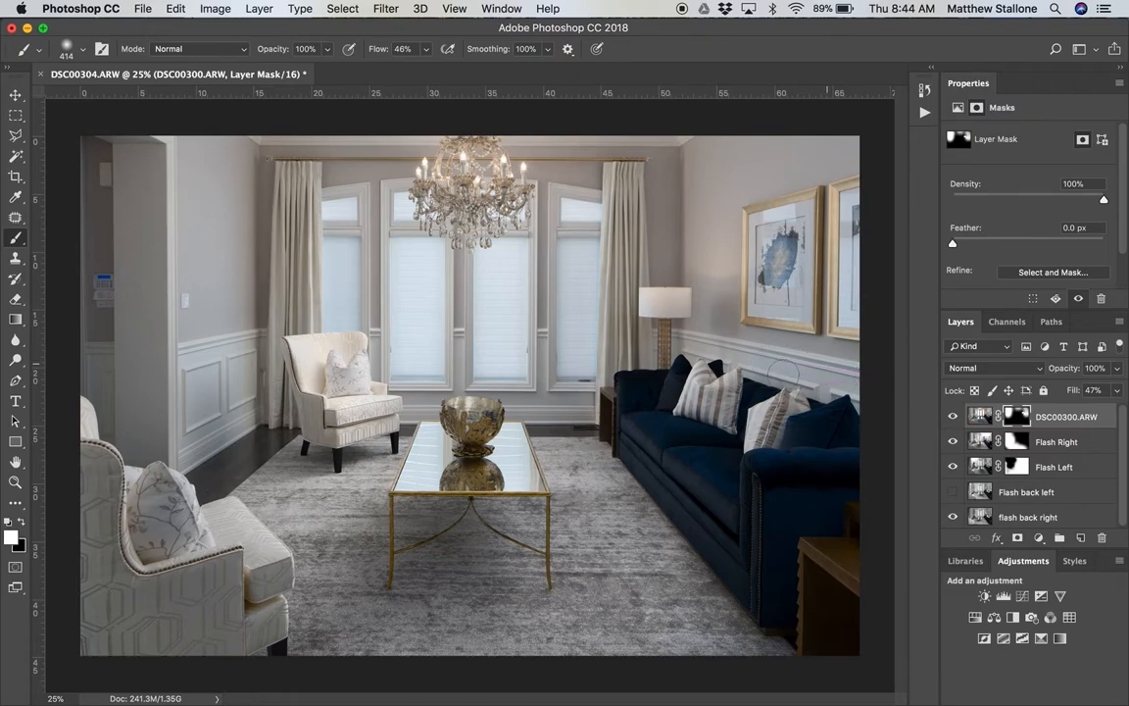
{"action": "mouse_move", "coordinate": [809, 157]}
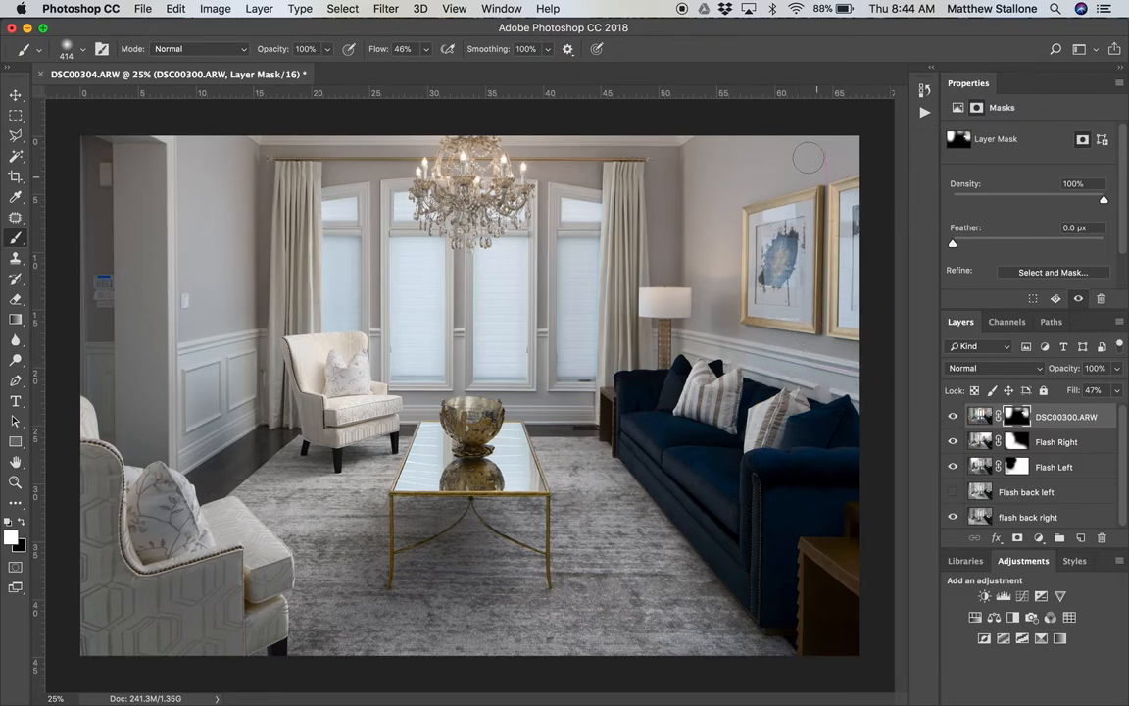
{"action": "mouse_move", "coordinate": [84, 465]}
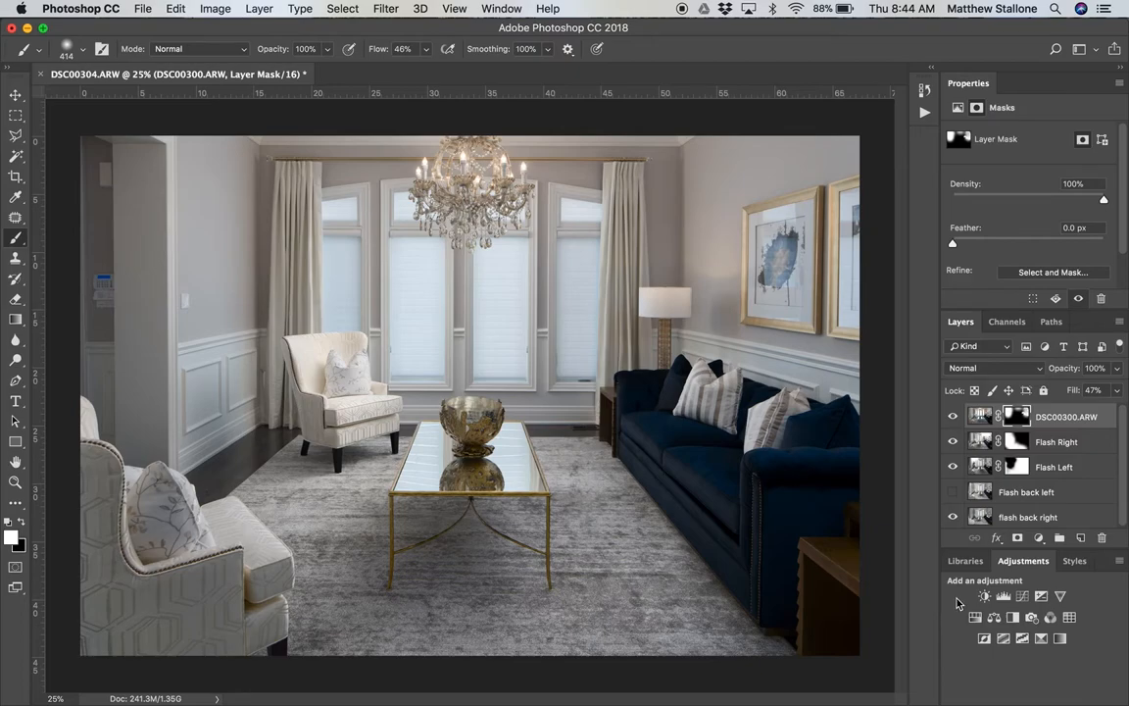
{"action": "left_click", "coordinate": [258, 7]}
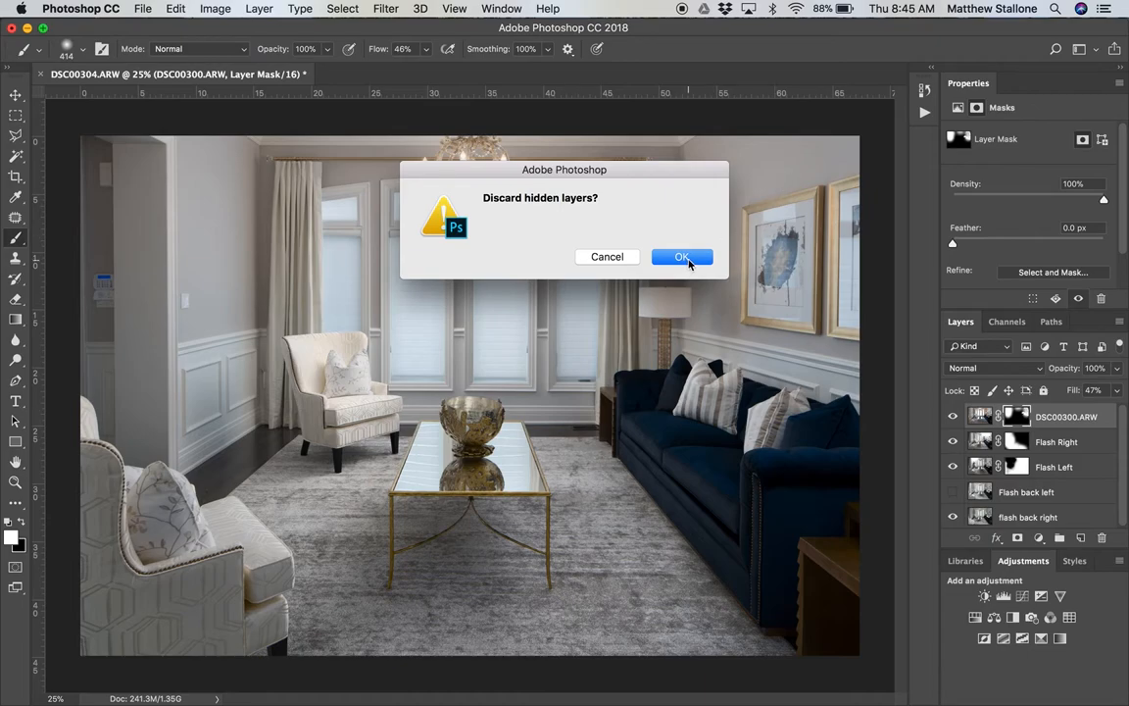
Step: Confirm discarding hidden layers so the image flattens to one Background layer
{"action": "left_click", "coordinate": [682, 257]}
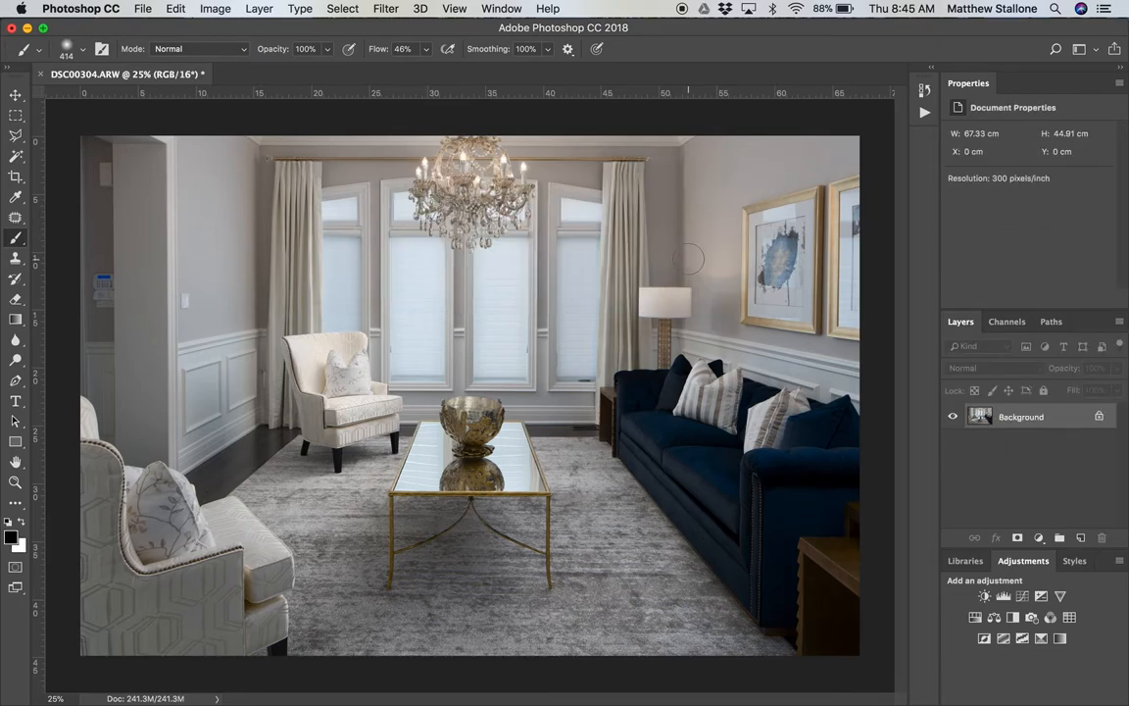
{"action": "mouse_move", "coordinate": [214, 174]}
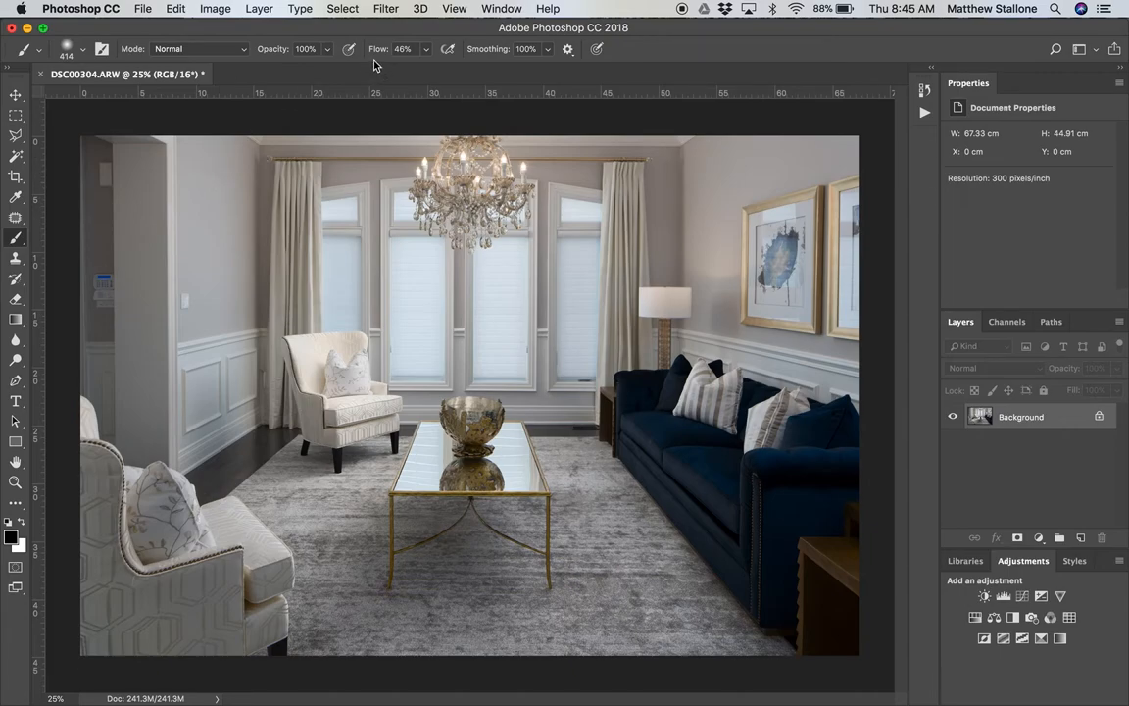
Step: Save the flattened composite from the File menu back to Lightroom
{"action": "left_click", "coordinate": [143, 7]}
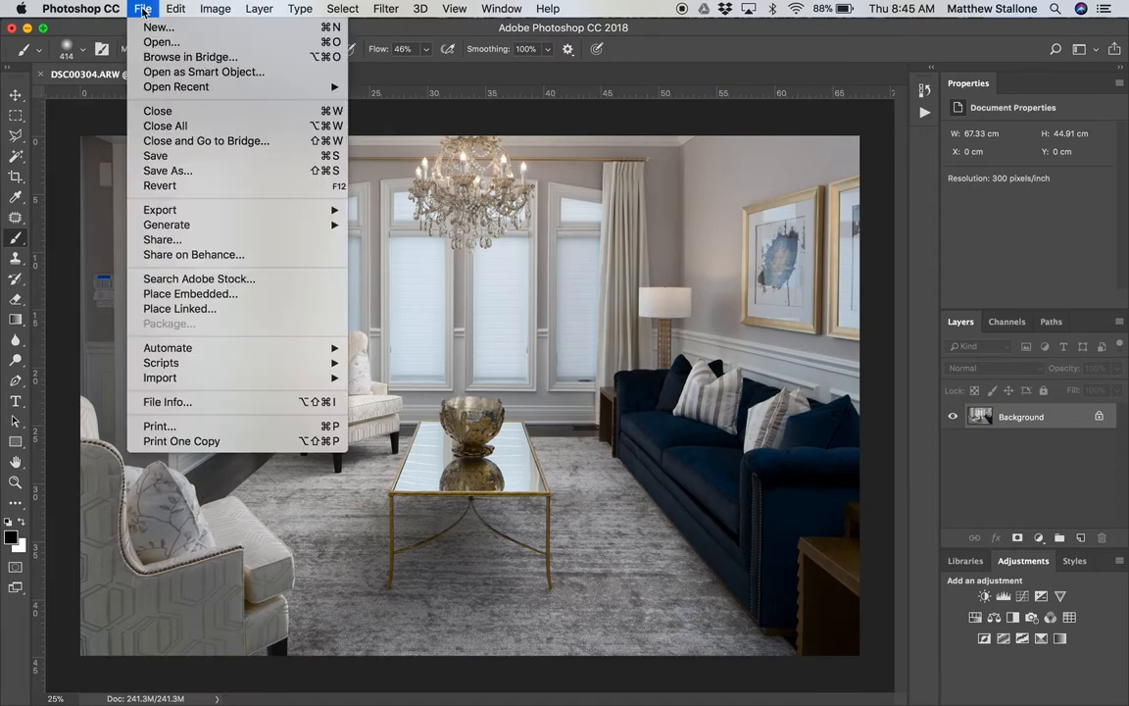
{"action": "left_click", "coordinate": [154, 155]}
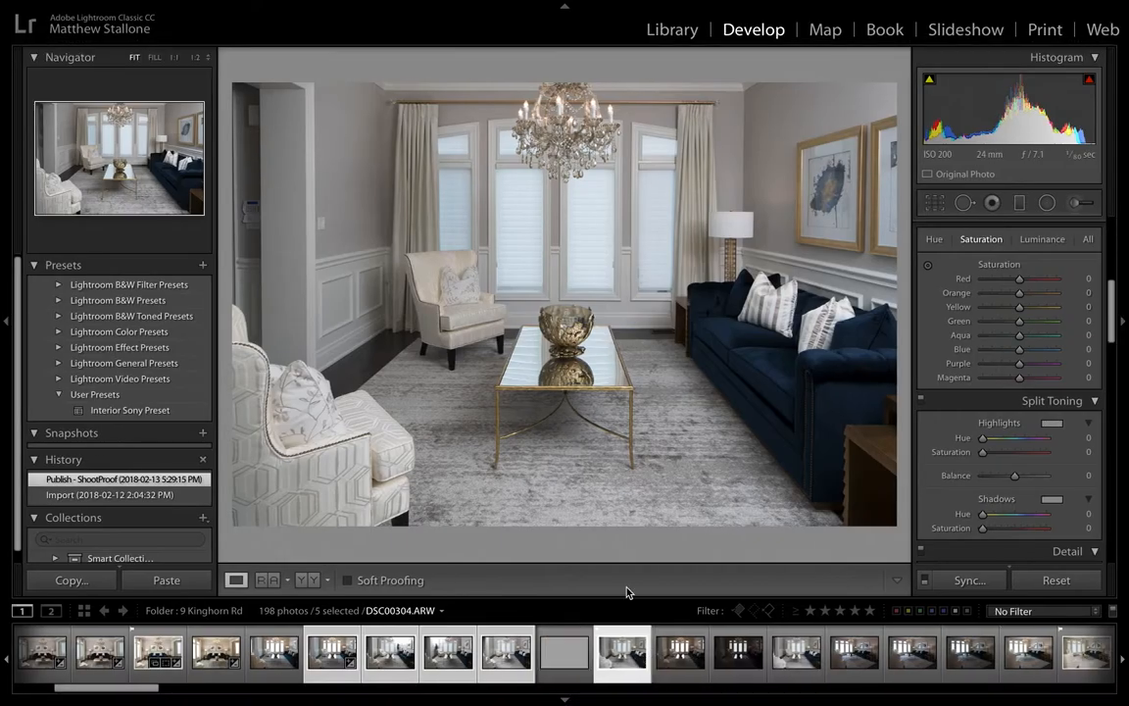
Step: Brush Saturation -100 onto the left wall of DSC00300-Edit and finish the brush
{"action": "left_click", "coordinate": [563, 652]}
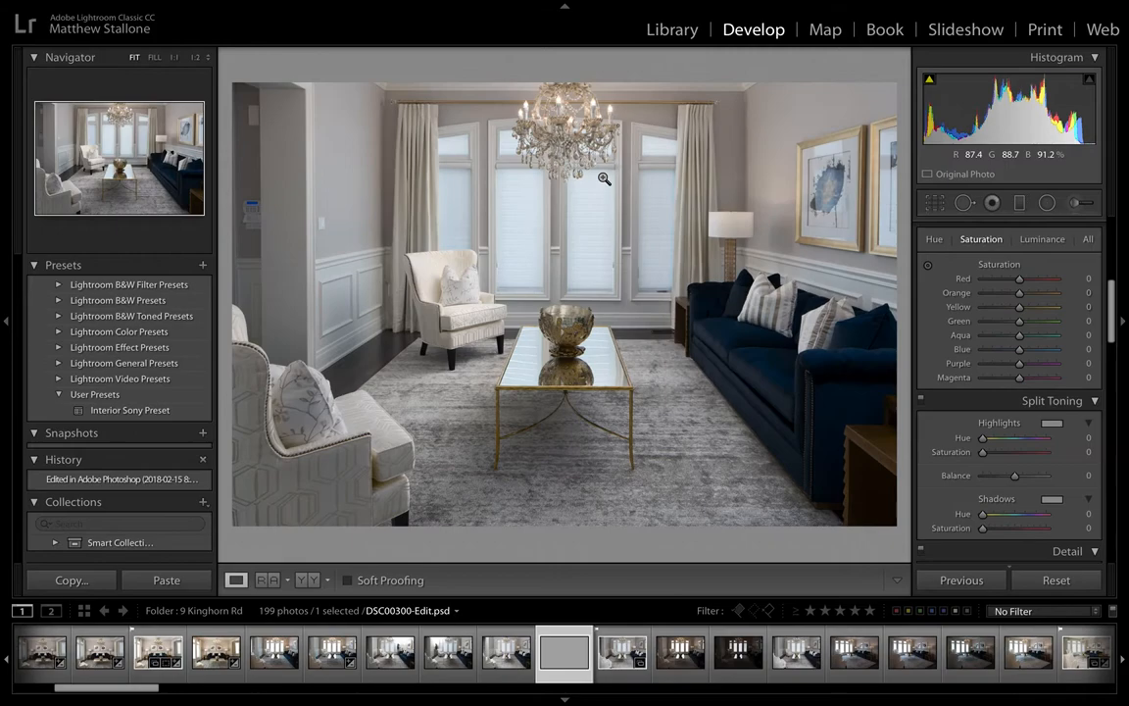
{"action": "mouse_move", "coordinate": [696, 344]}
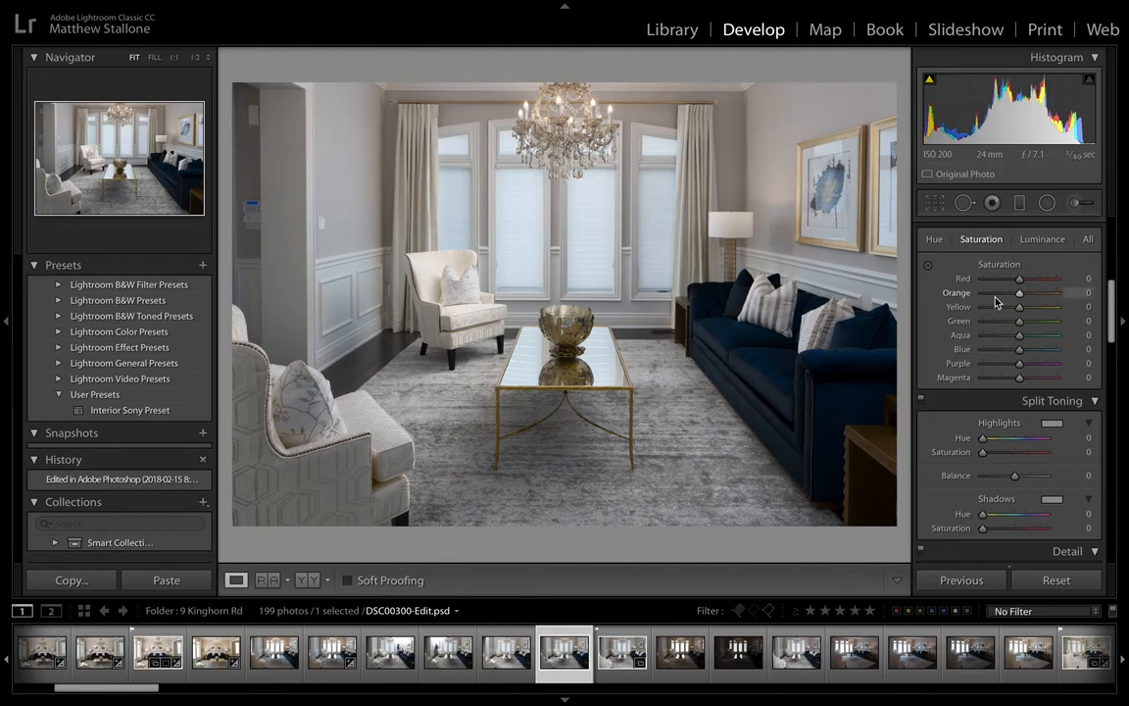
{"action": "mouse_move", "coordinate": [1046, 298]}
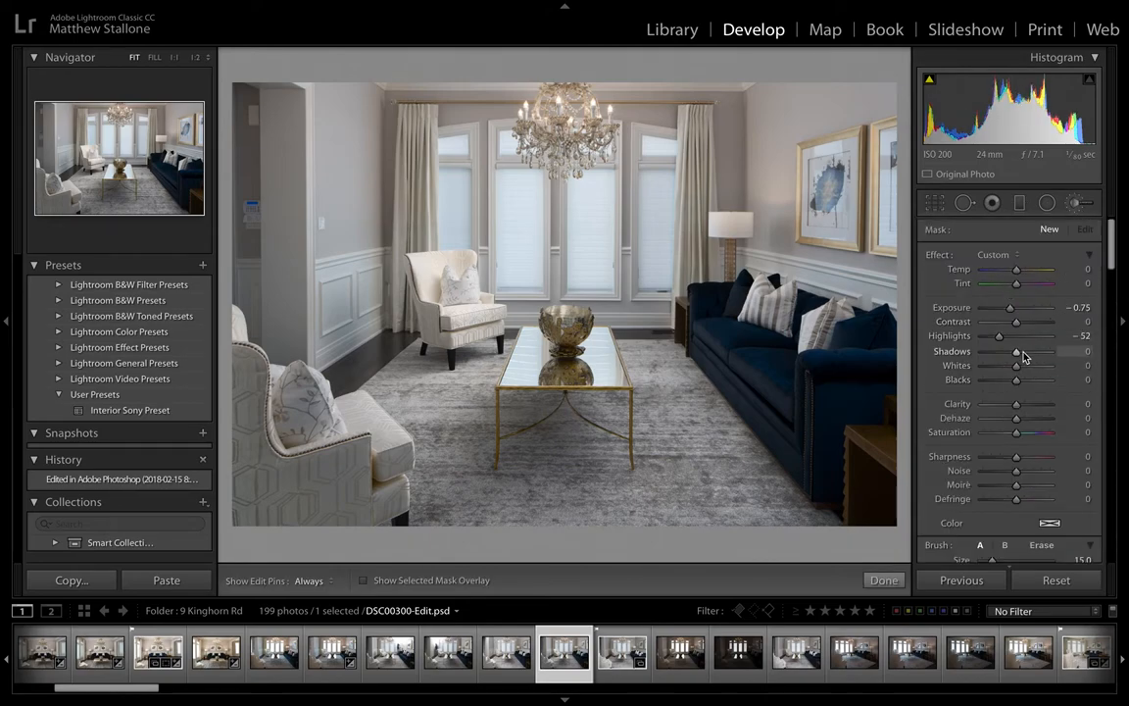
{"action": "double_click", "coordinate": [1015, 335]}
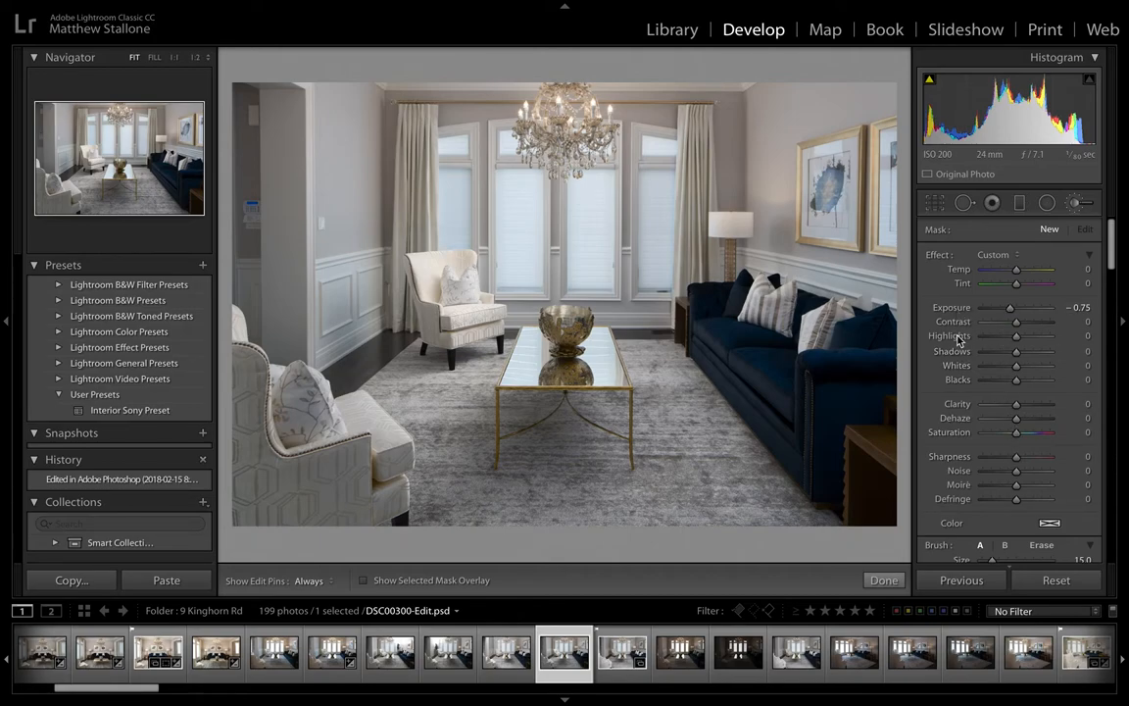
{"action": "left_click_drag", "start_coordinate": [1016, 432], "coordinate": [989, 432]}
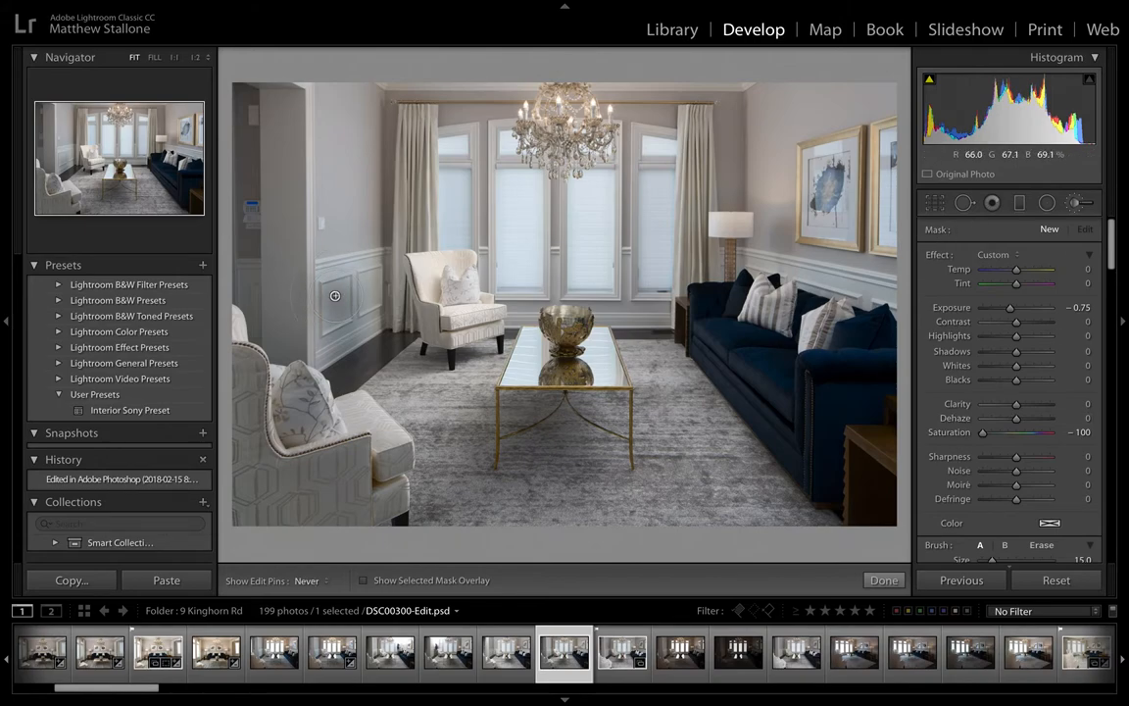
{"action": "left_click", "coordinate": [335, 295]}
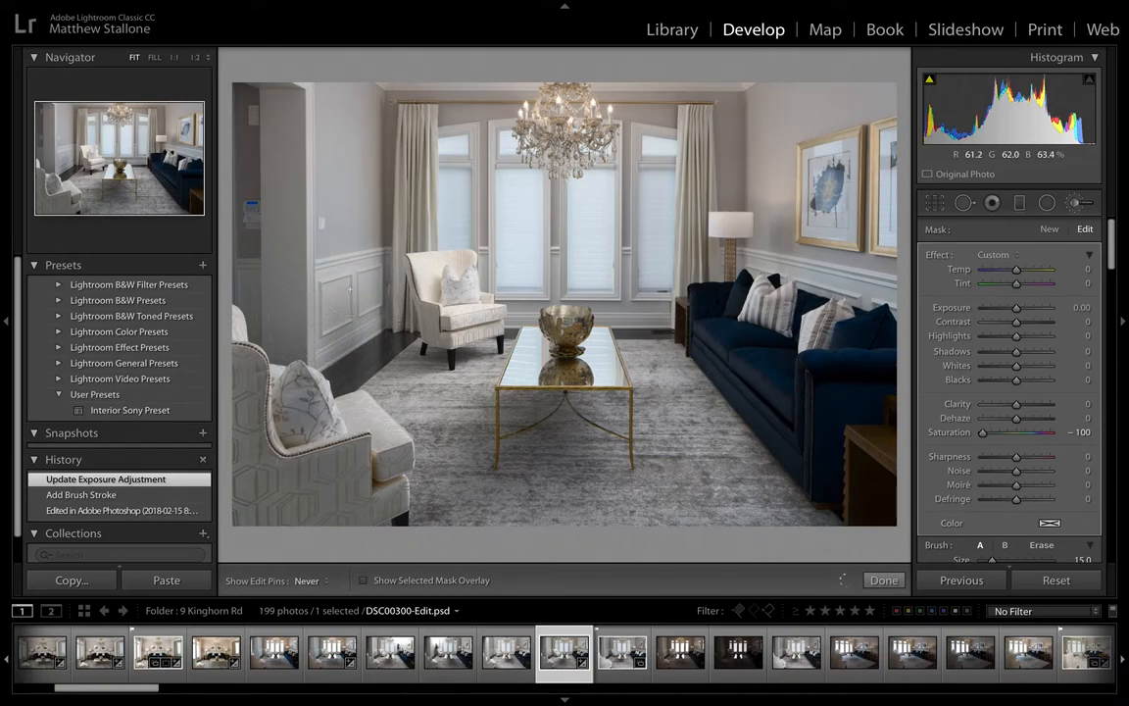
{"action": "left_click", "coordinate": [334, 296]}
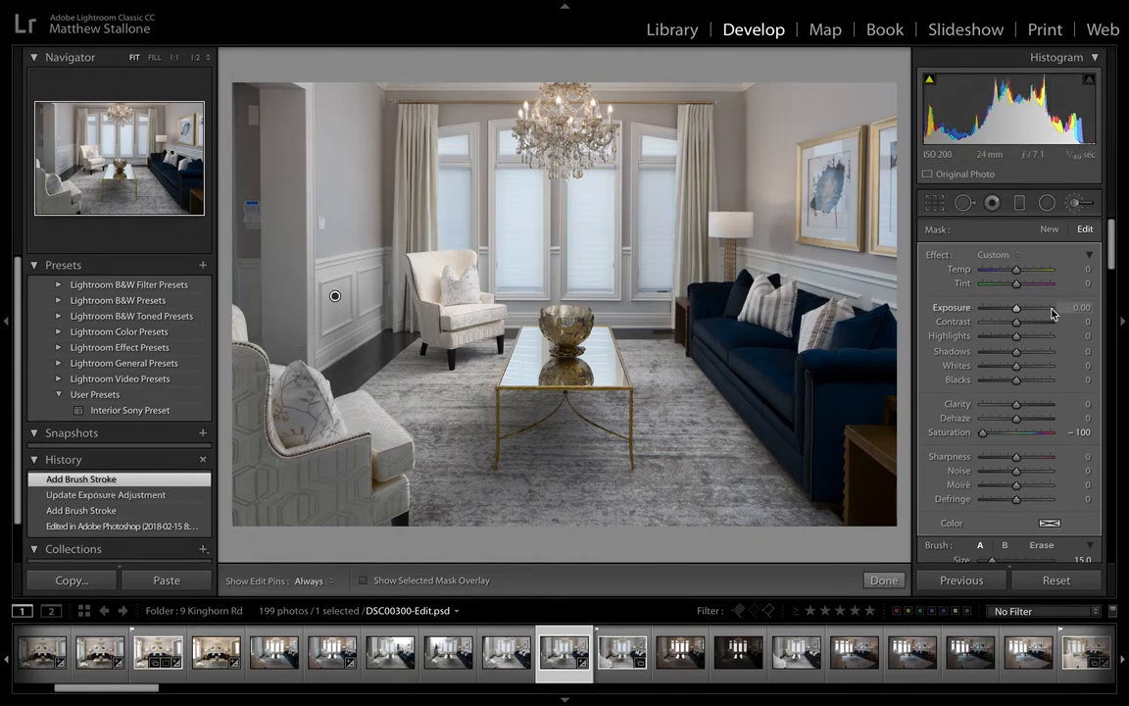
{"action": "left_click", "coordinate": [883, 579]}
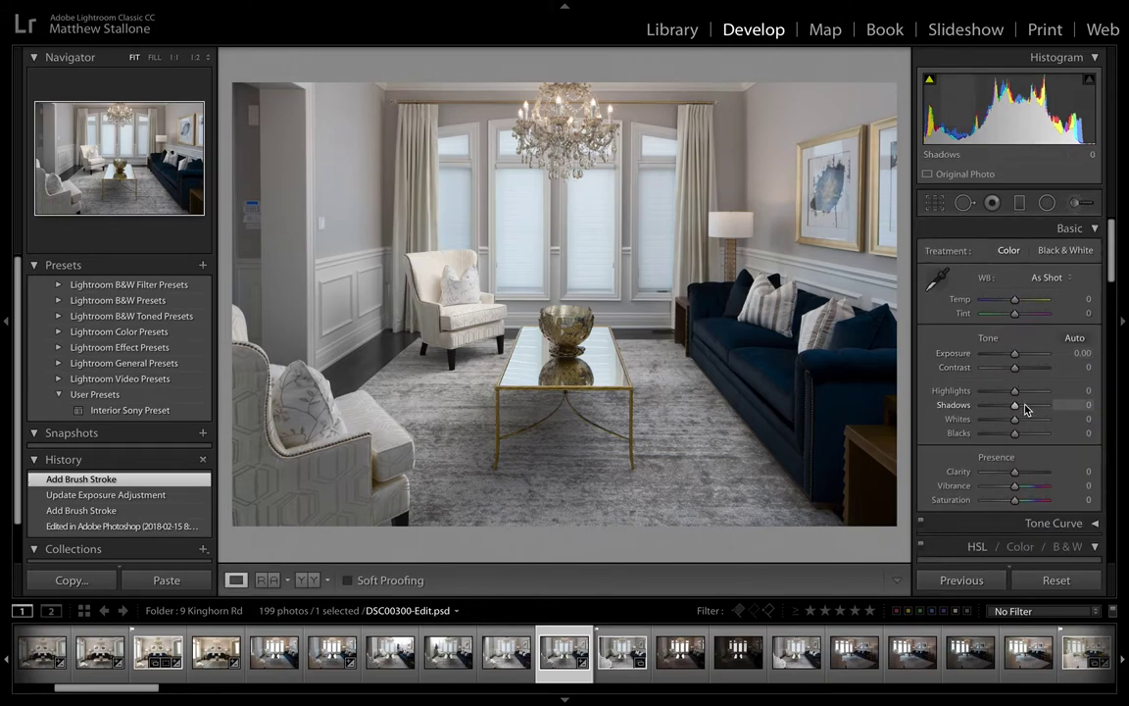
Step: Set Shadows +38, Highlights -42, Clarity +18 and Saturation -2
{"action": "left_click_drag", "start_coordinate": [1014, 404], "coordinate": [1028, 404]}
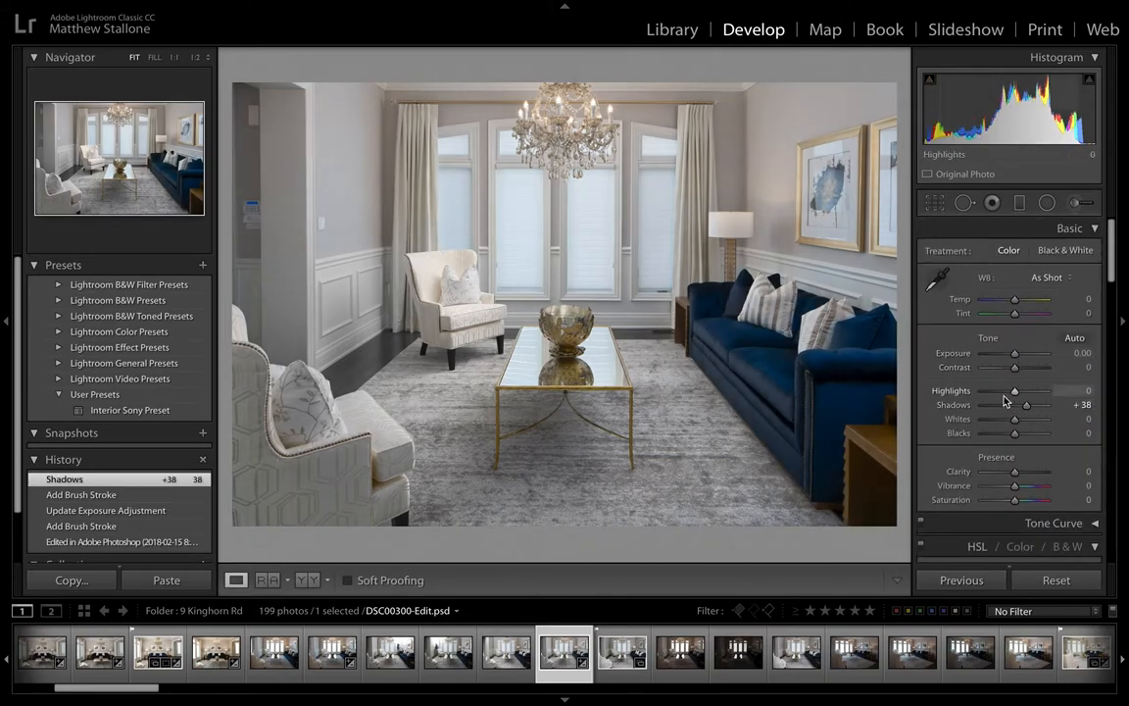
{"action": "left_click_drag", "start_coordinate": [1014, 390], "coordinate": [1001, 390]}
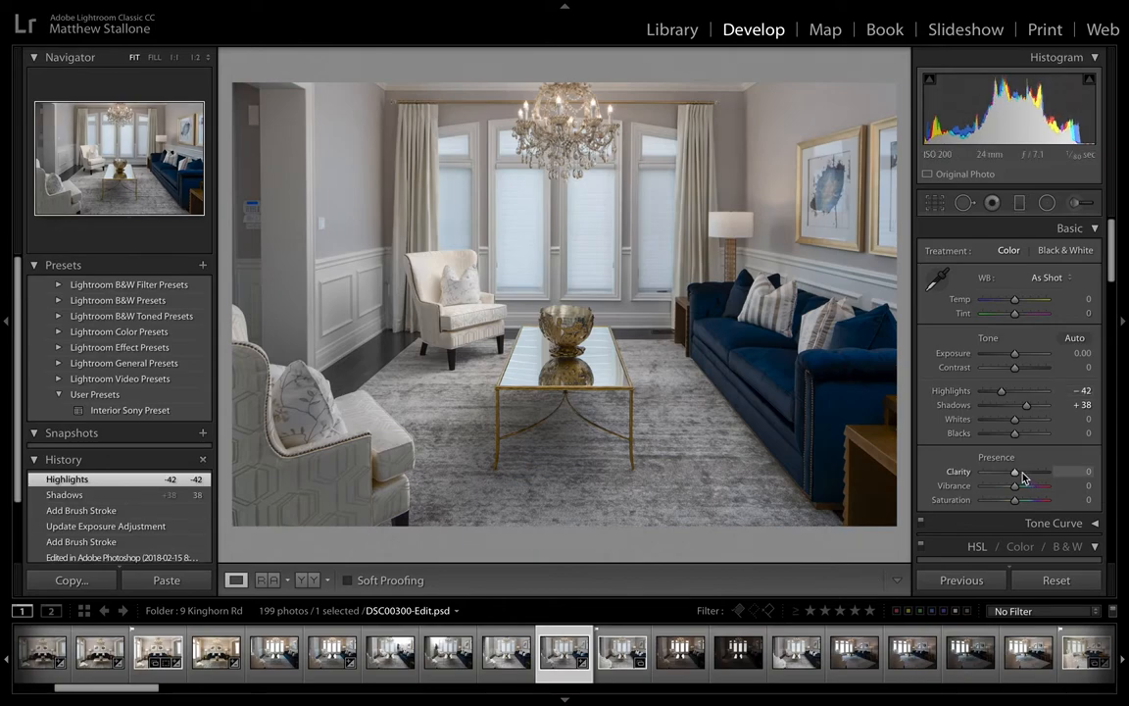
{"action": "left_click_drag", "start_coordinate": [1014, 472], "coordinate": [1029, 471]}
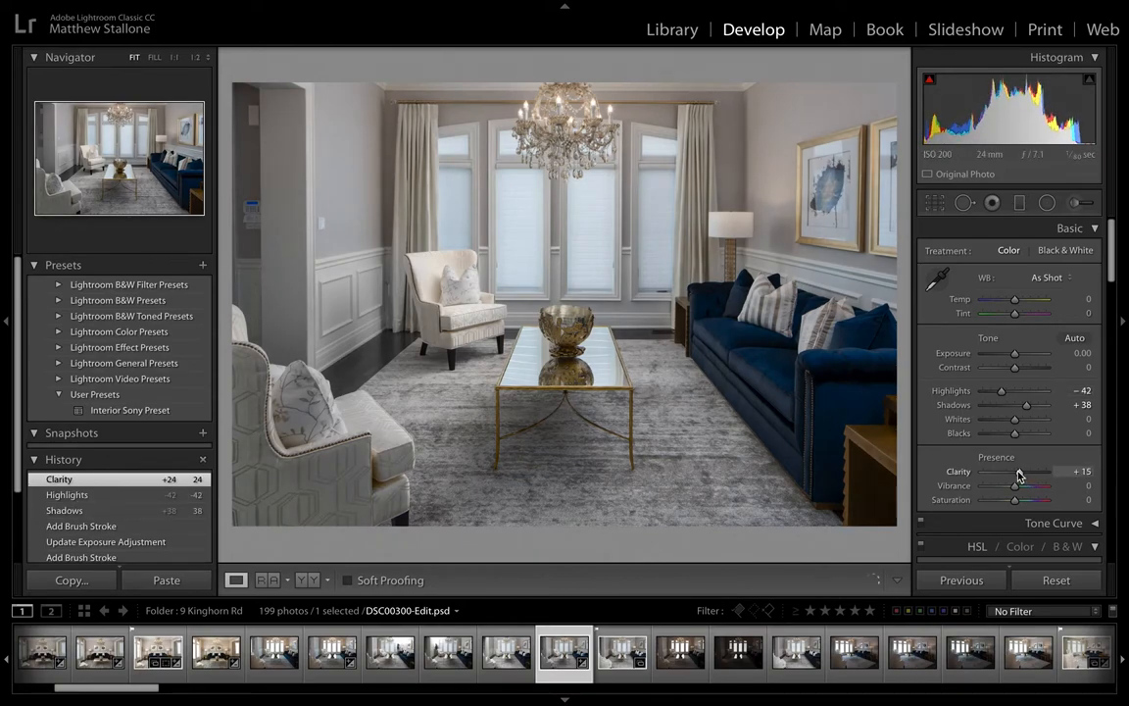
{"action": "left_click_drag", "start_coordinate": [1018, 486], "coordinate": [1024, 485]}
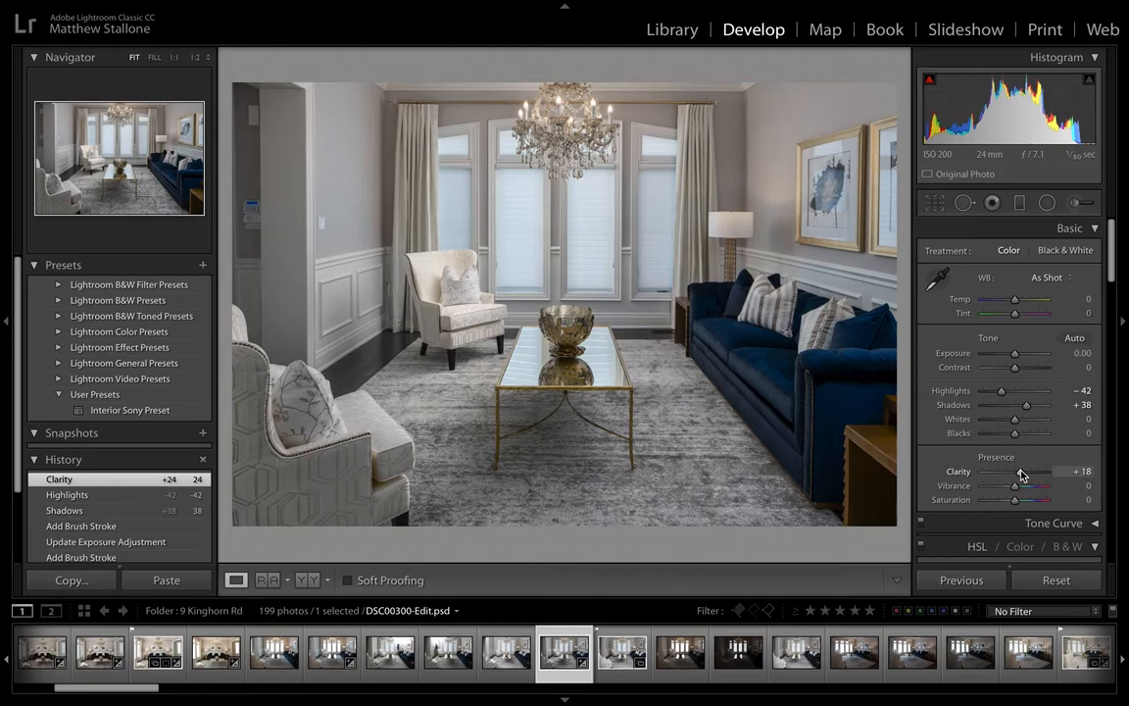
{"action": "left_click_drag", "start_coordinate": [1015, 499], "coordinate": [1024, 499]}
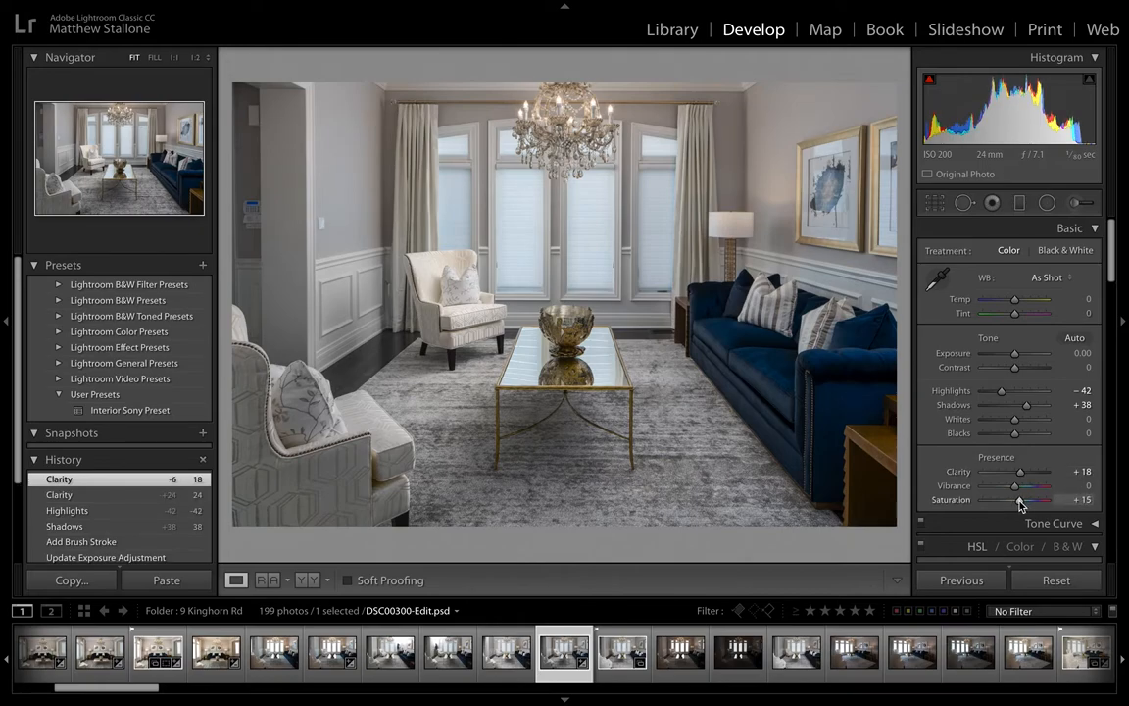
{"action": "left_click_drag", "start_coordinate": [1041, 500], "coordinate": [1015, 500]}
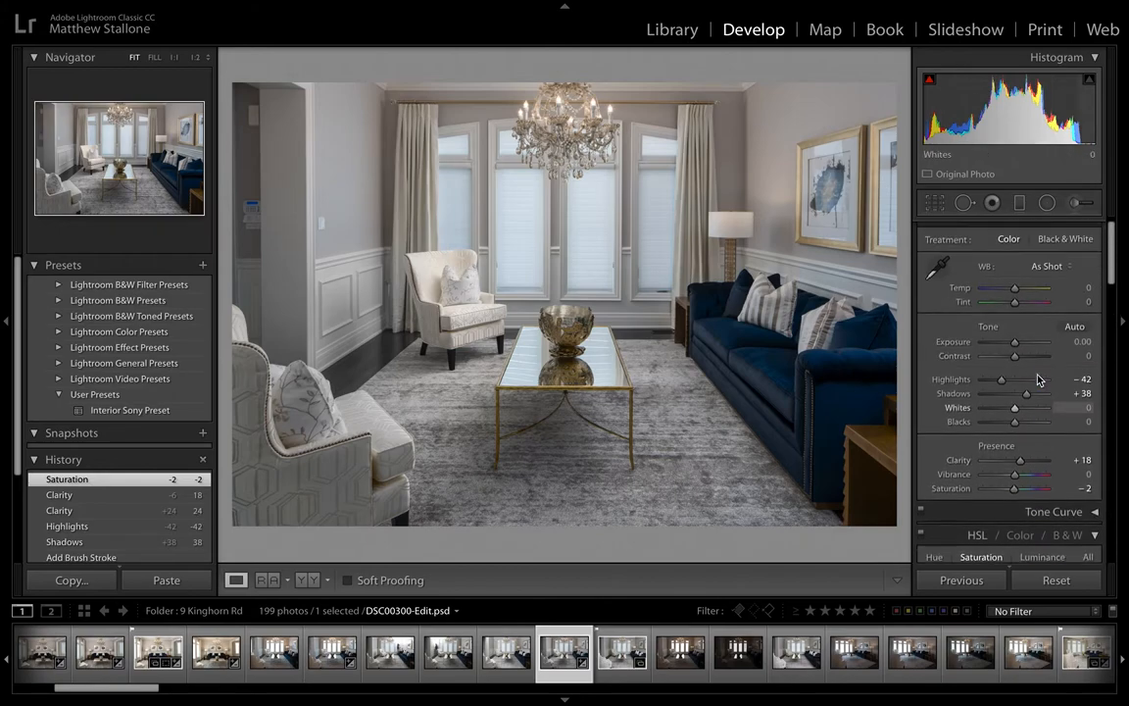
Step: Try Auto white balance, revert to As Shot, then set Temp to +3
{"action": "left_click", "coordinate": [1046, 265]}
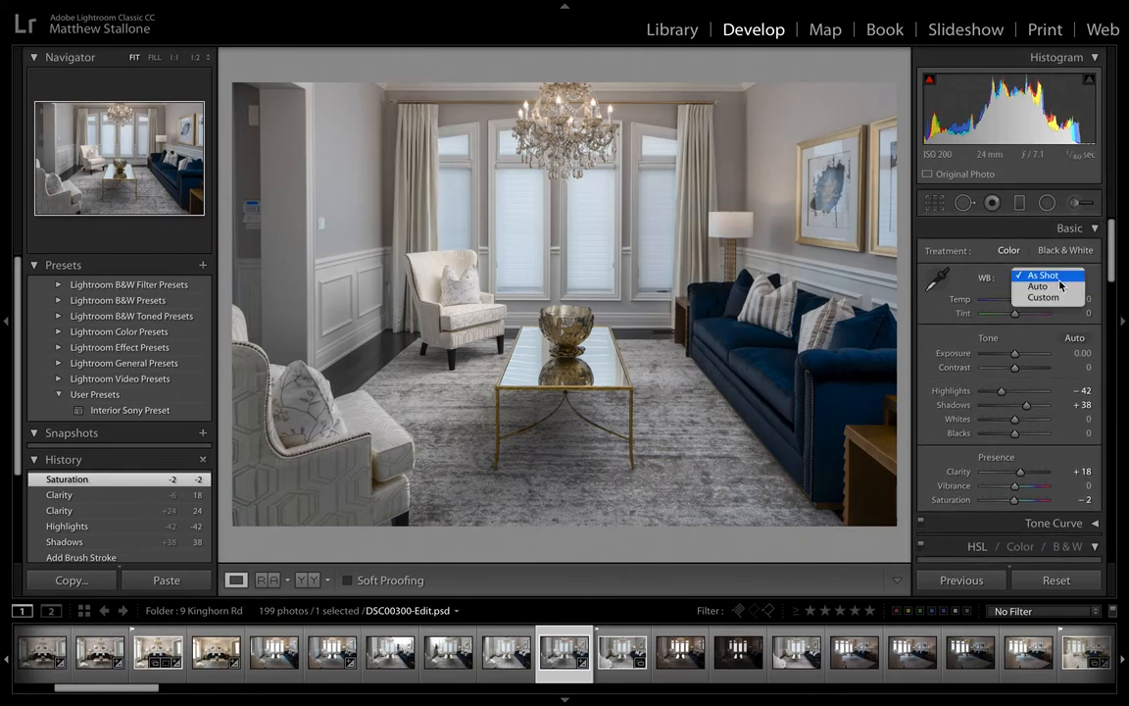
{"action": "mouse_move", "coordinate": [1049, 287]}
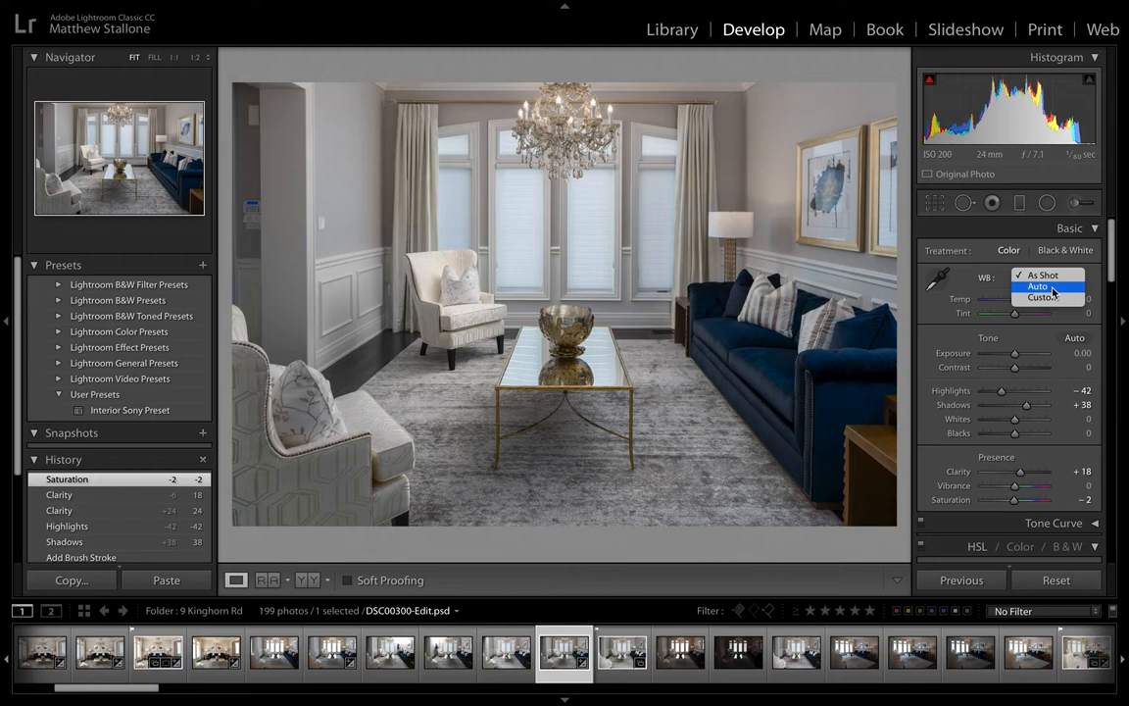
{"action": "left_click", "coordinate": [1037, 286]}
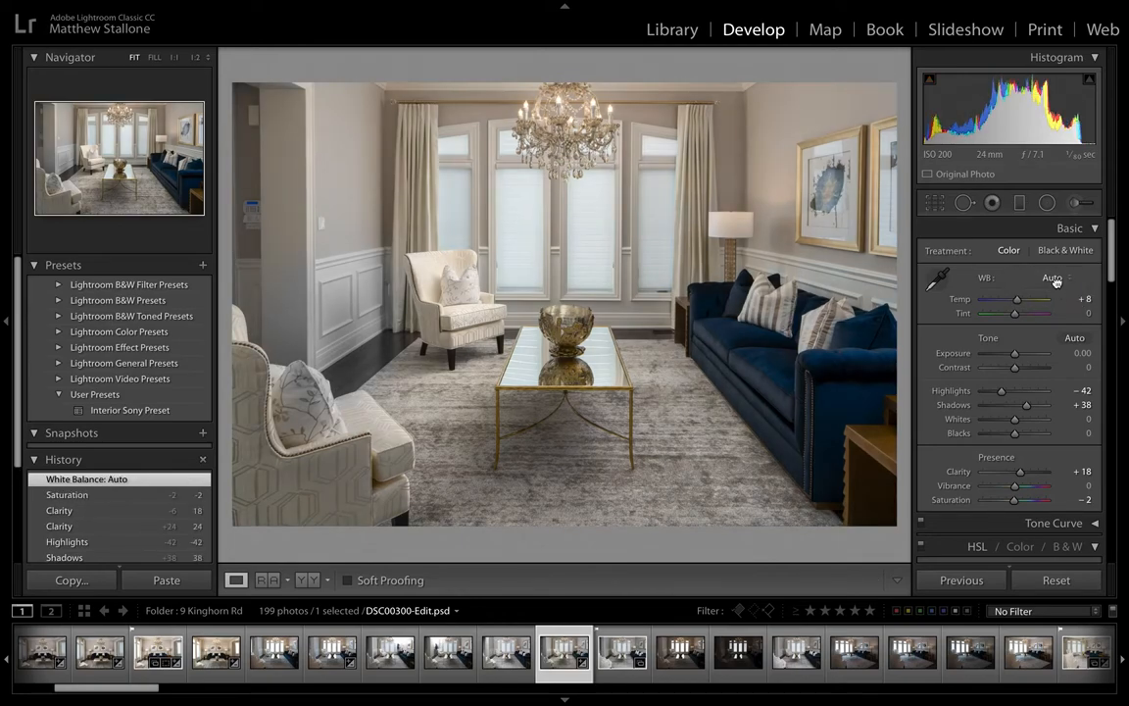
{"action": "left_click", "coordinate": [1054, 279]}
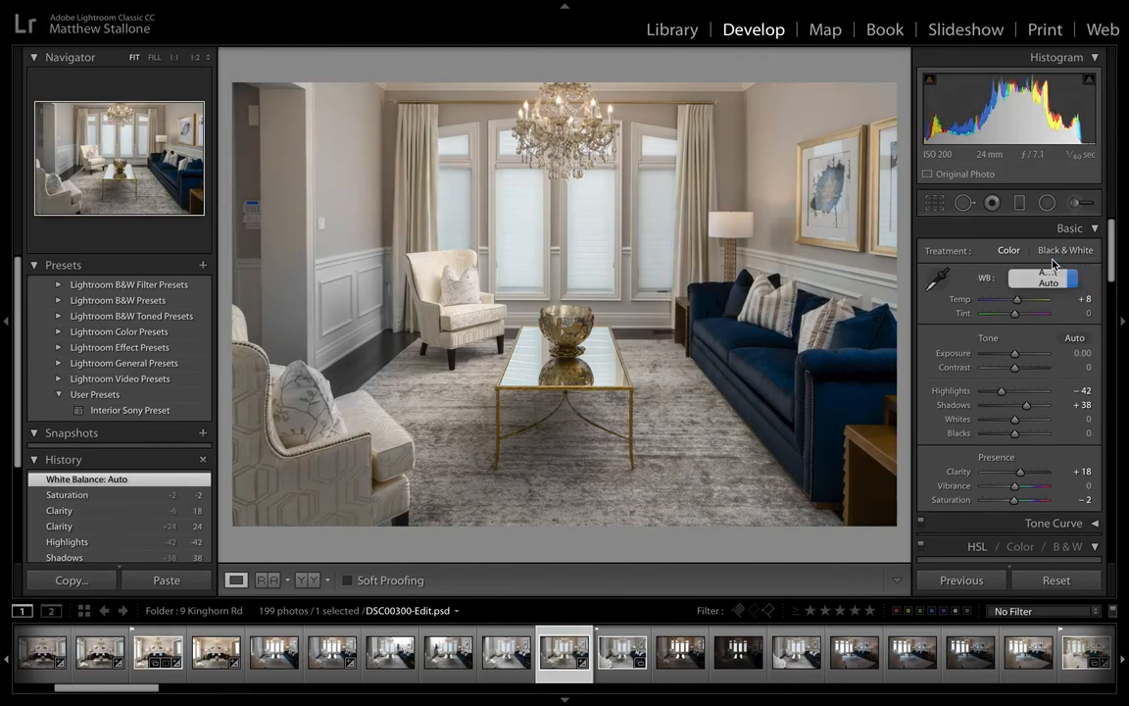
{"action": "left_click", "coordinate": [1047, 278]}
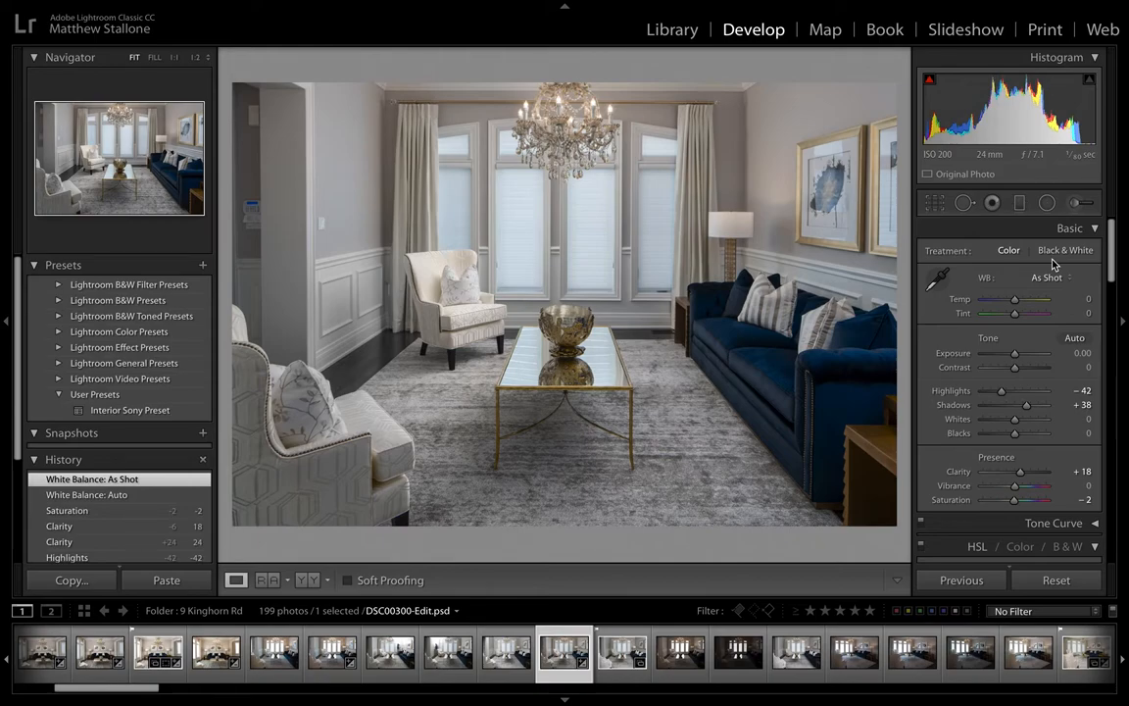
{"action": "left_click_drag", "start_coordinate": [1014, 299], "coordinate": [1026, 299]}
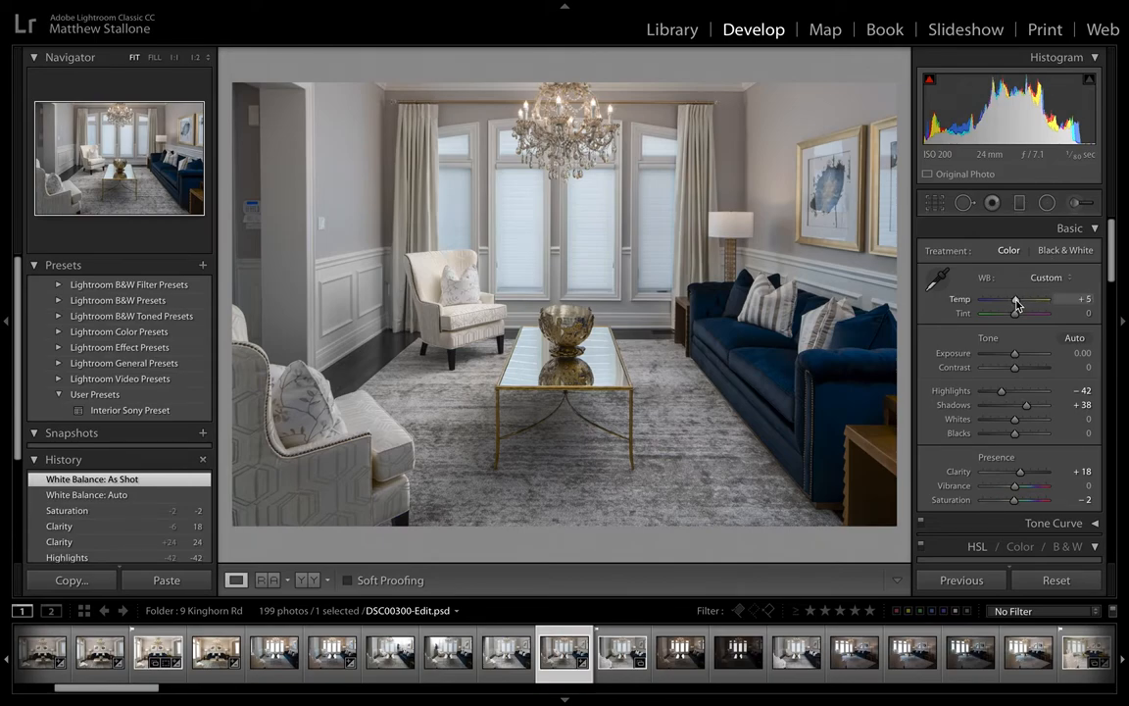
{"action": "left_click_drag", "start_coordinate": [1039, 299], "coordinate": [1019, 298]}
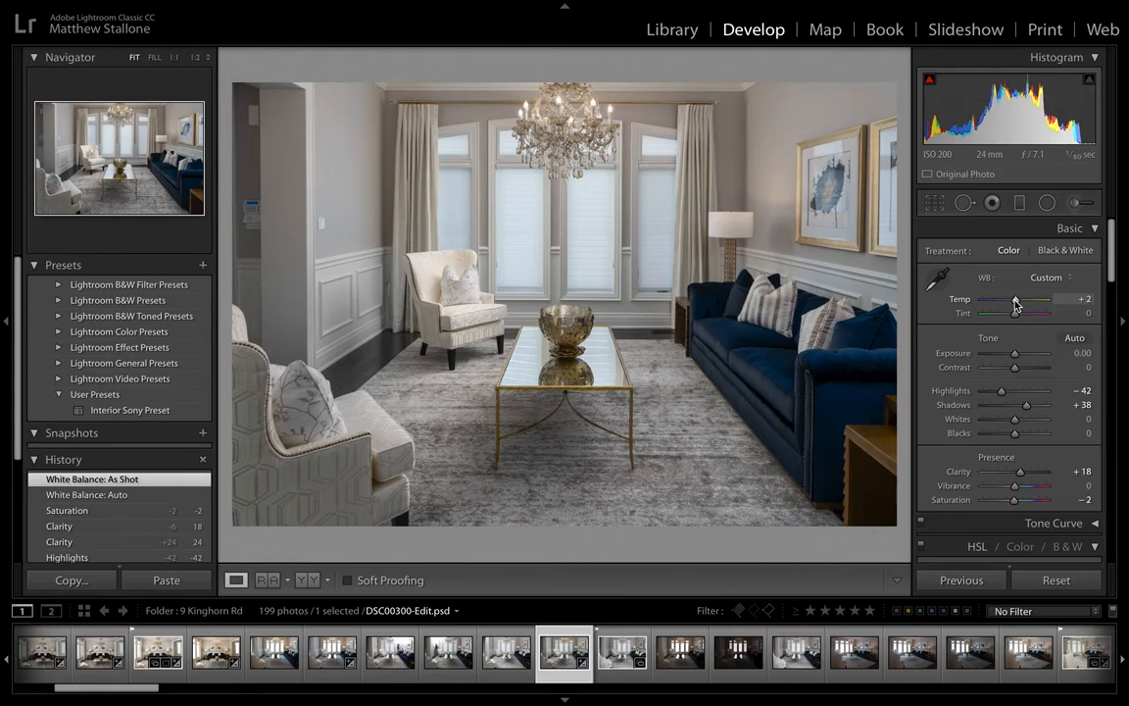
{"action": "left_click_drag", "start_coordinate": [1014, 299], "coordinate": [1017, 299]}
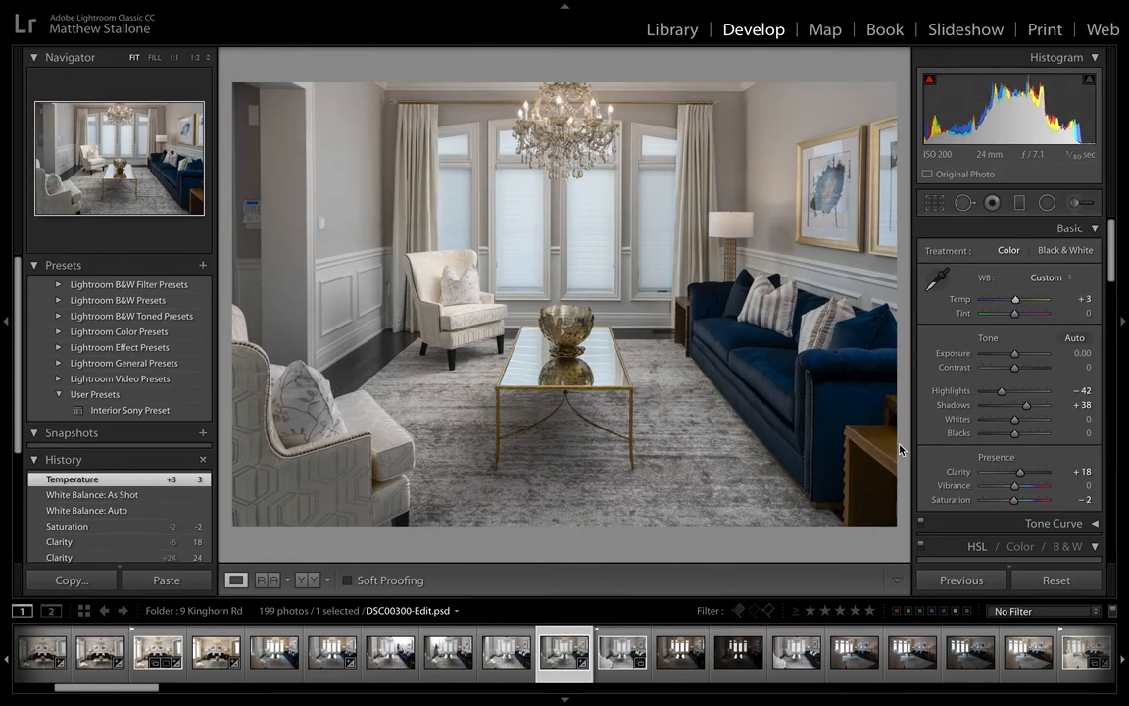
{"action": "scroll", "scroll_direction": "down", "scroll_amount": 3}
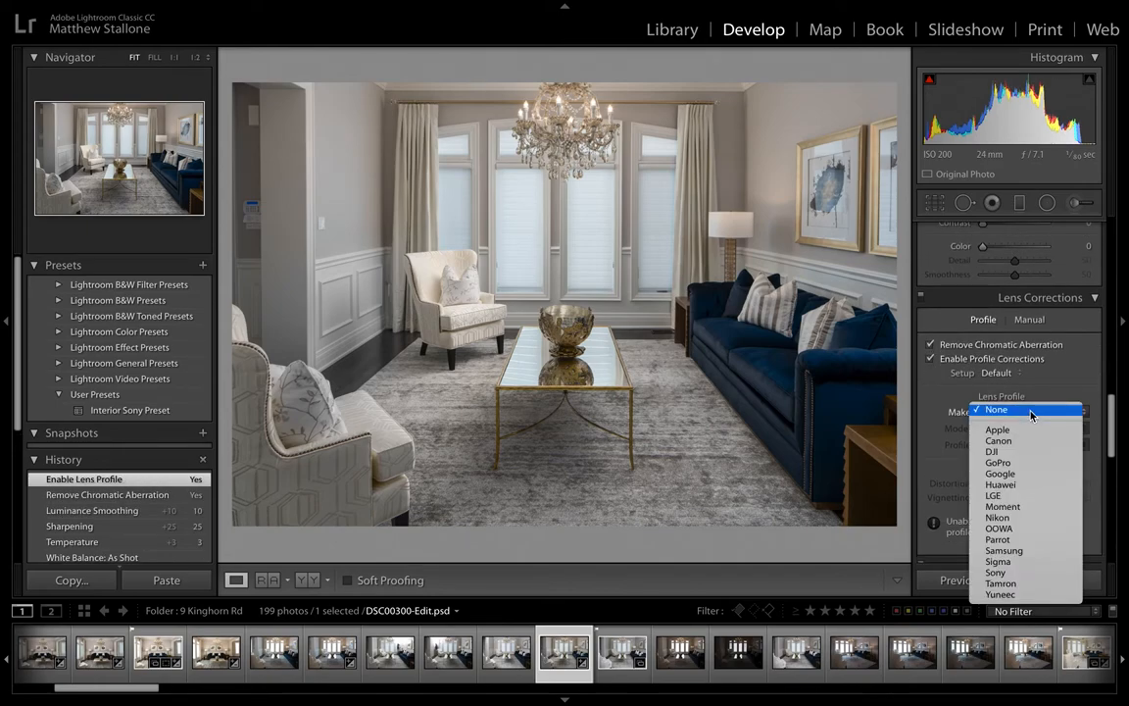
Step: Apply the Sony lens profile and Upright Auto perspective correction
{"action": "left_click", "coordinate": [996, 572]}
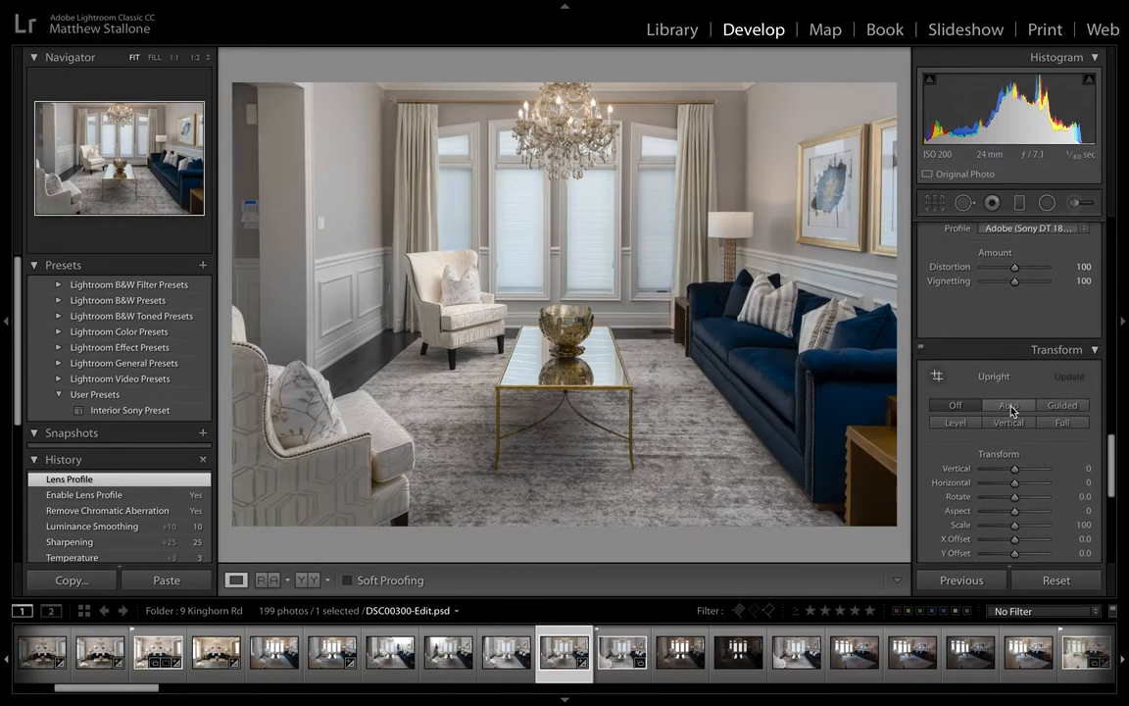
{"action": "left_click", "coordinate": [1007, 405]}
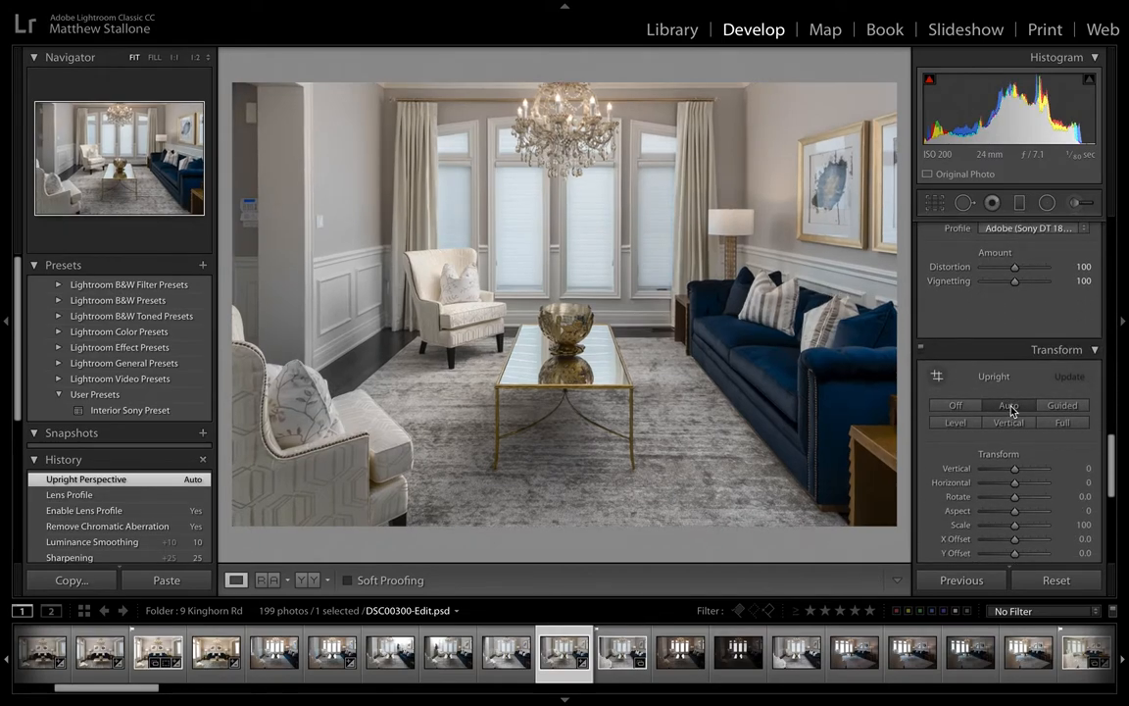
{"action": "mouse_move", "coordinate": [1010, 405]}
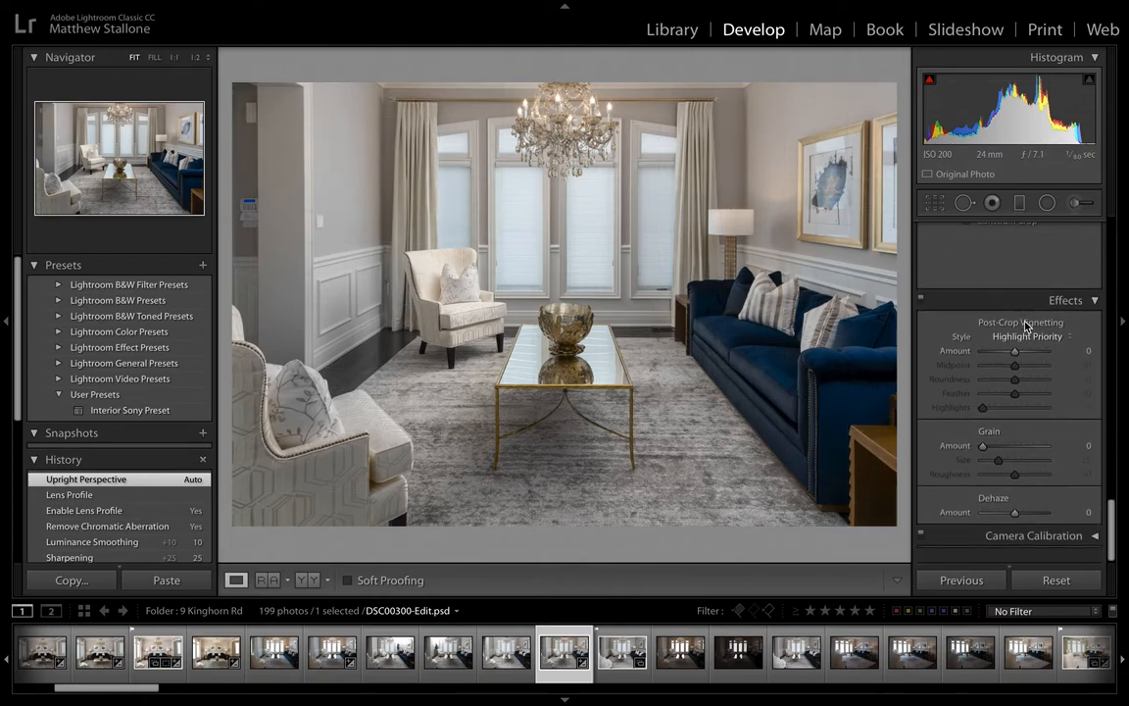
{"action": "left_click", "coordinate": [1069, 236]}
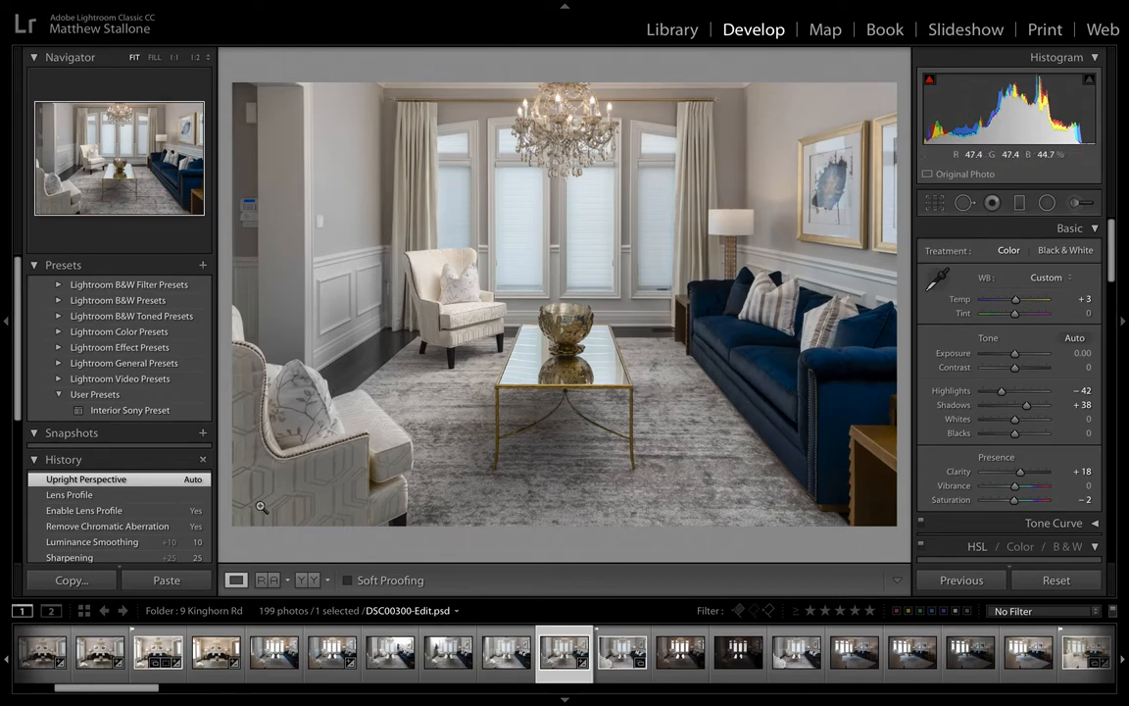
{"action": "mouse_move", "coordinate": [262, 330]}
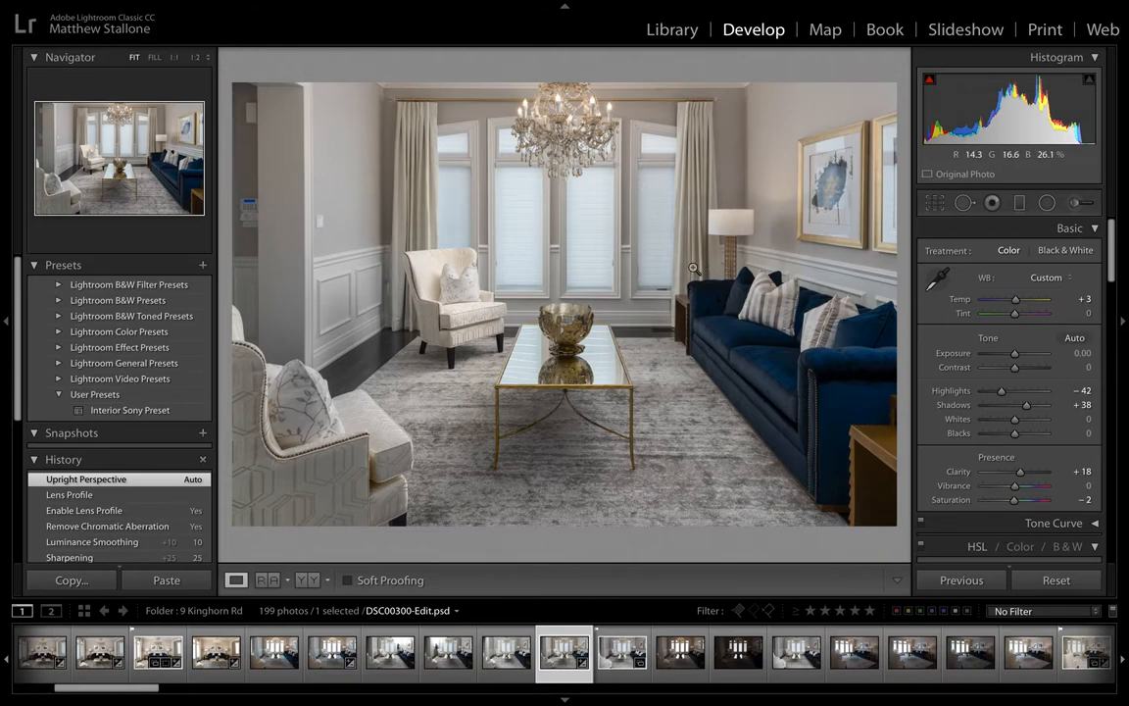
{"action": "mouse_move", "coordinate": [622, 432]}
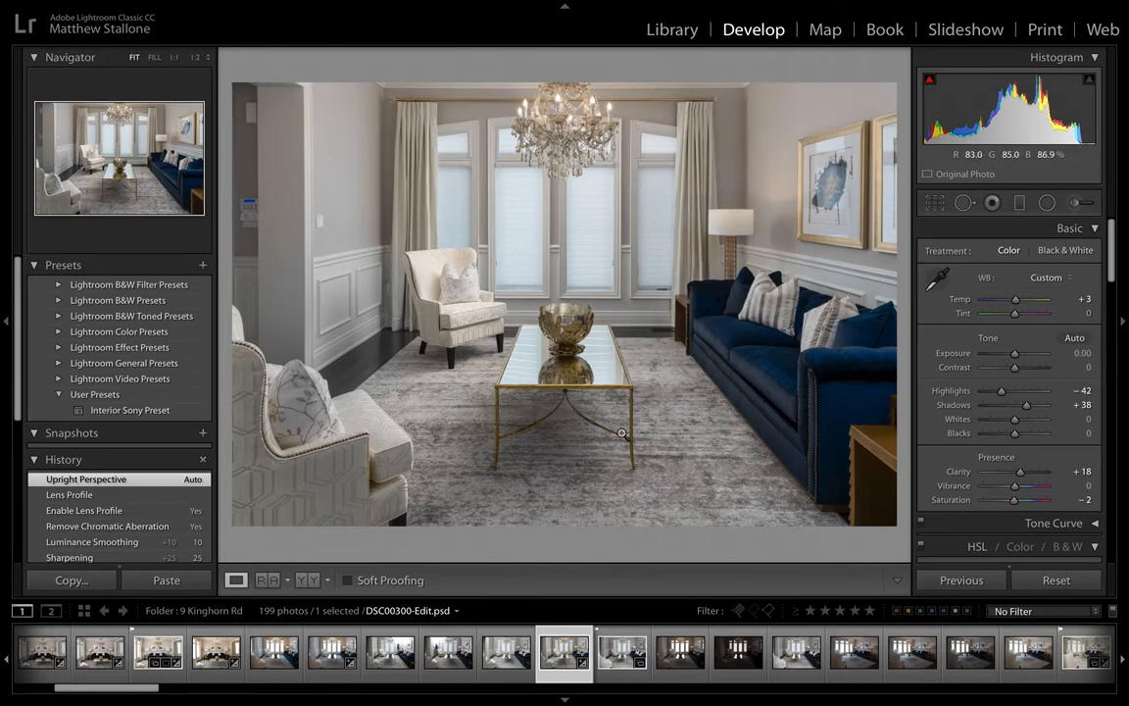
{"action": "mouse_move", "coordinate": [606, 226]}
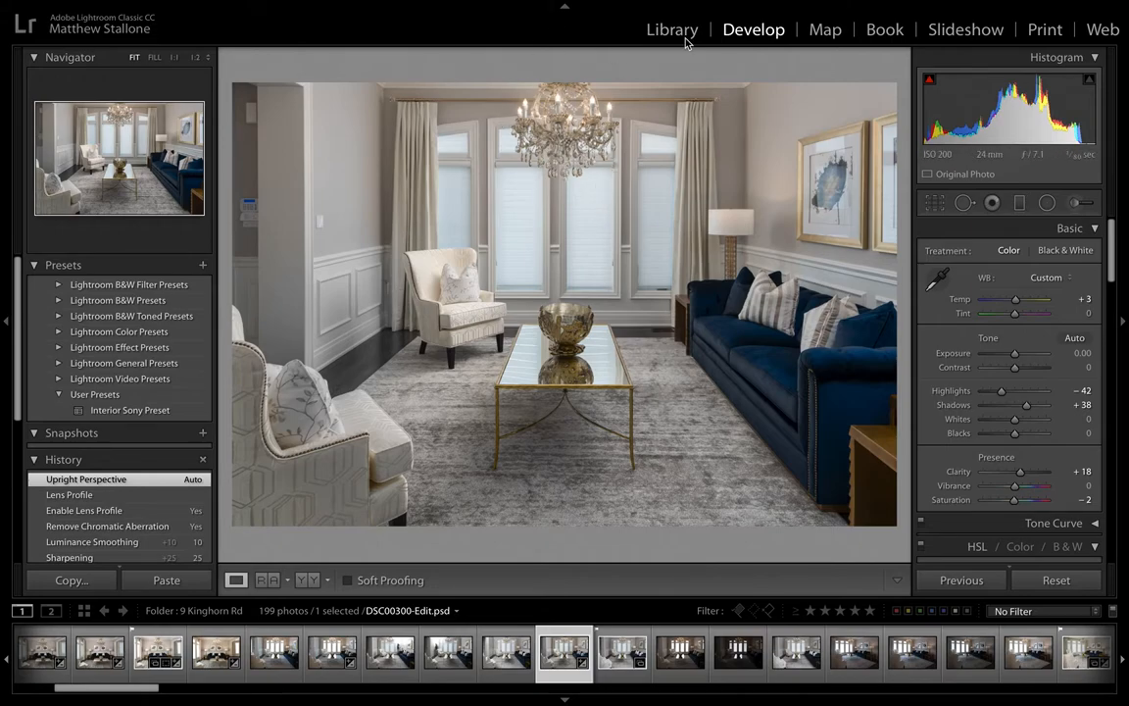
{"action": "mouse_move", "coordinate": [902, 455]}
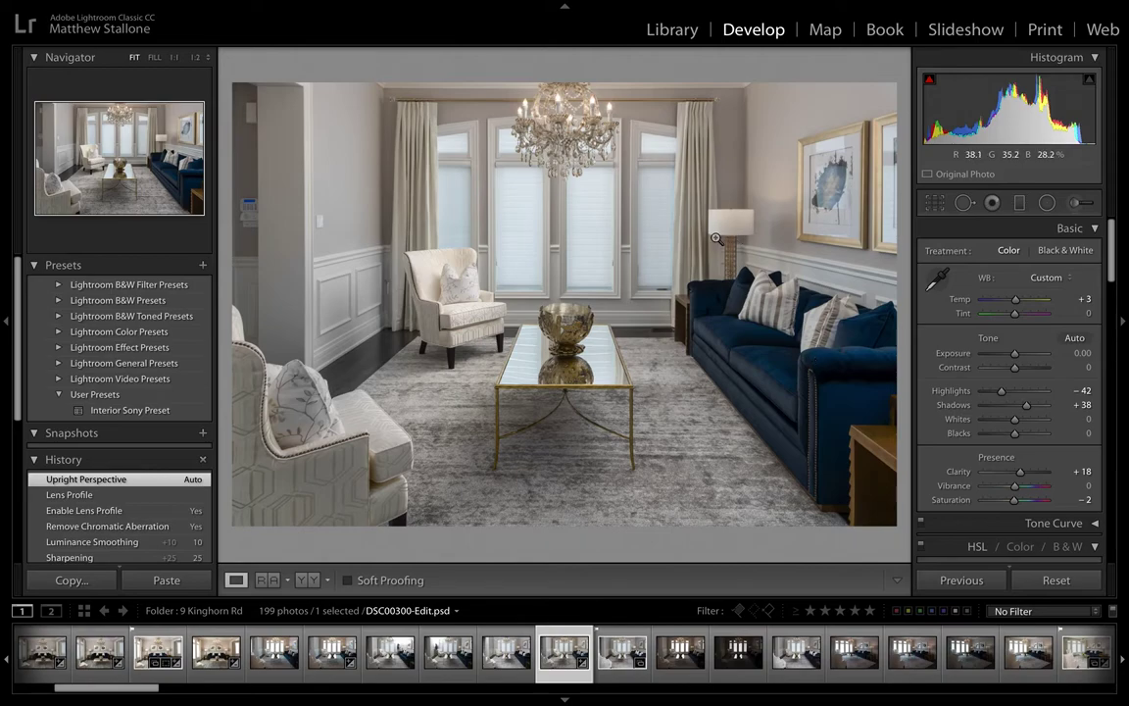
{"action": "mouse_move", "coordinate": [761, 360]}
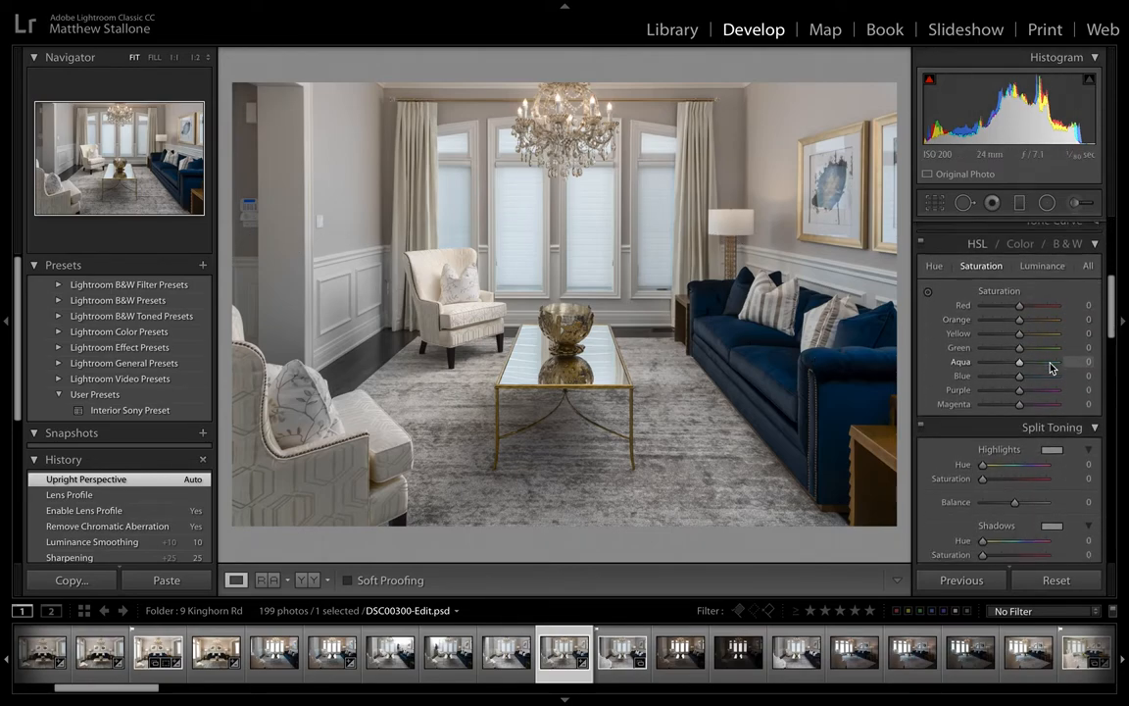
{"action": "scroll", "scroll_direction": "down", "scroll_amount": 3}
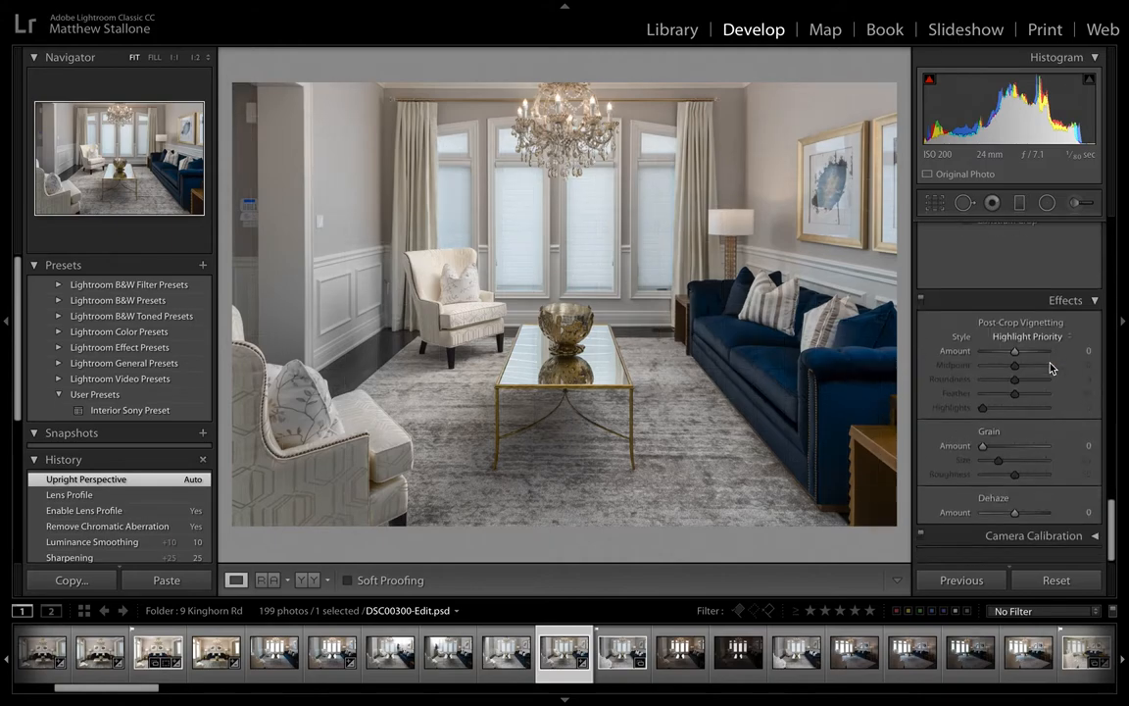
{"action": "left_click", "coordinate": [1069, 293]}
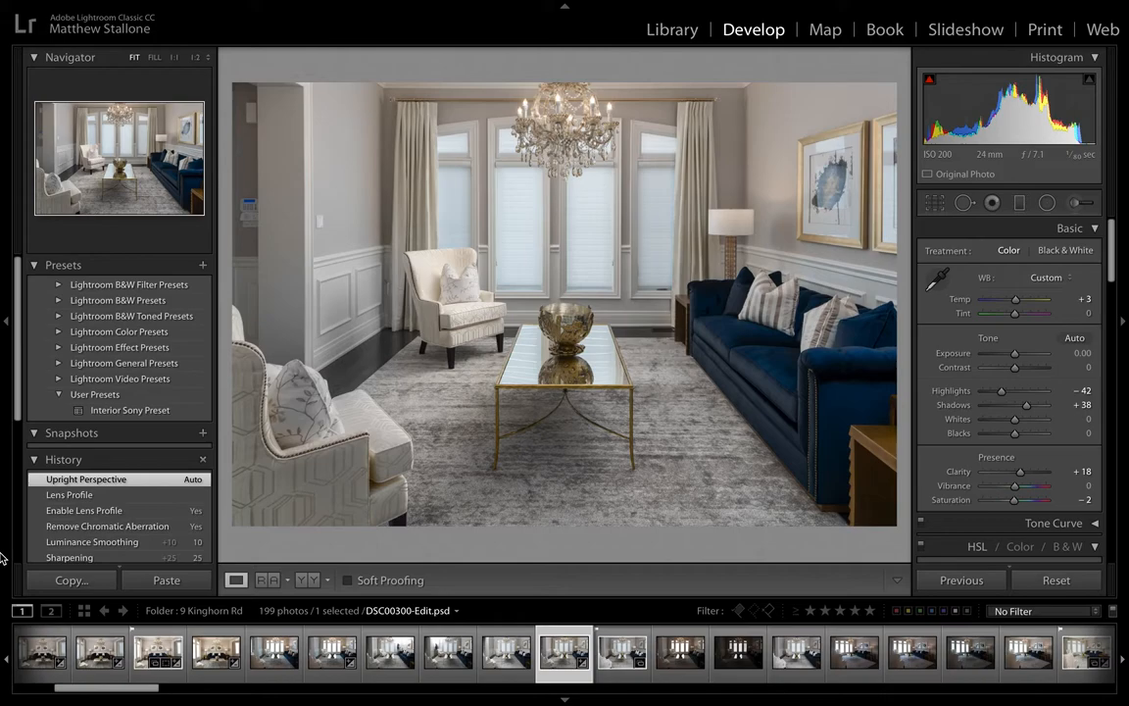
{"action": "mouse_move", "coordinate": [537, 627]}
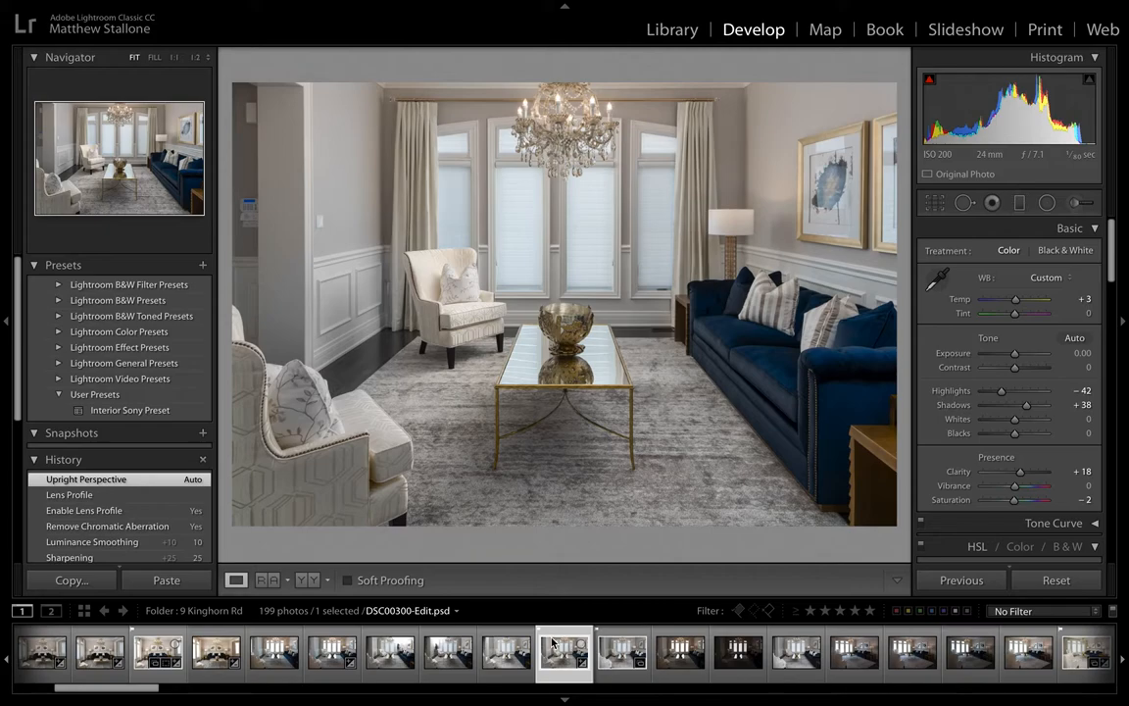
{"action": "mouse_move", "coordinate": [563, 650]}
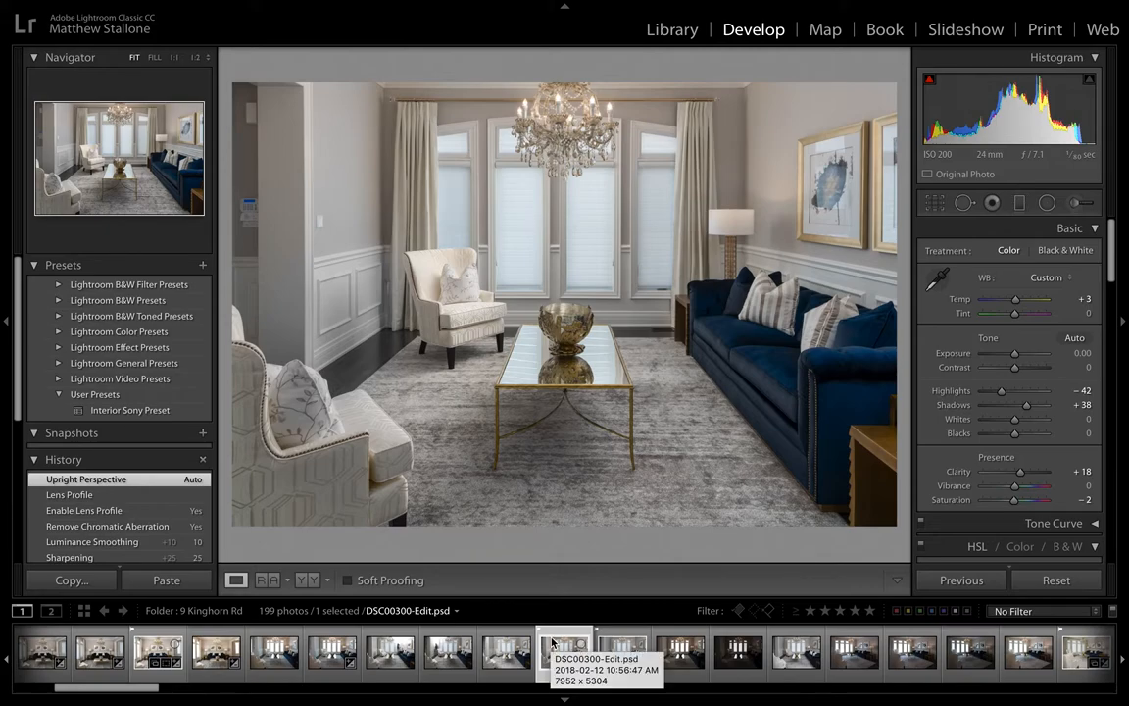